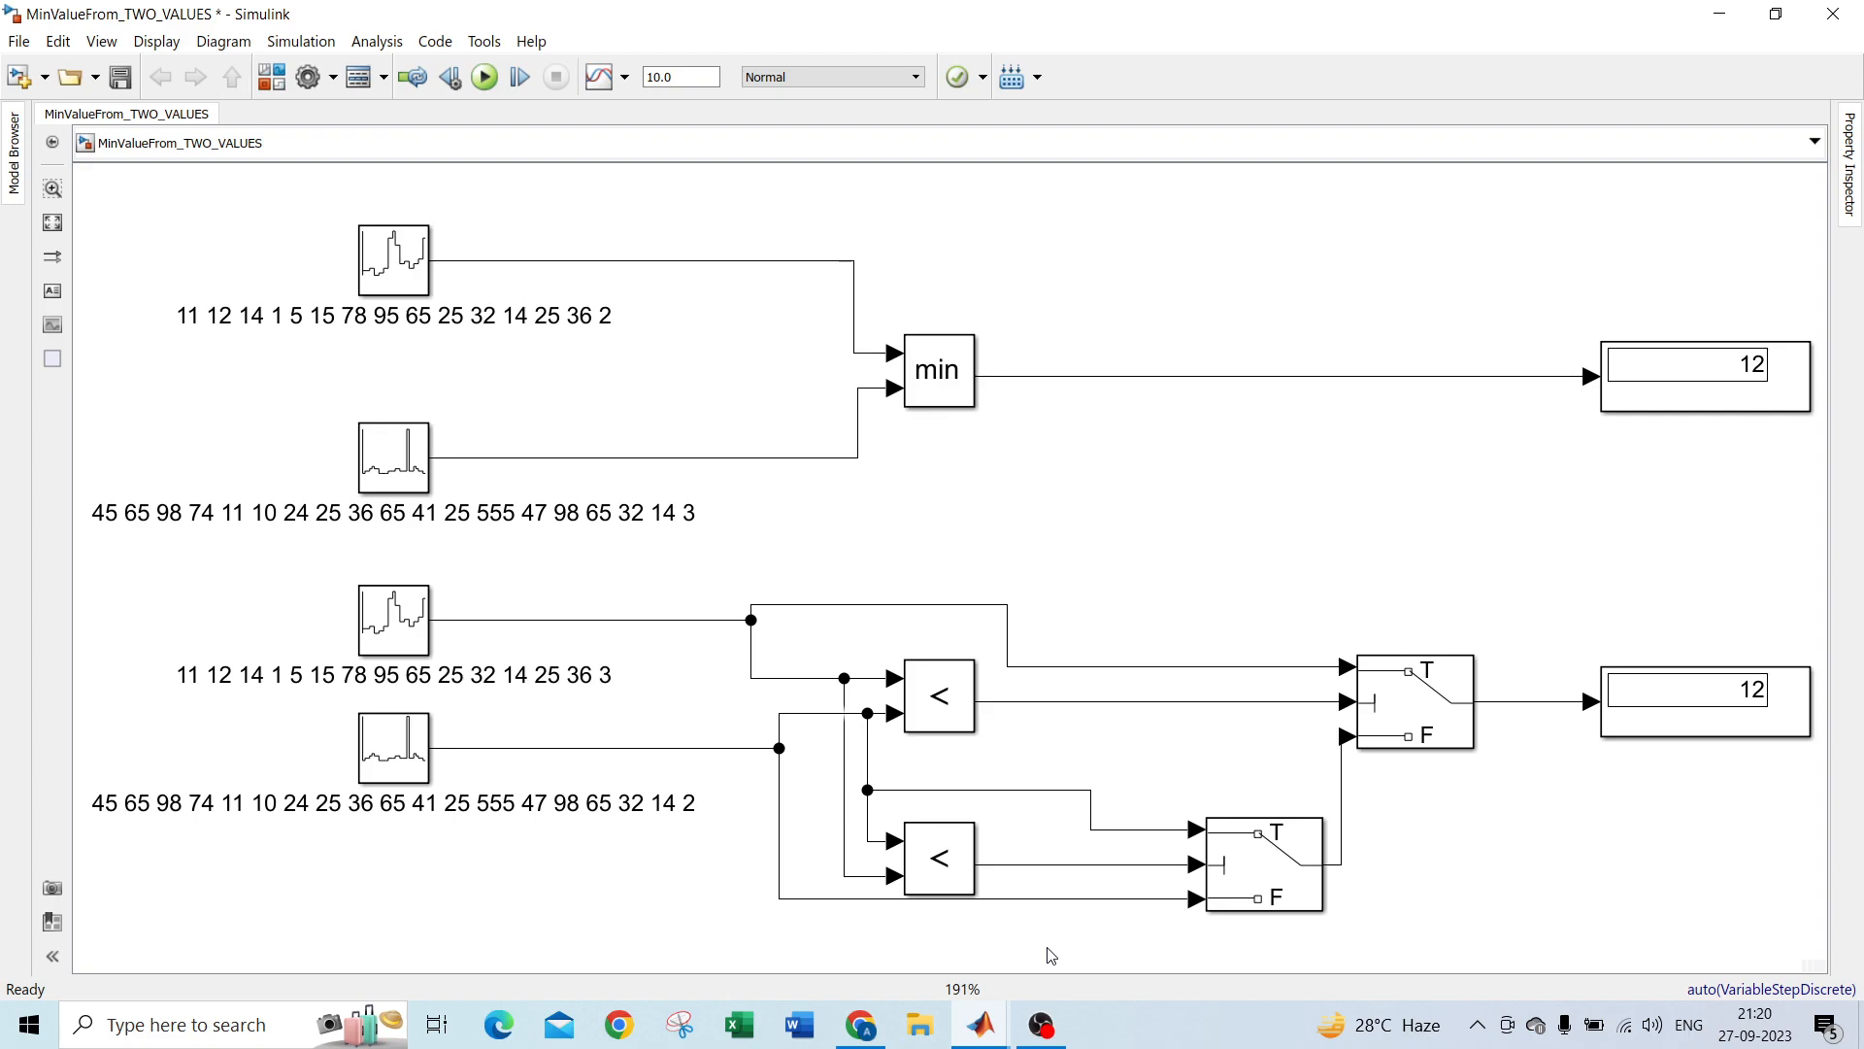
mouse_move(210, 484)
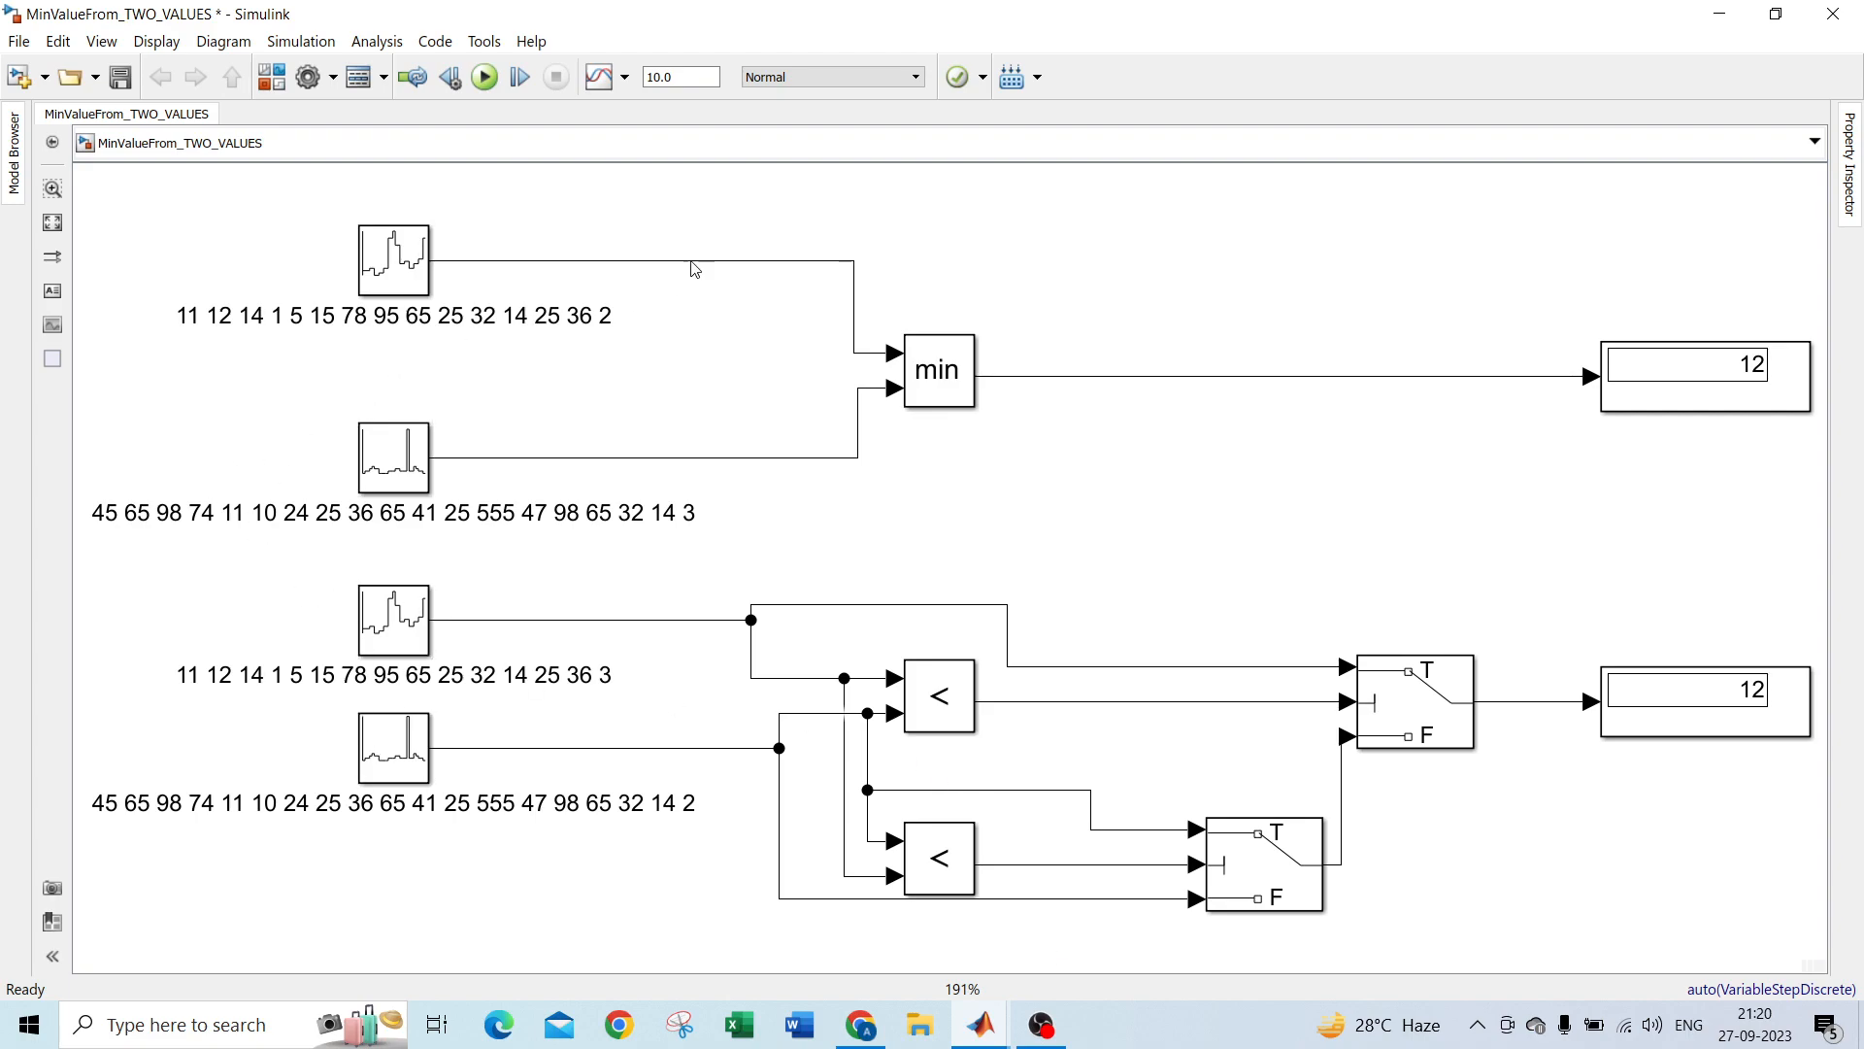
mouse_move(544, 202)
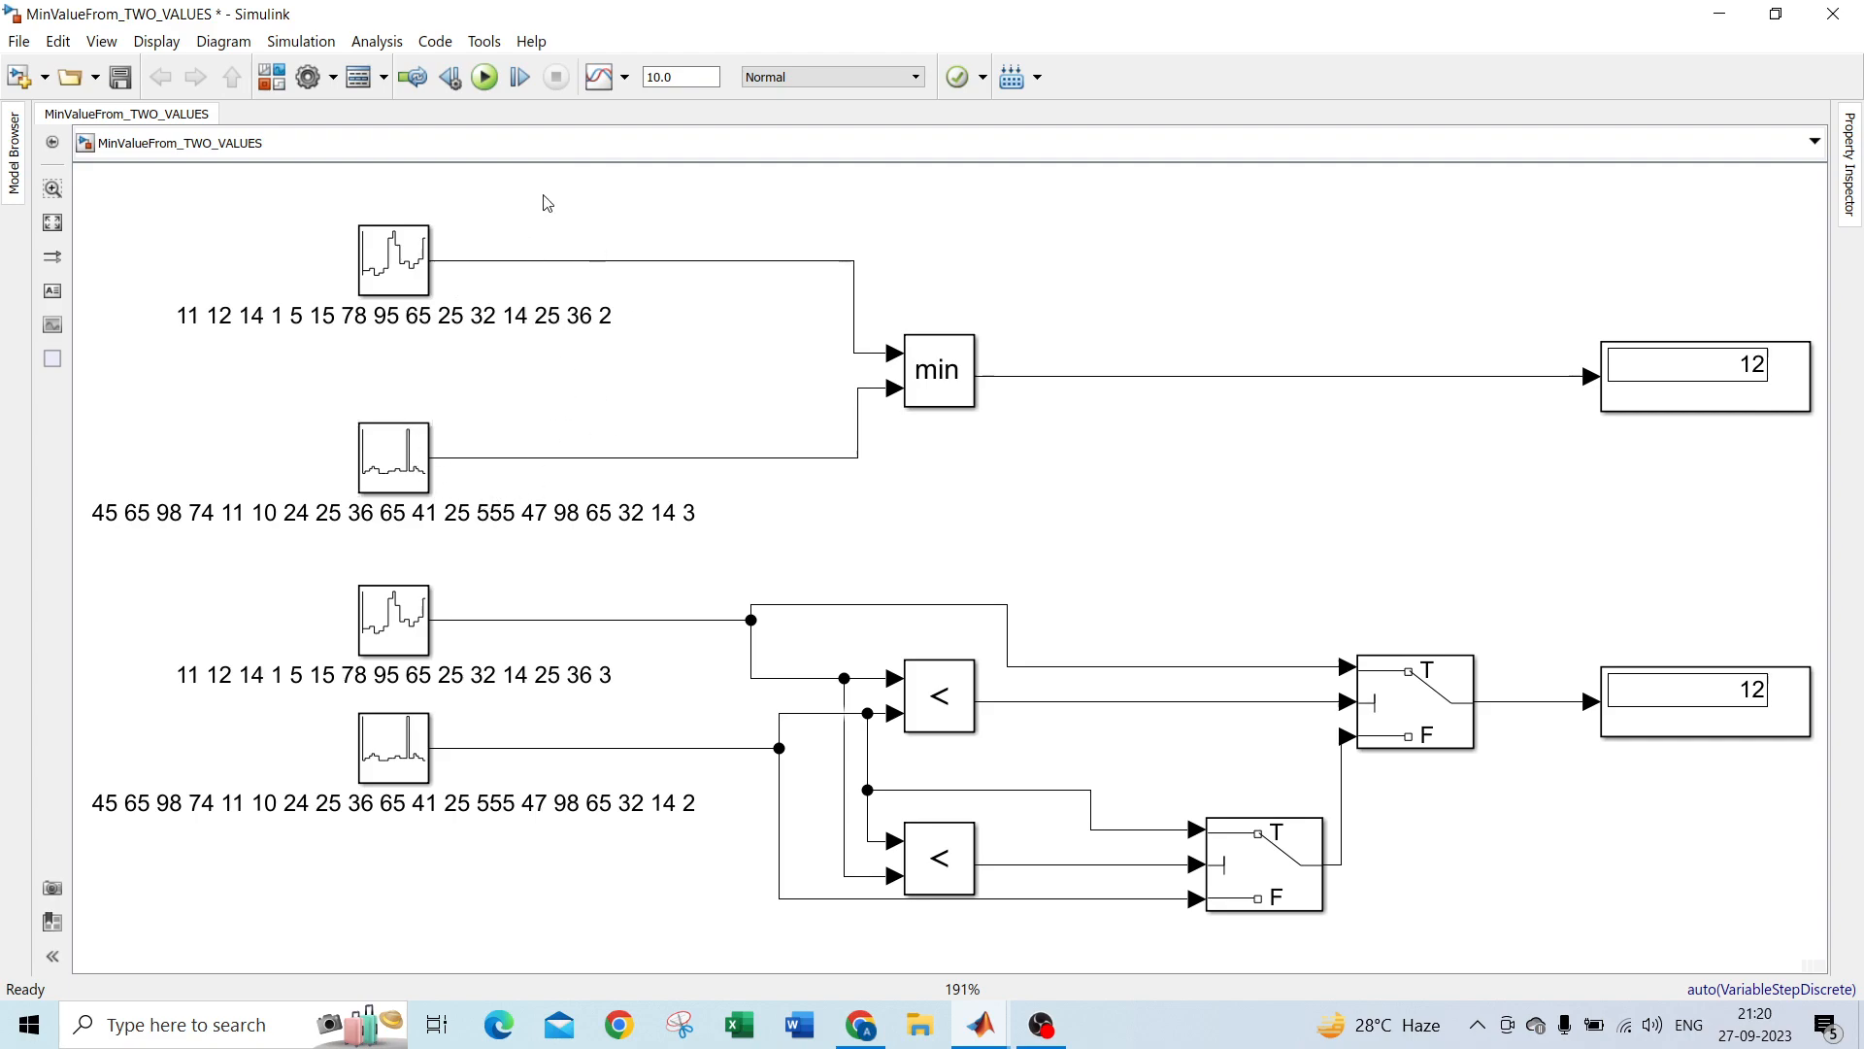
Step: Select all blocks and lines and enable Show Value Label of Selected Port from Data Display
click(393, 458)
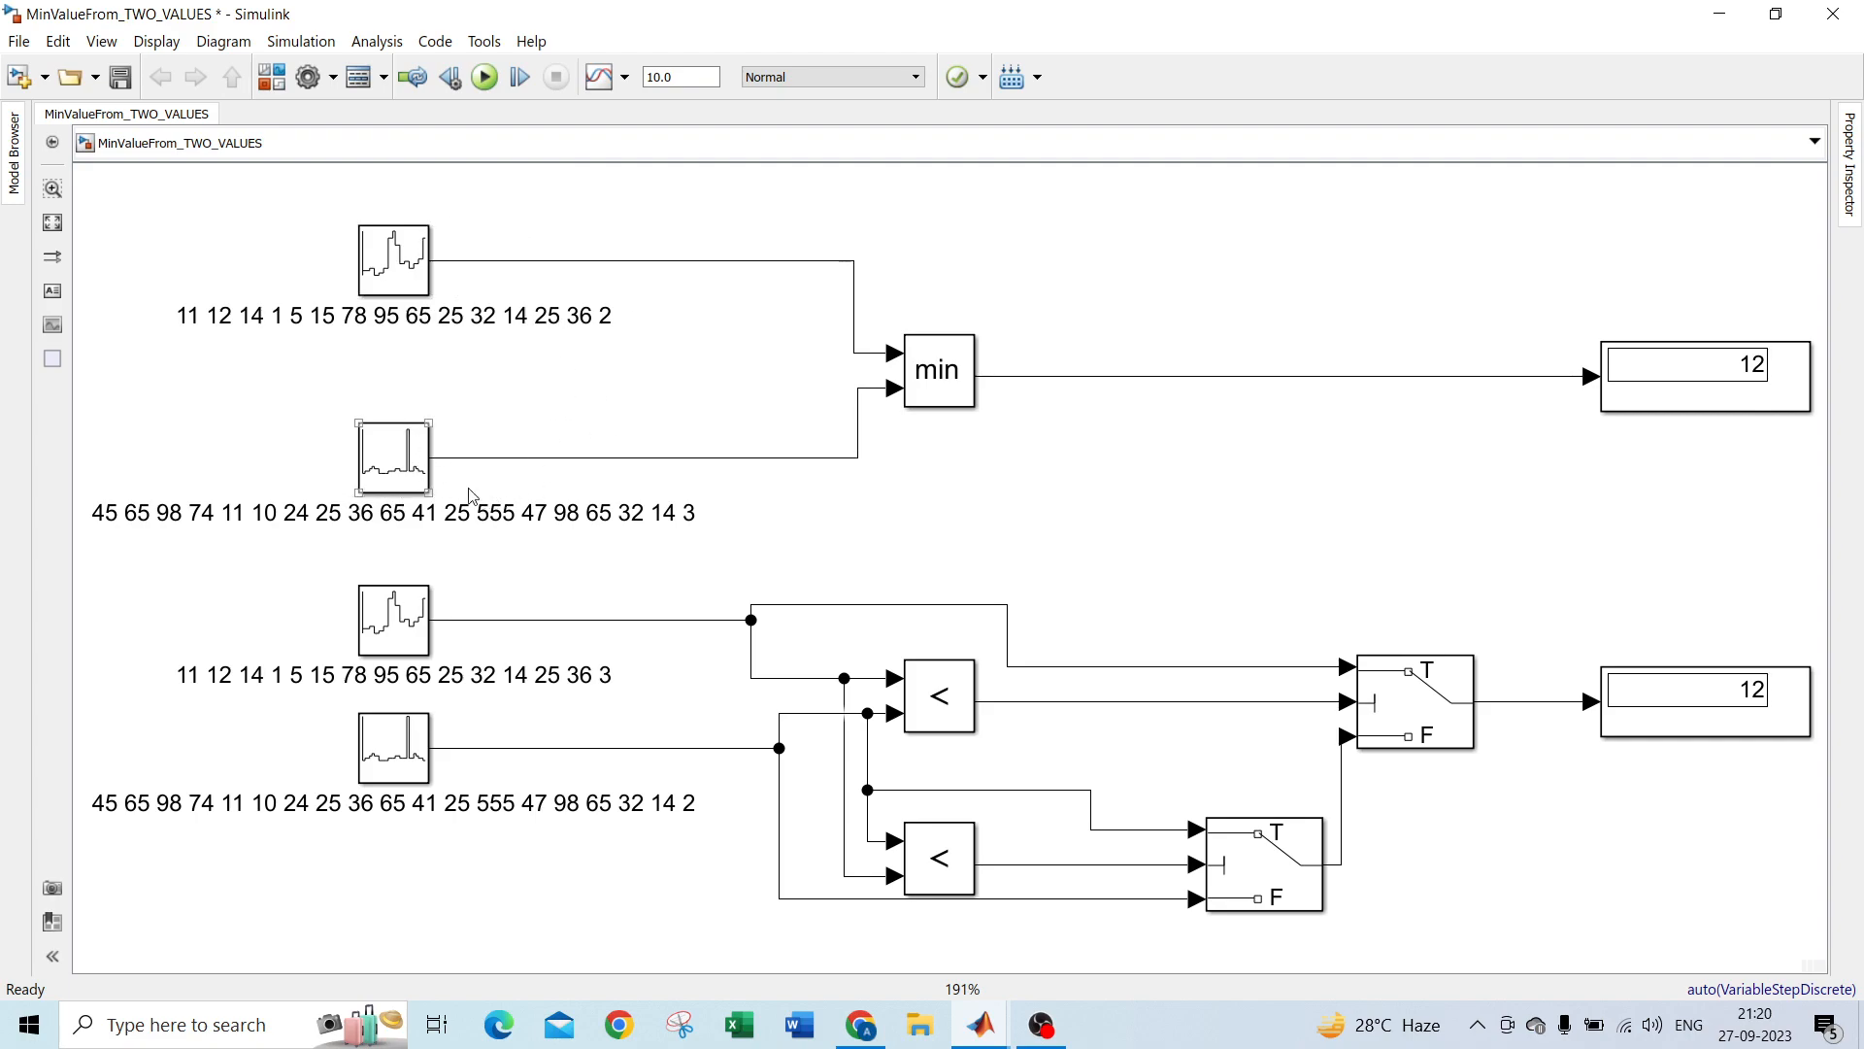
click(936, 369)
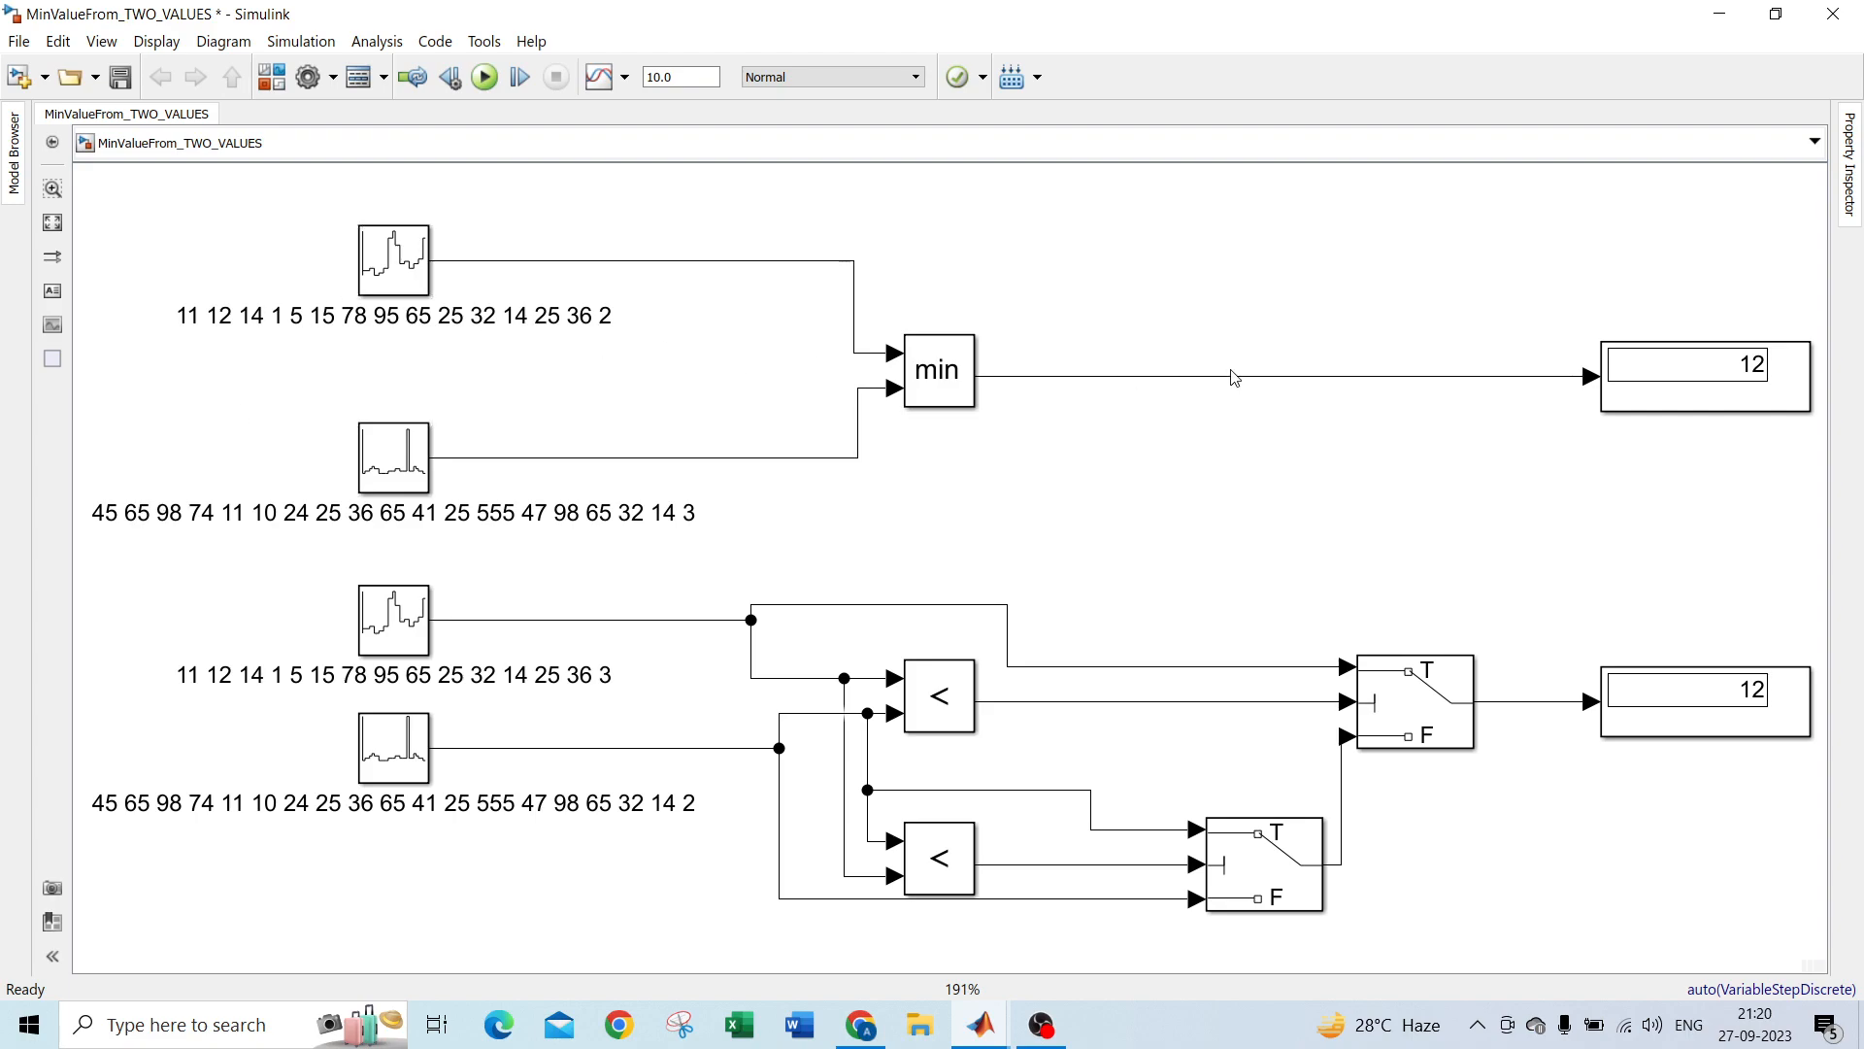
mouse_move(977, 550)
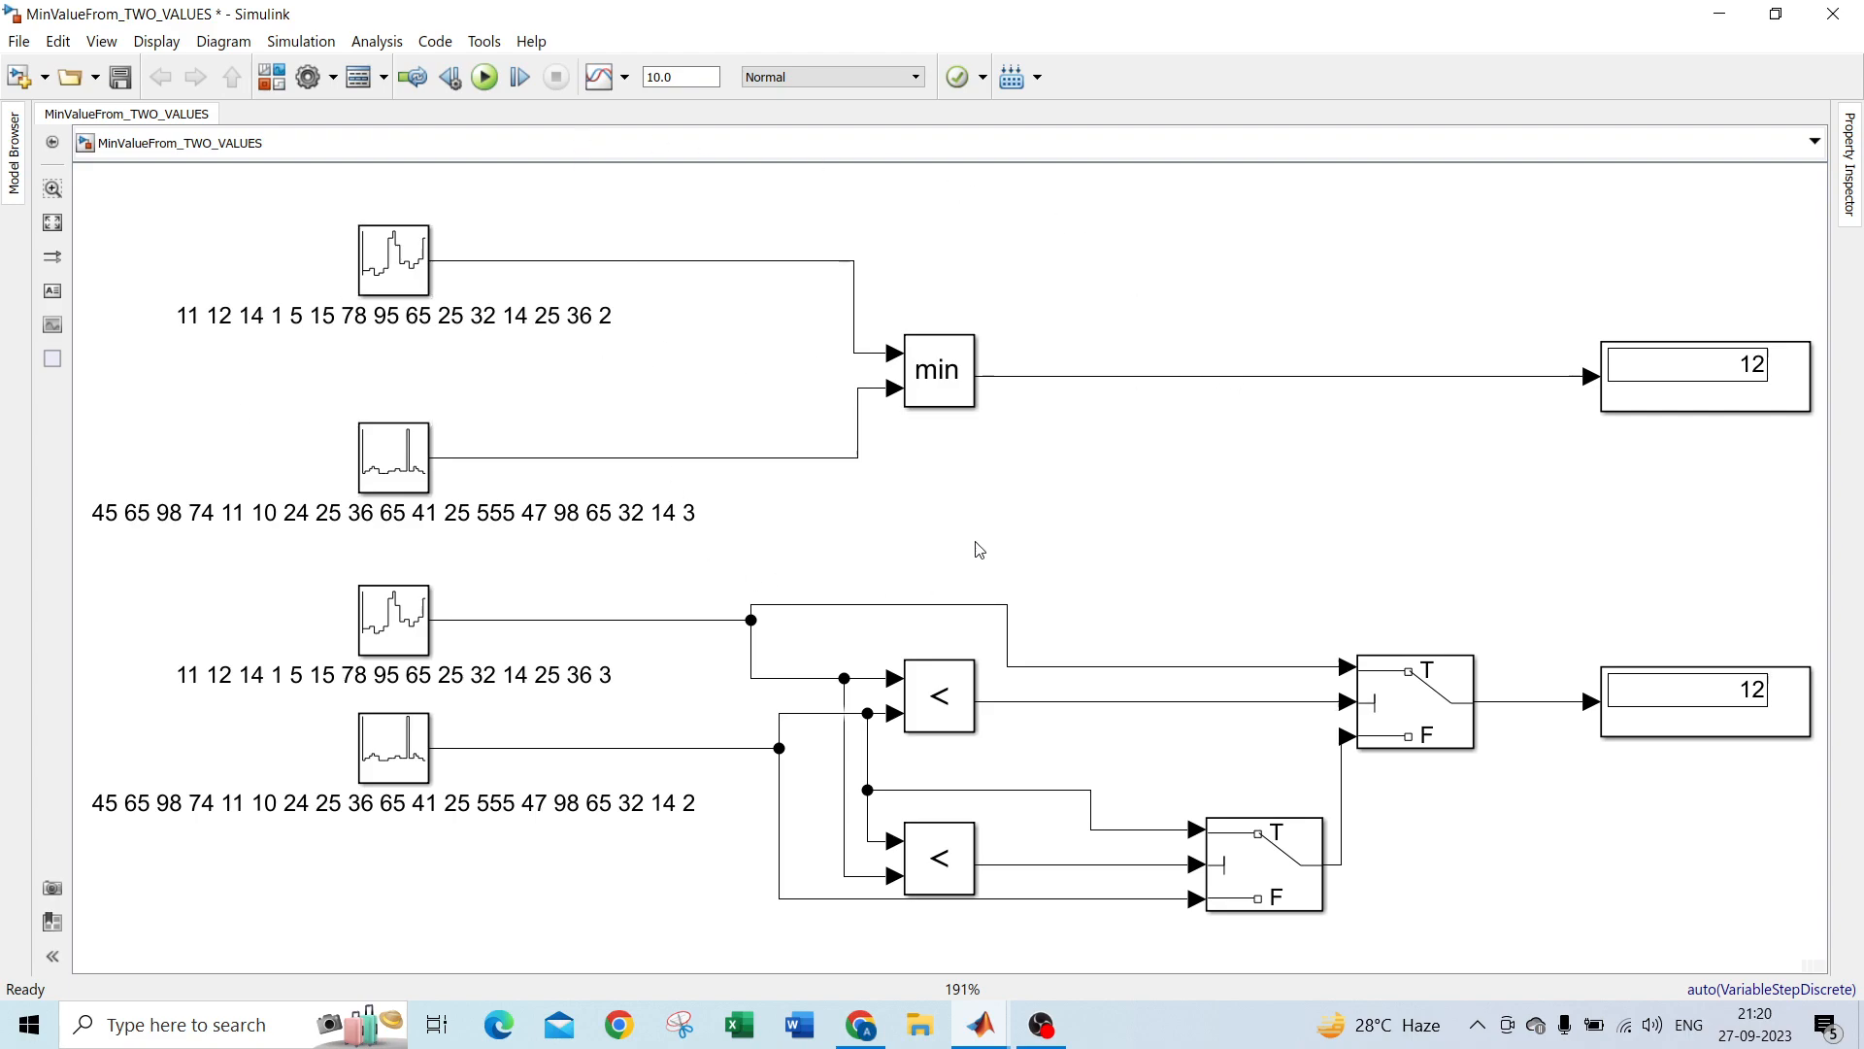
mouse_move(963, 432)
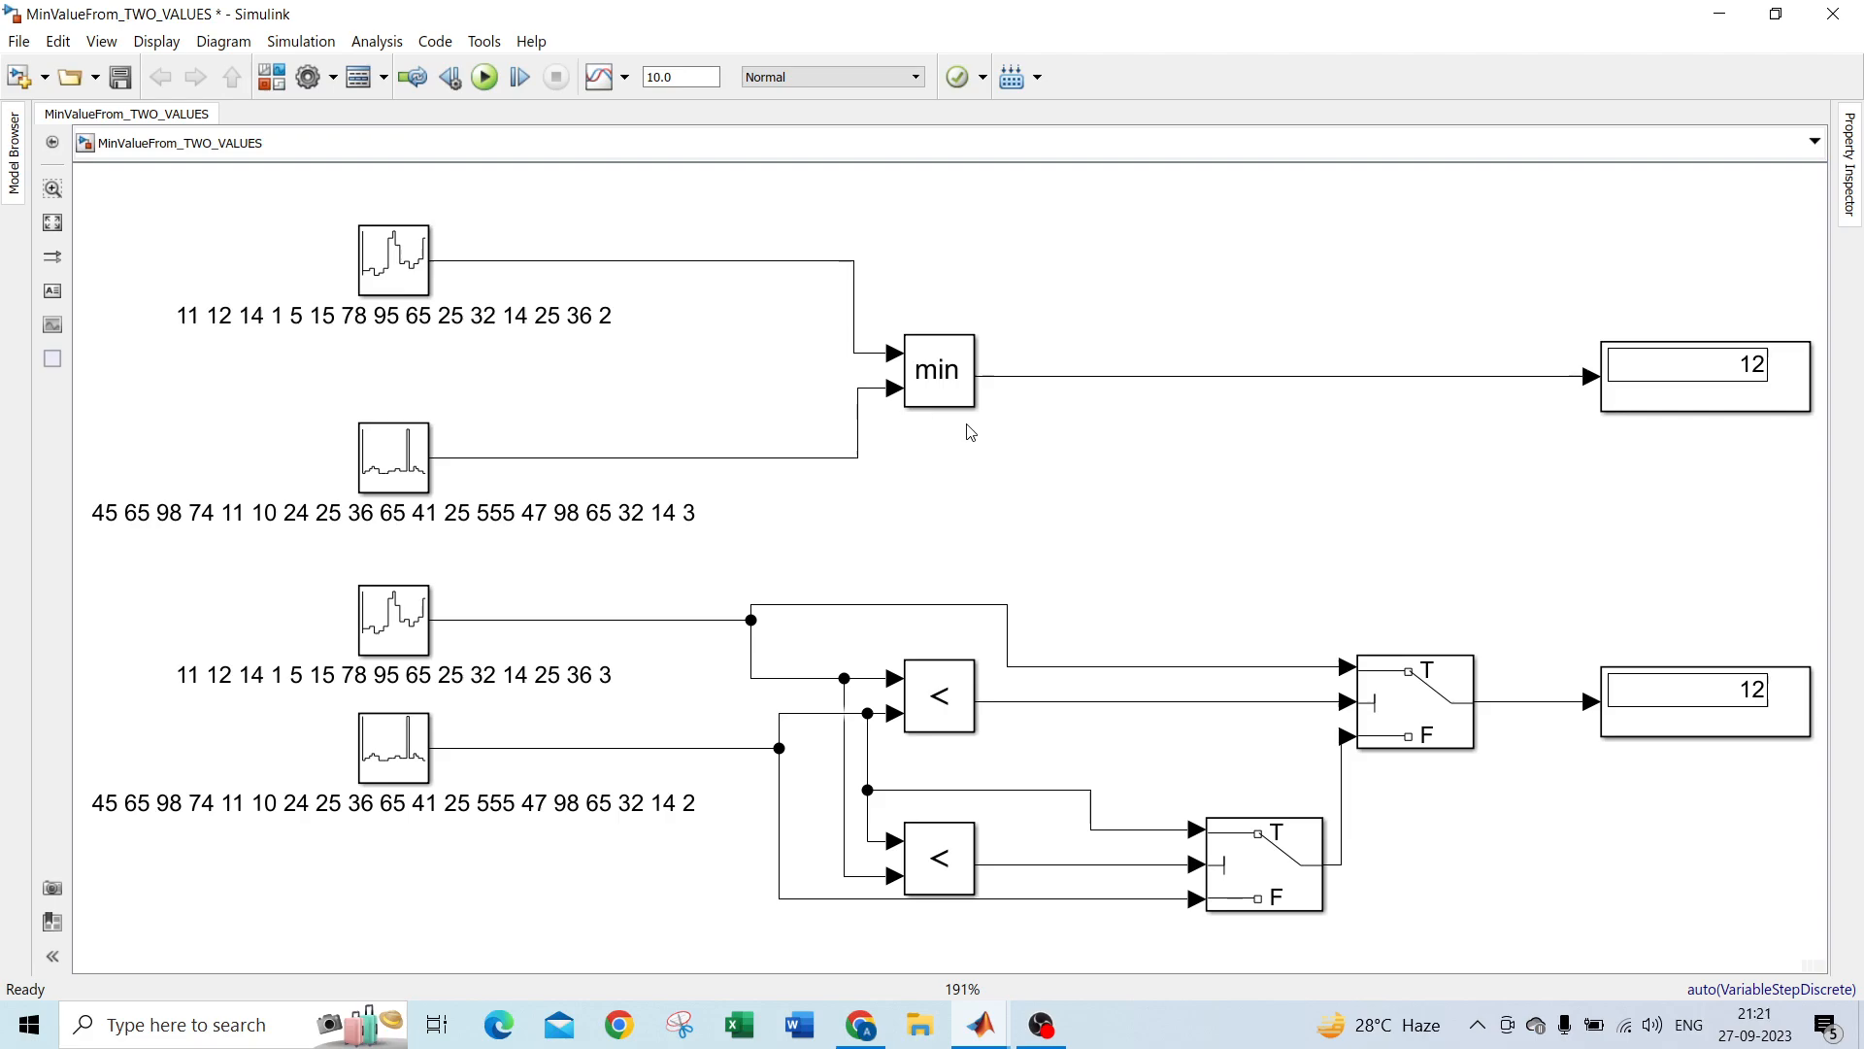
key(ctrl+a)
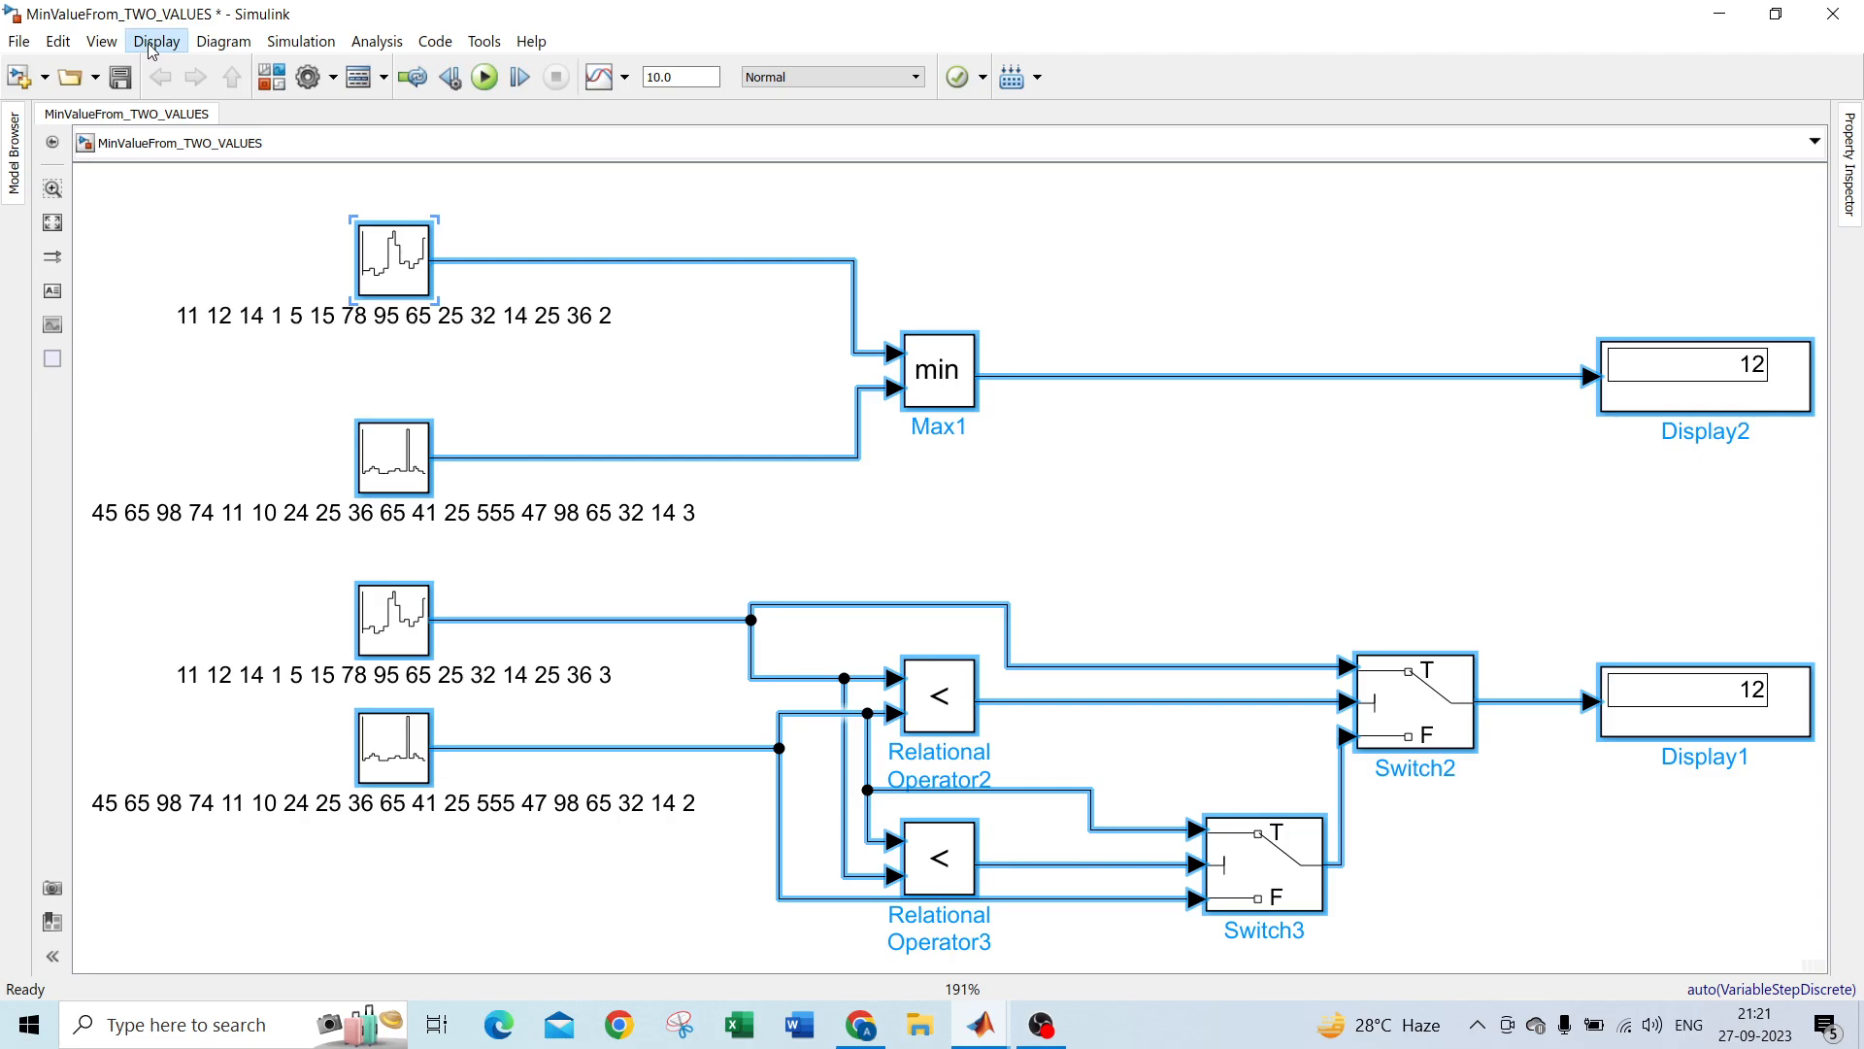
click(156, 41)
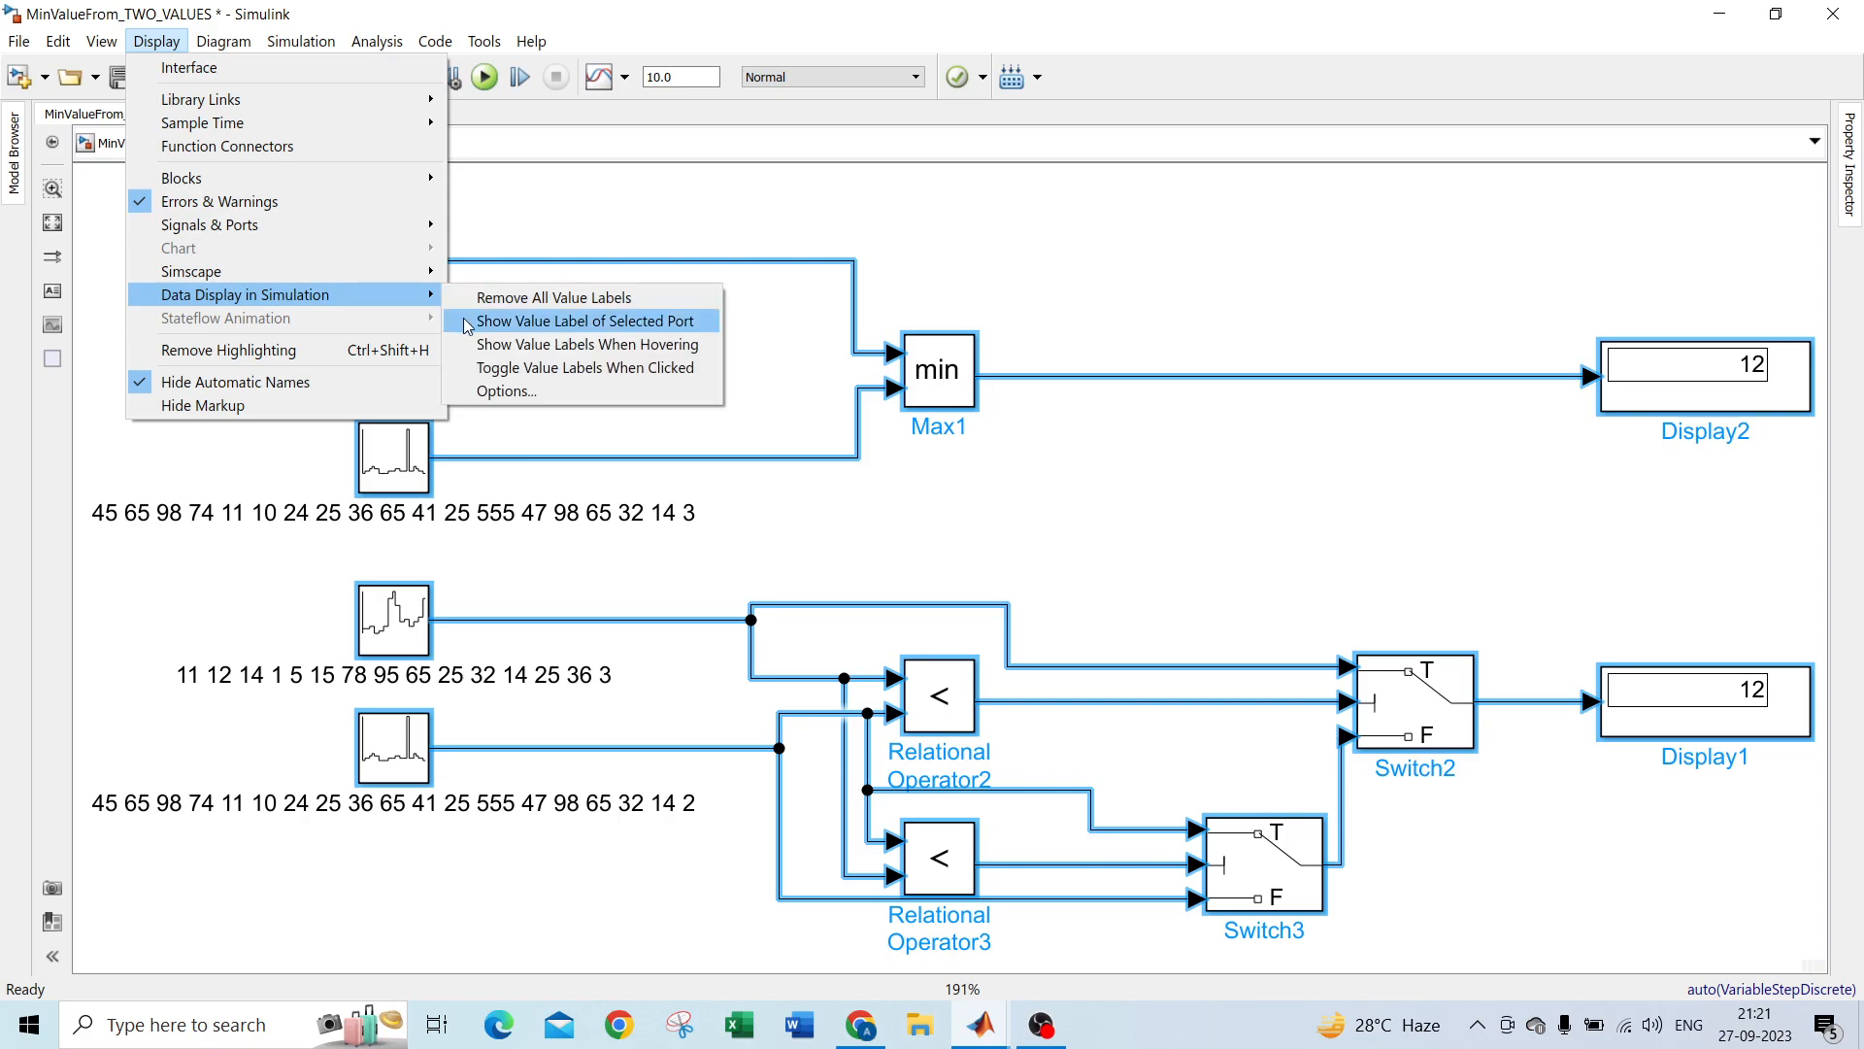
mouse_move(521, 320)
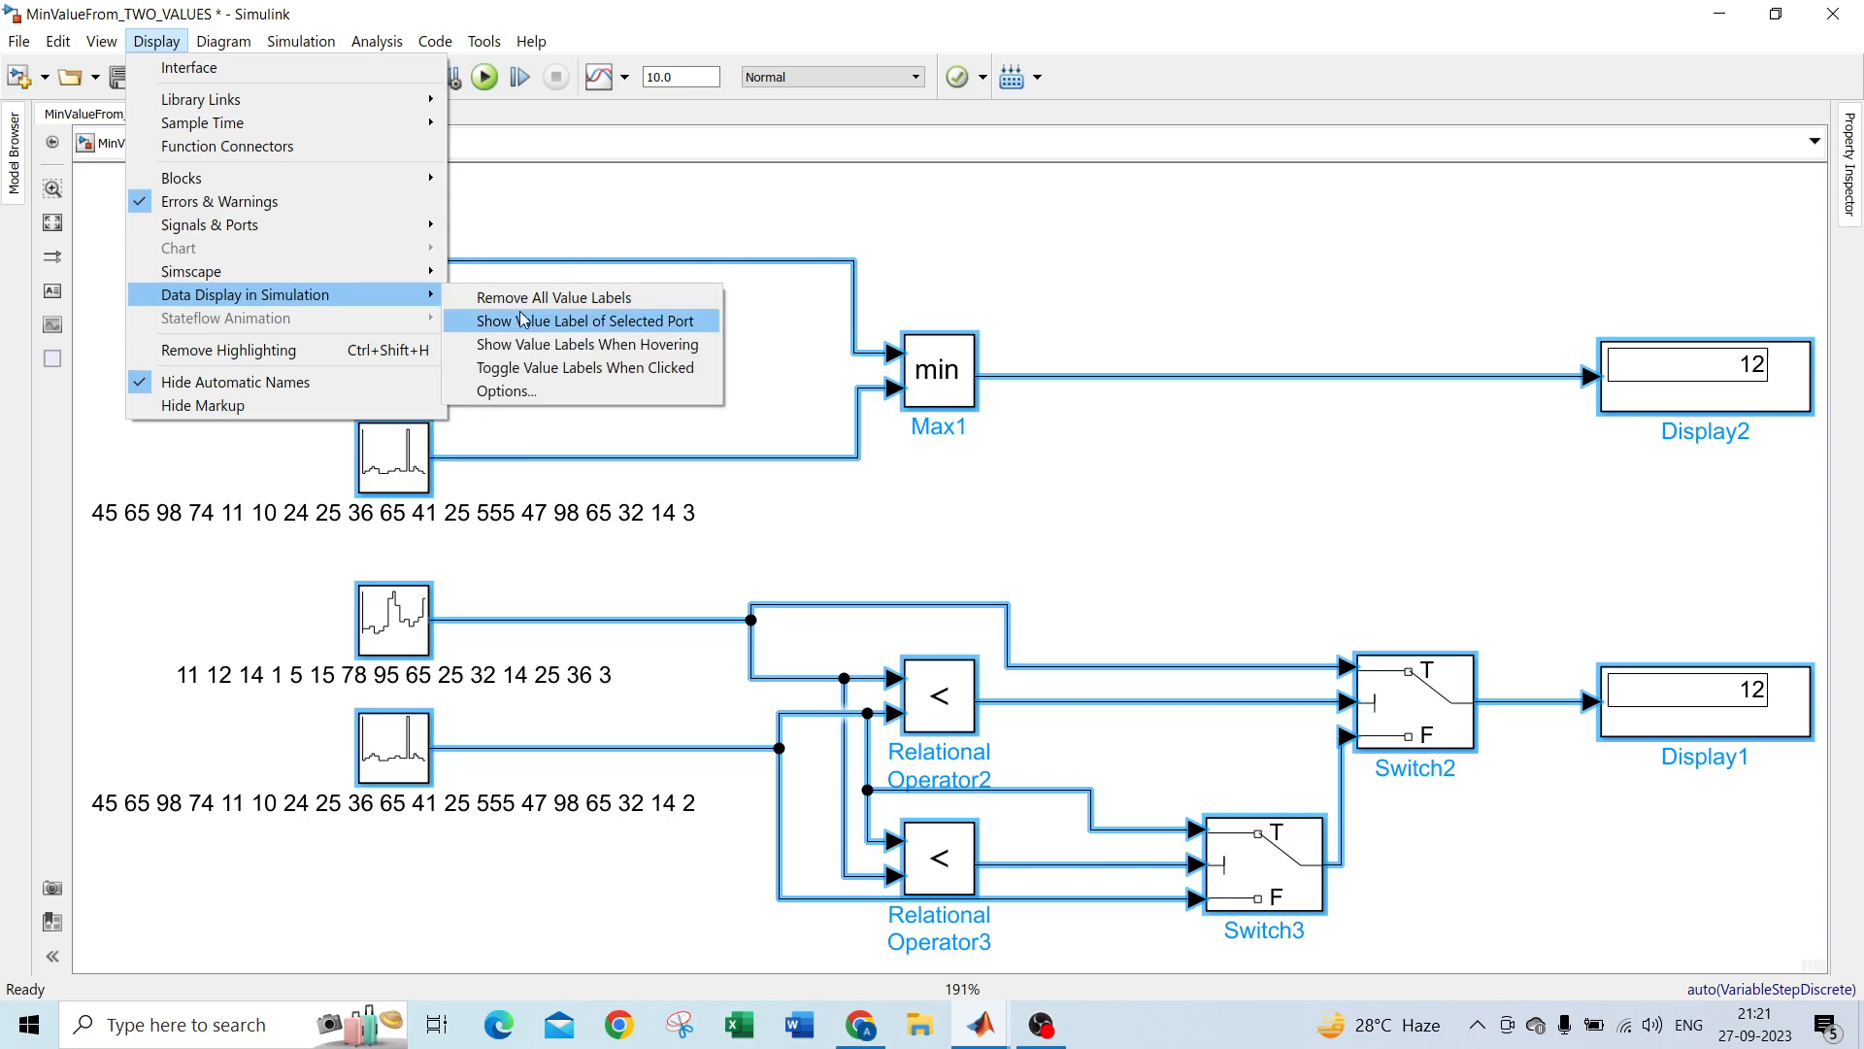
click(586, 344)
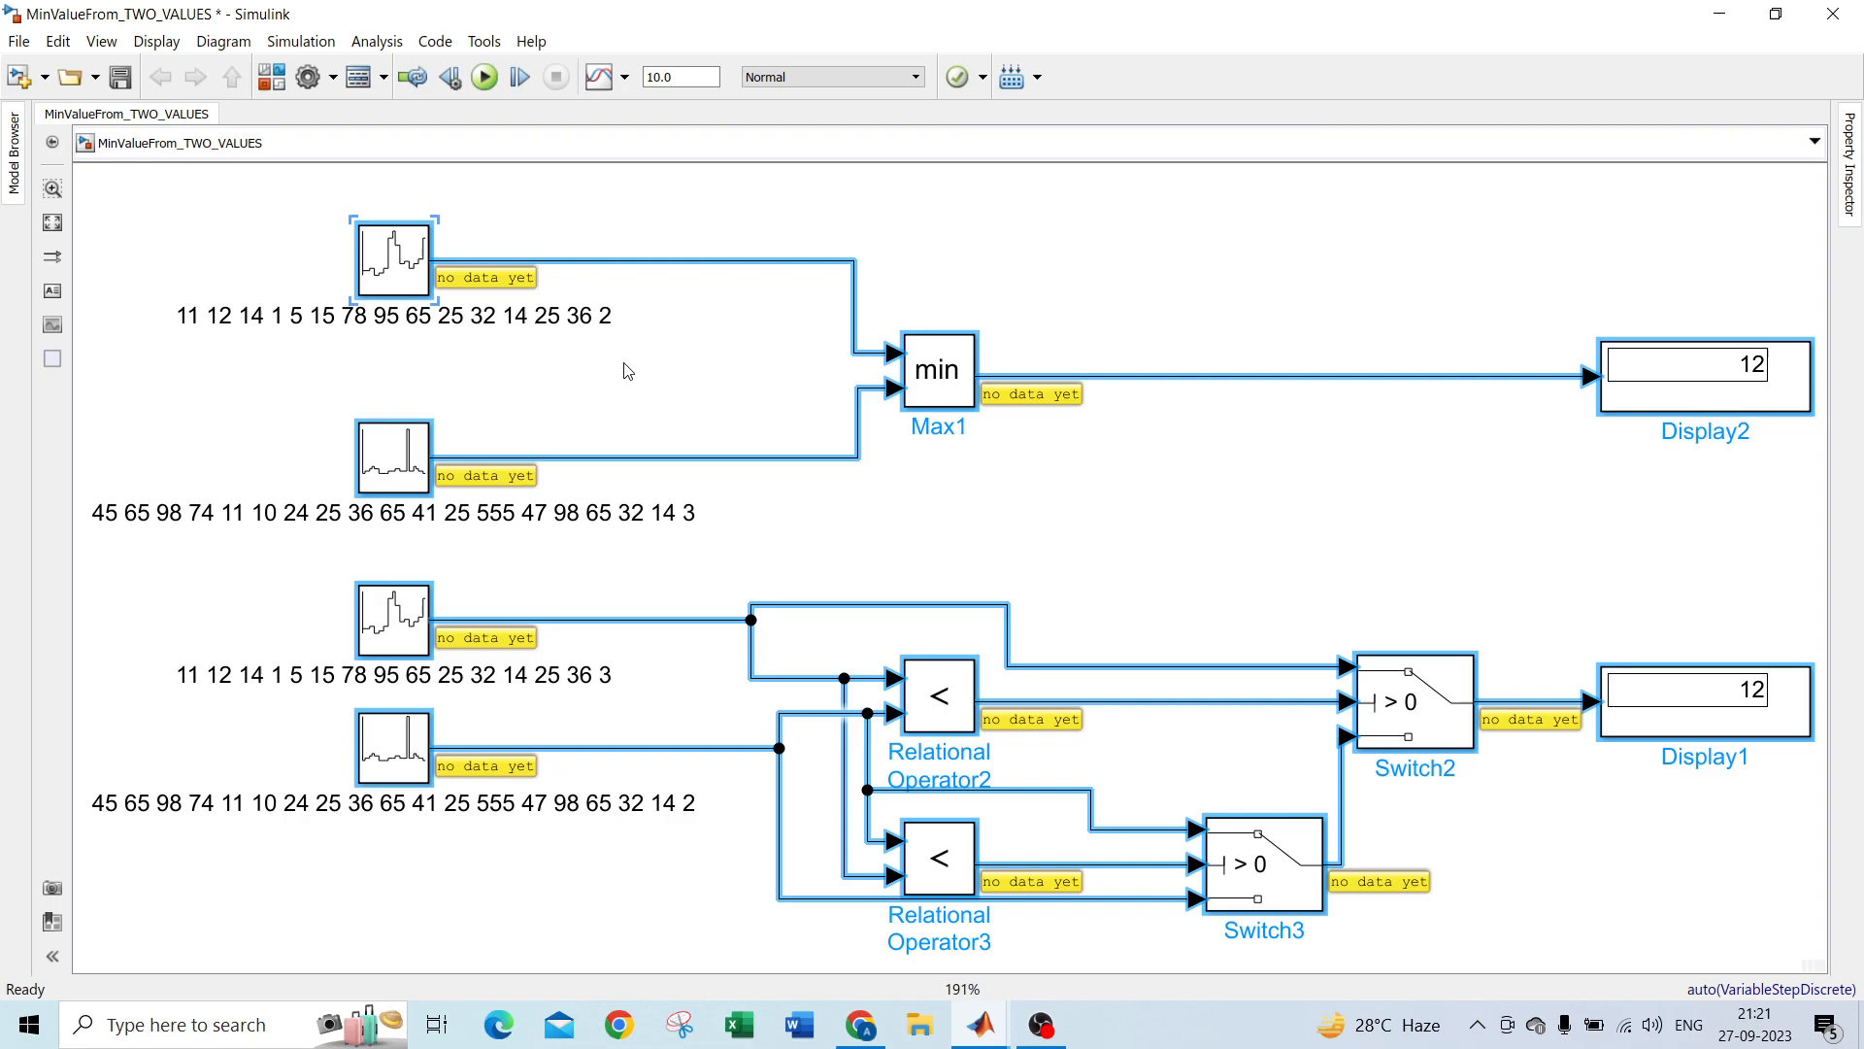
Step: Step the simulation forward so it pauses at T=0 with both displays reading 11
click(520, 77)
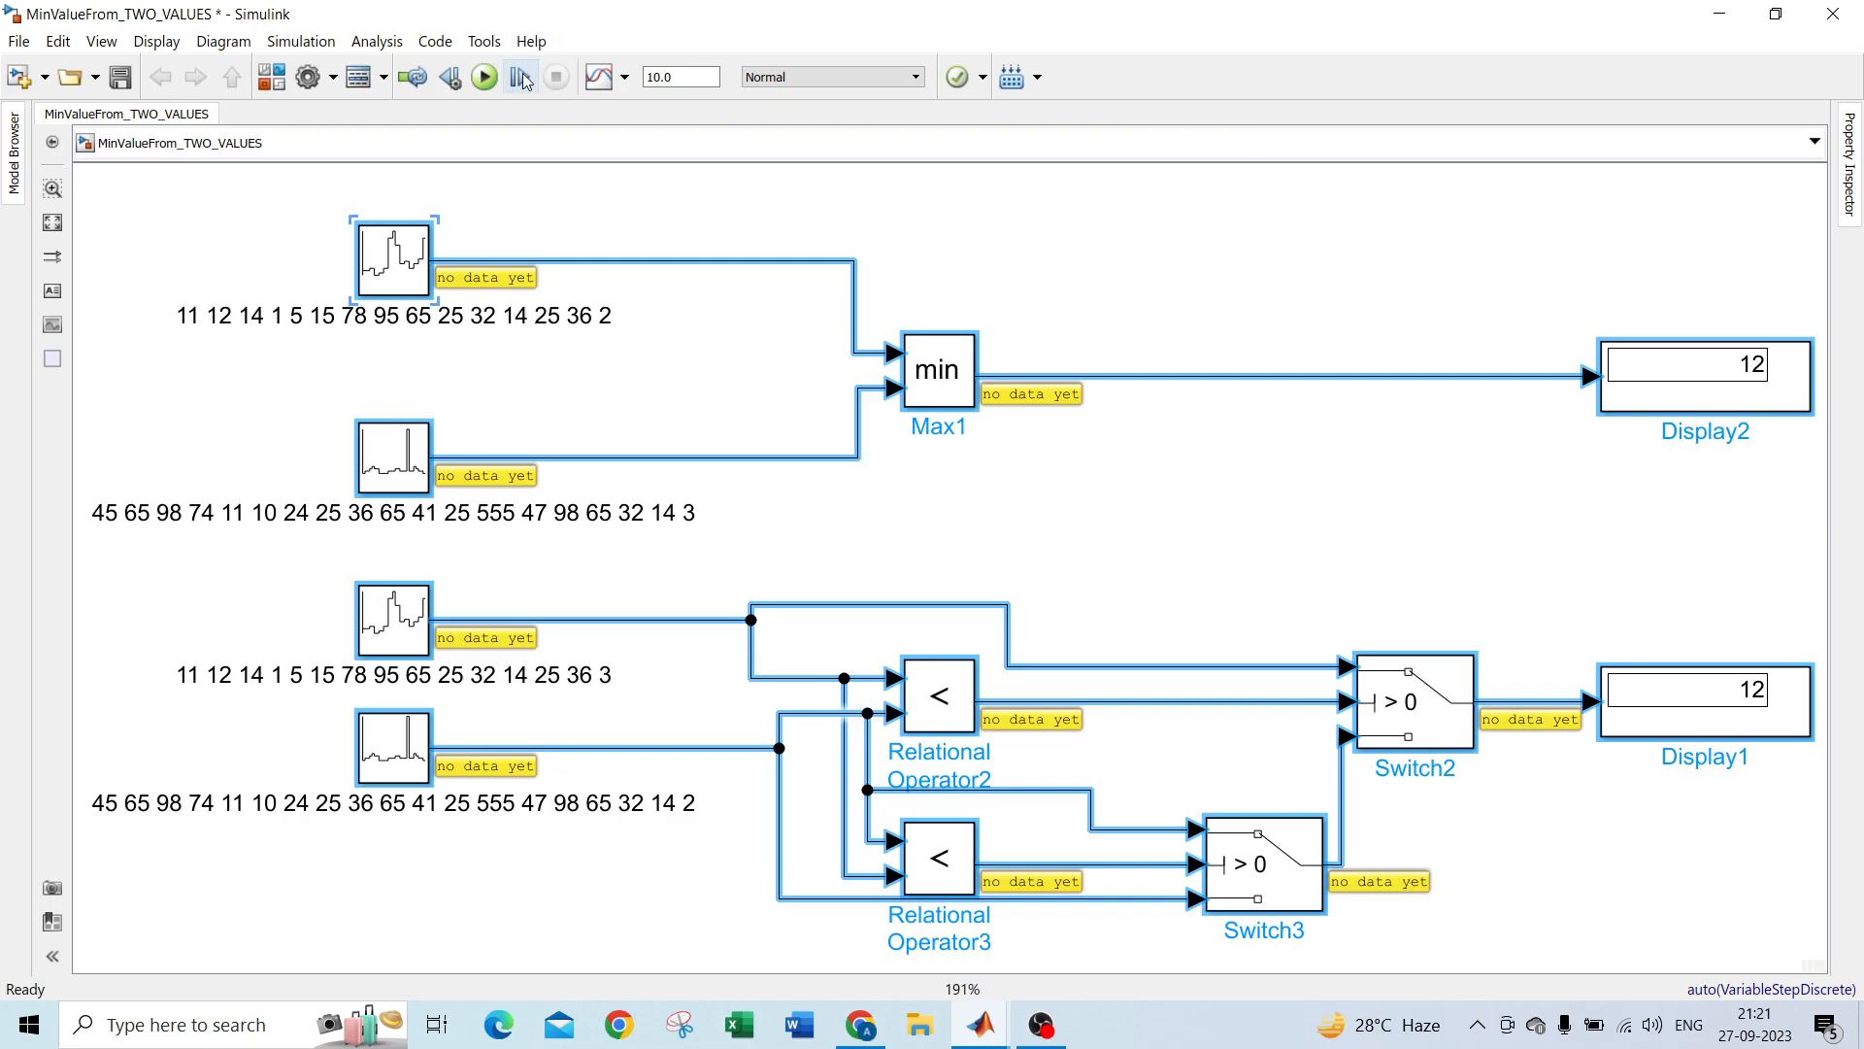
click(483, 76)
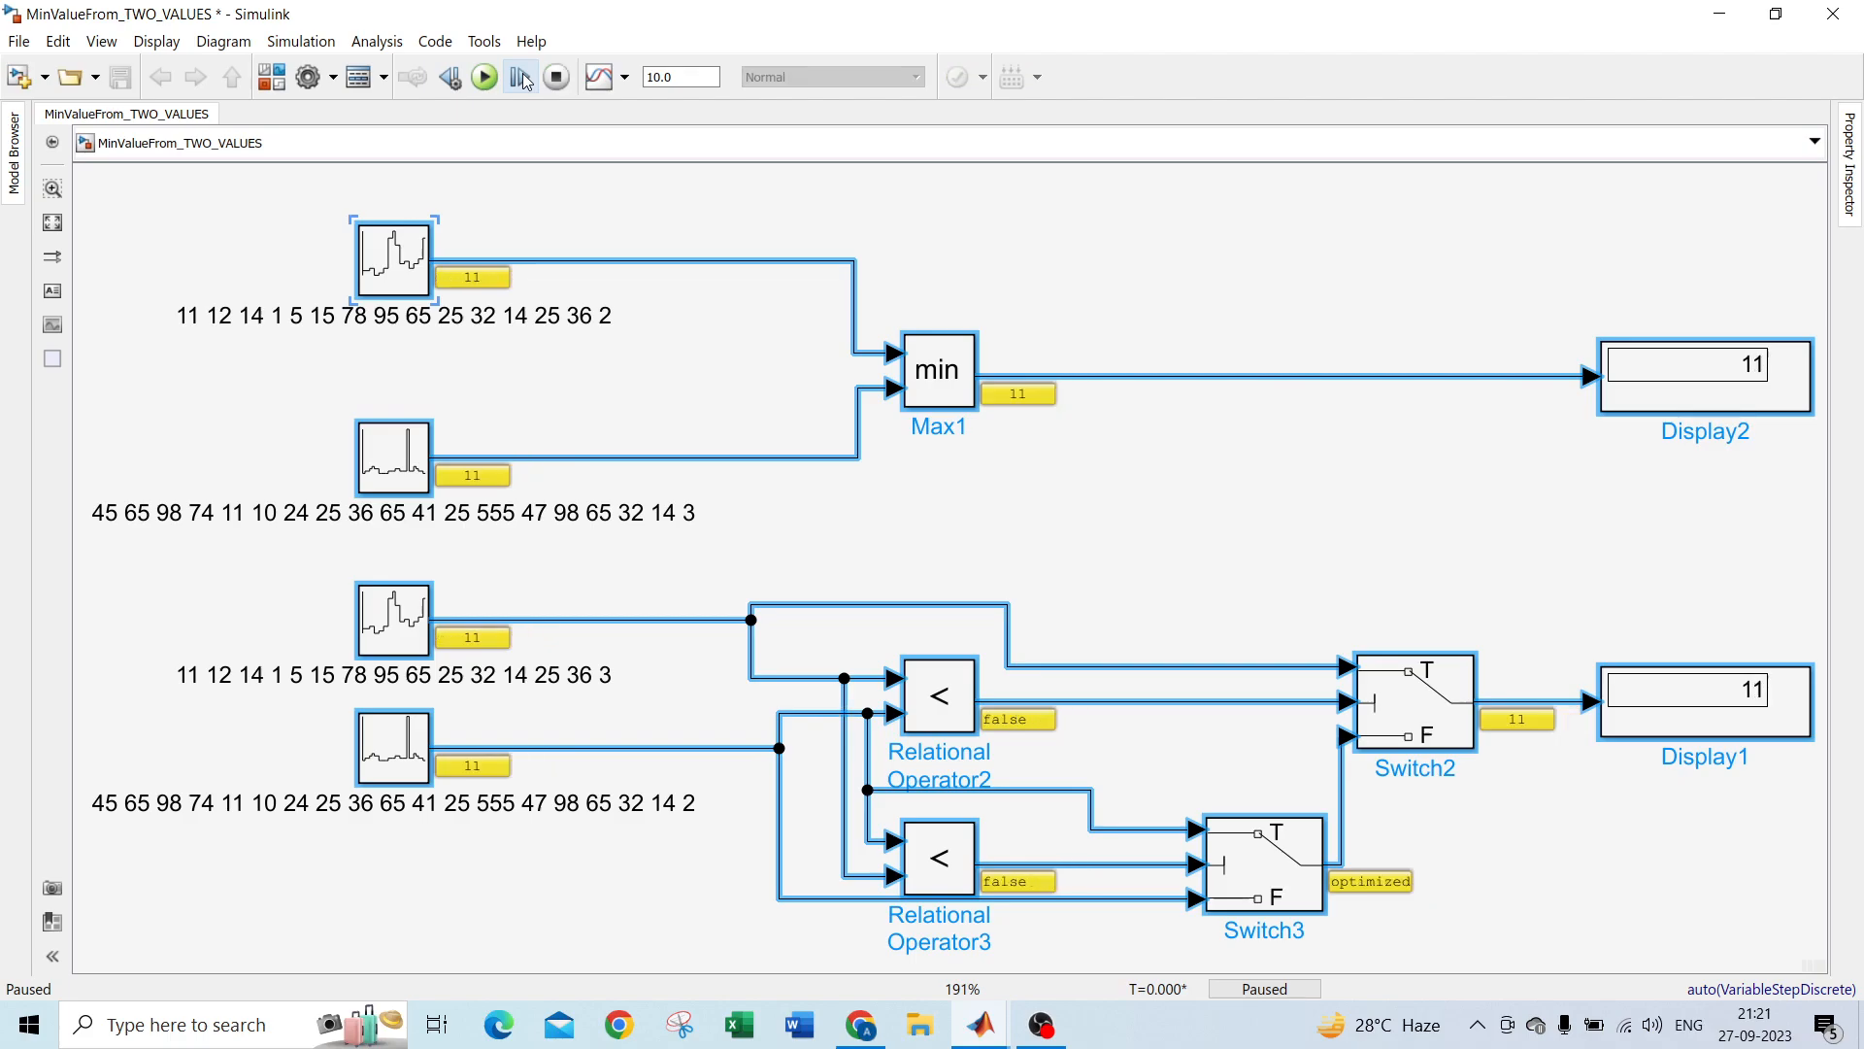
mouse_move(521, 76)
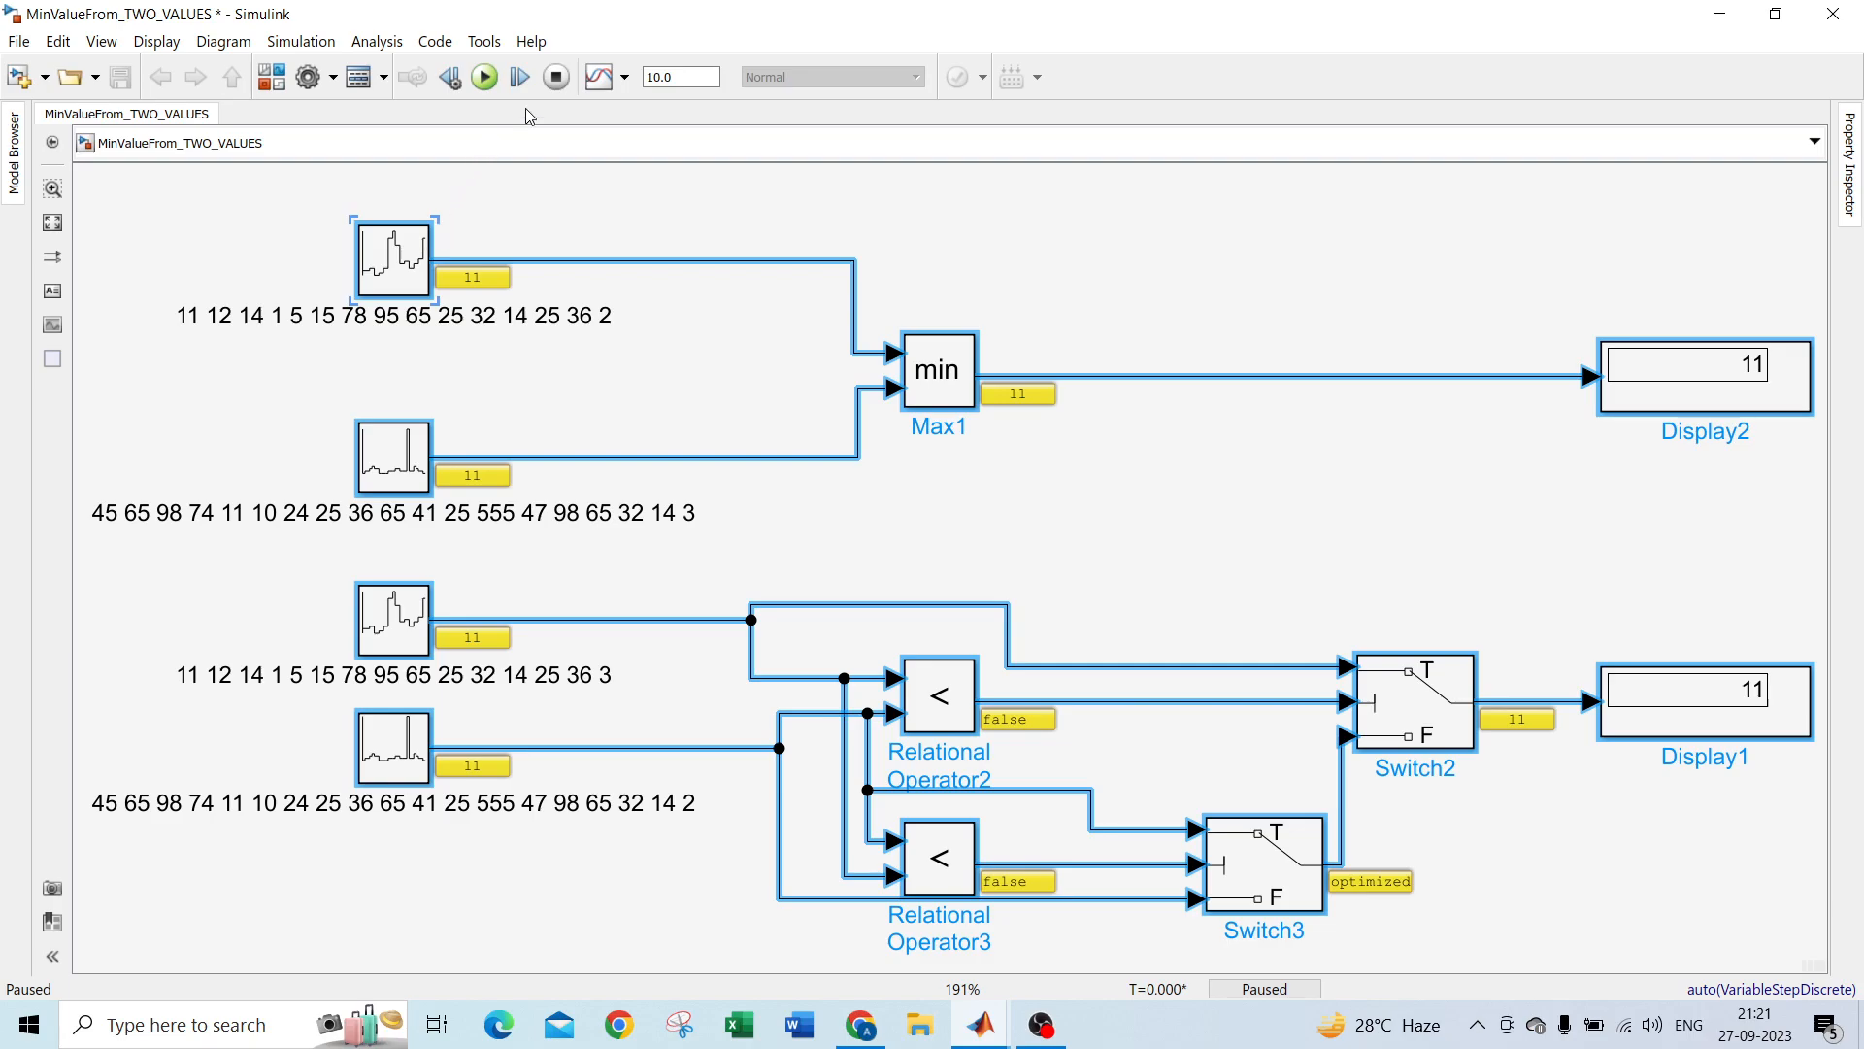
click(519, 76)
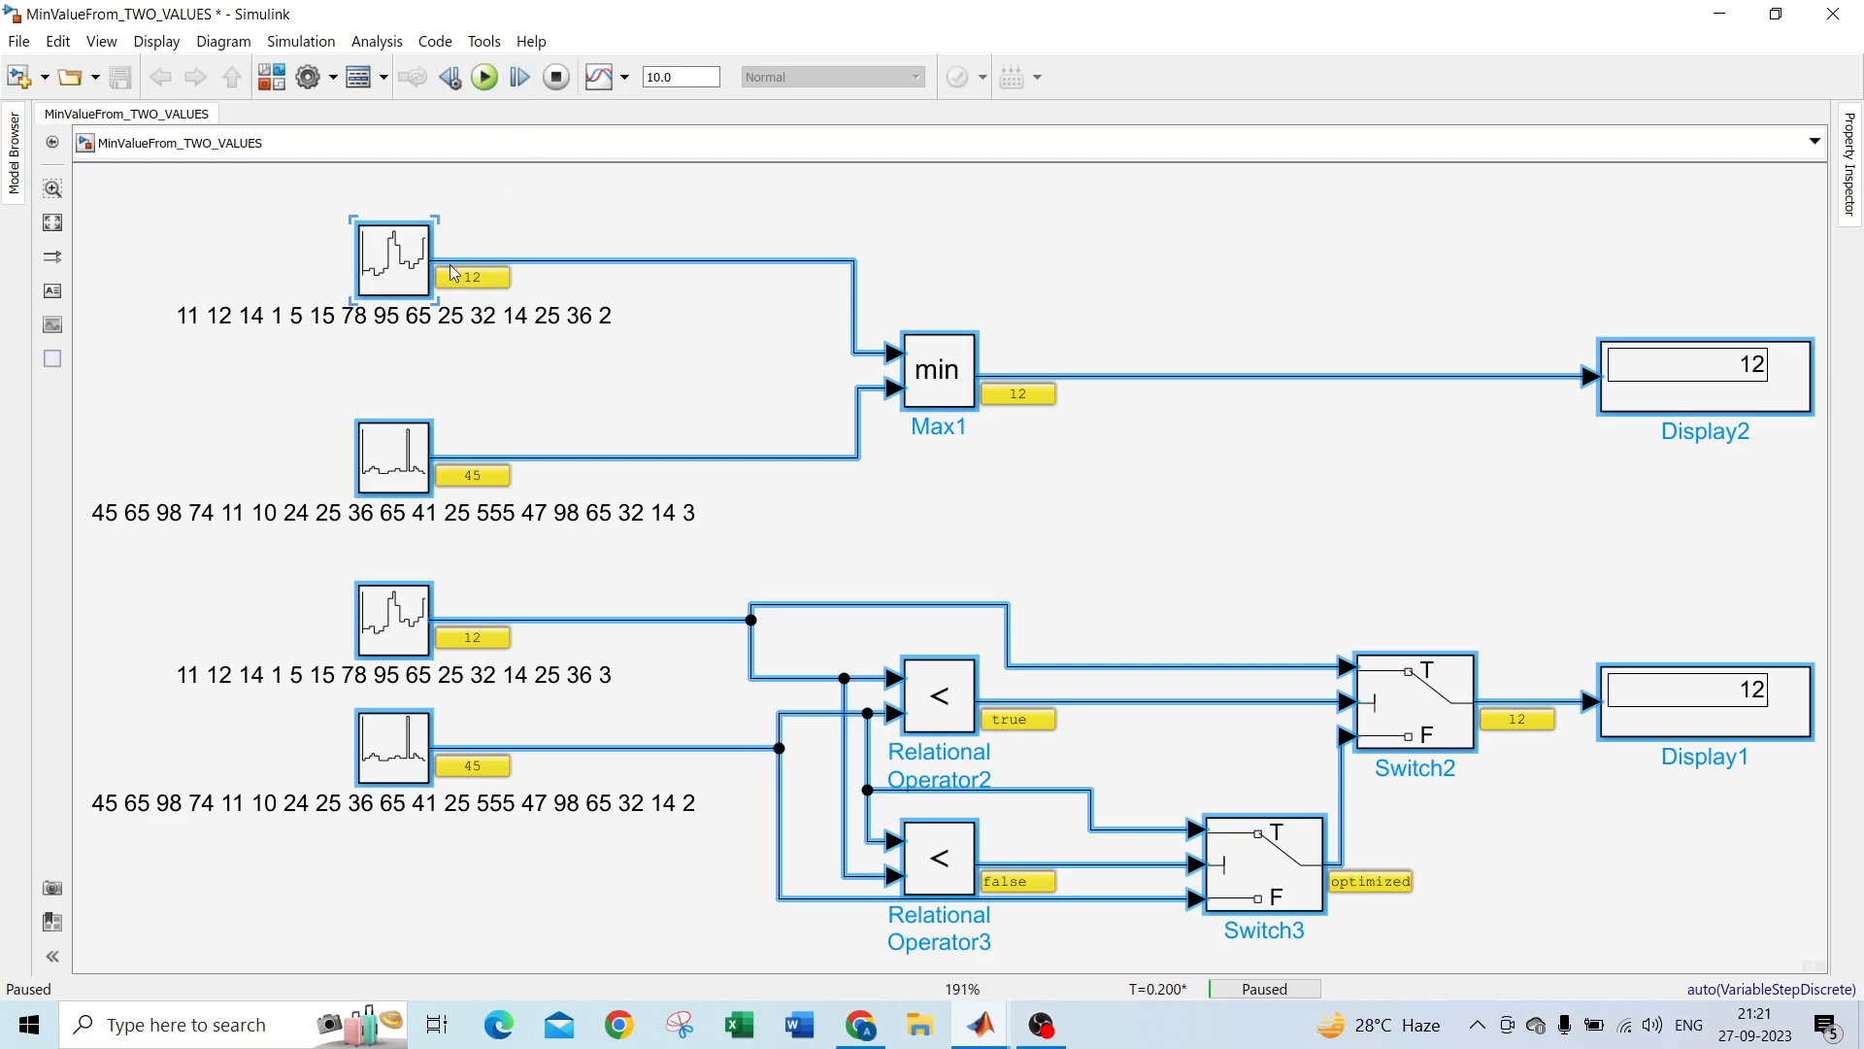
mouse_move(878, 375)
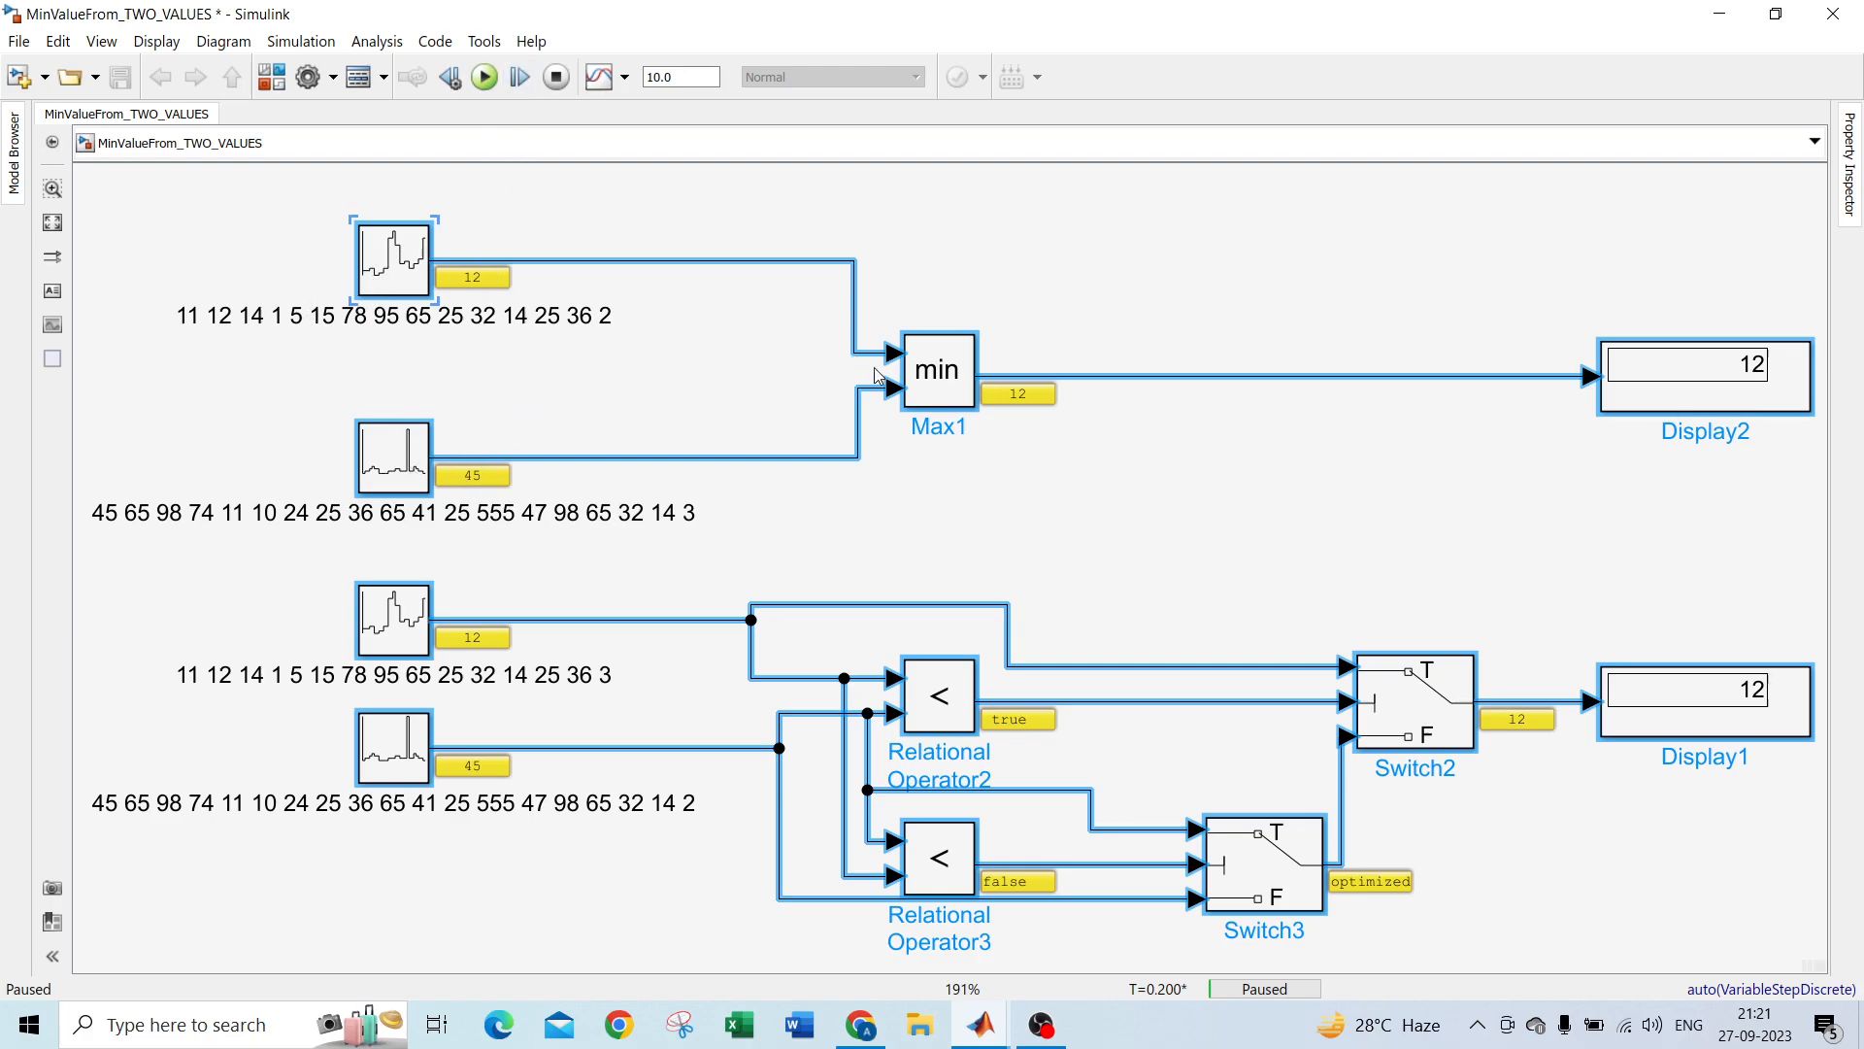
mouse_move(1080, 388)
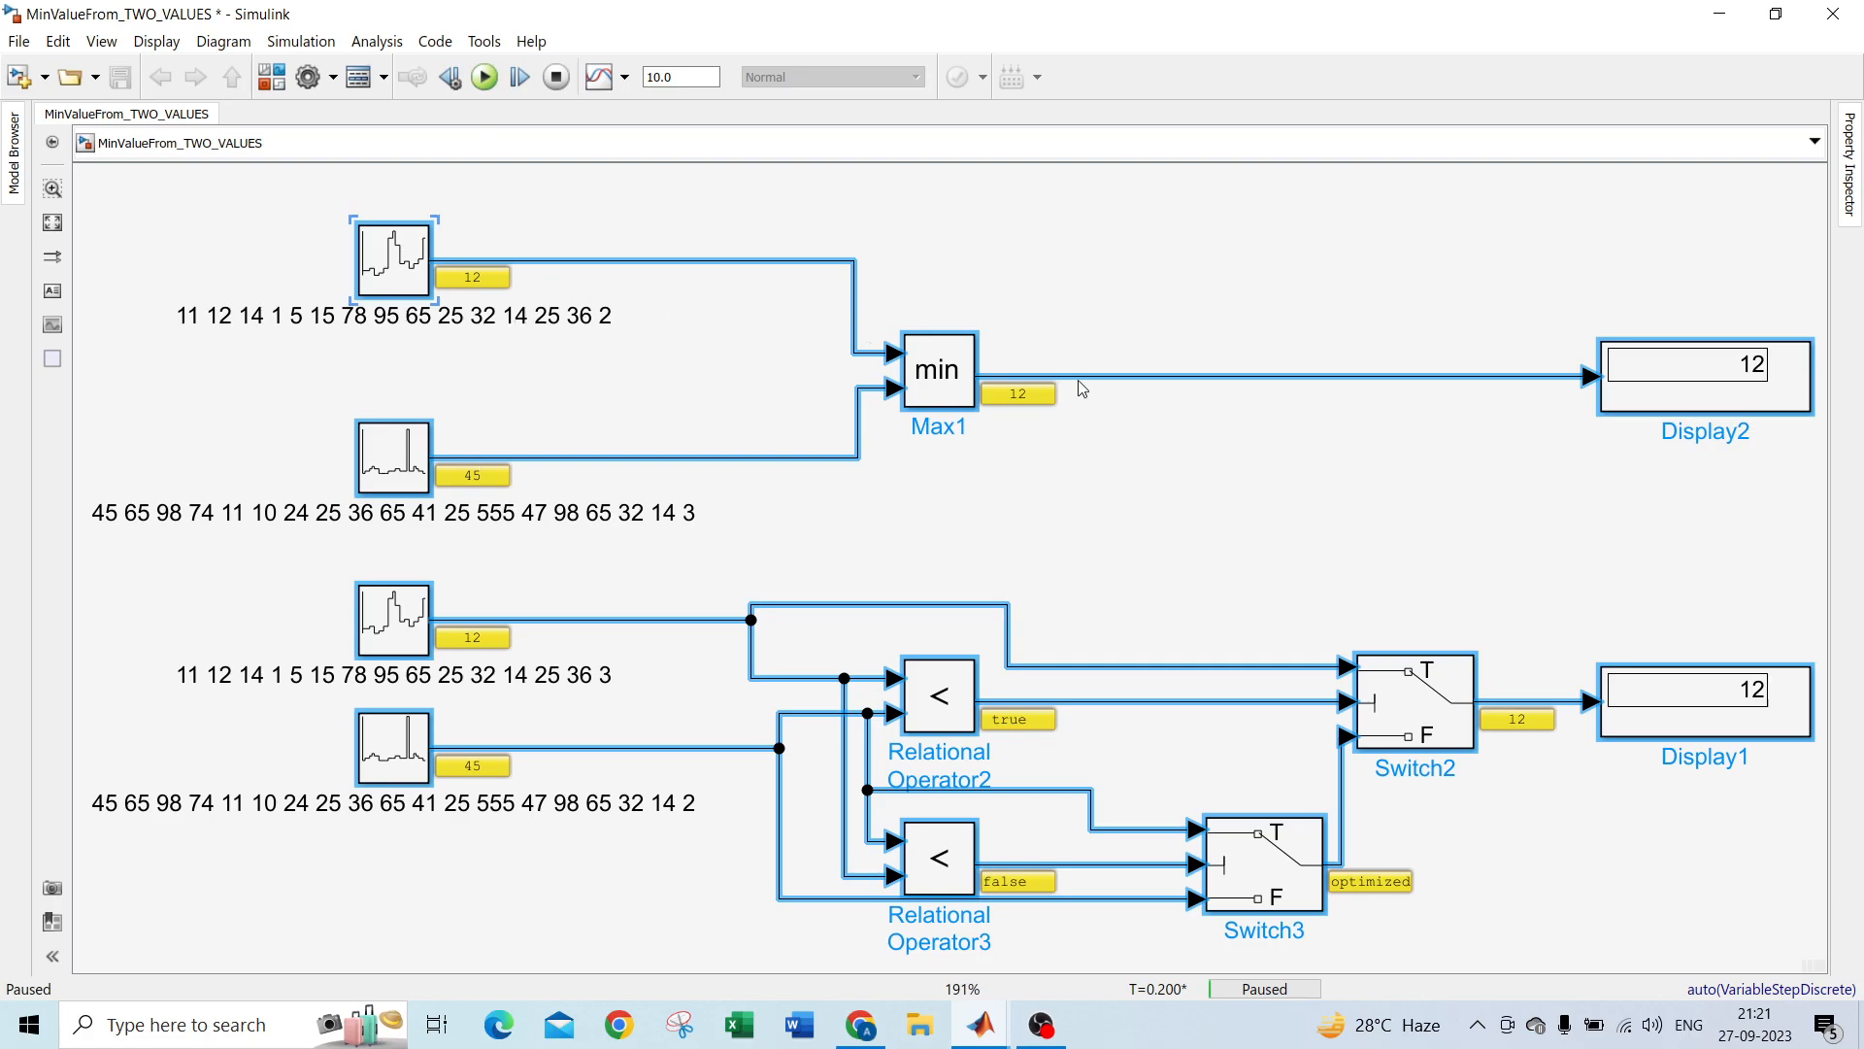
mouse_move(963, 726)
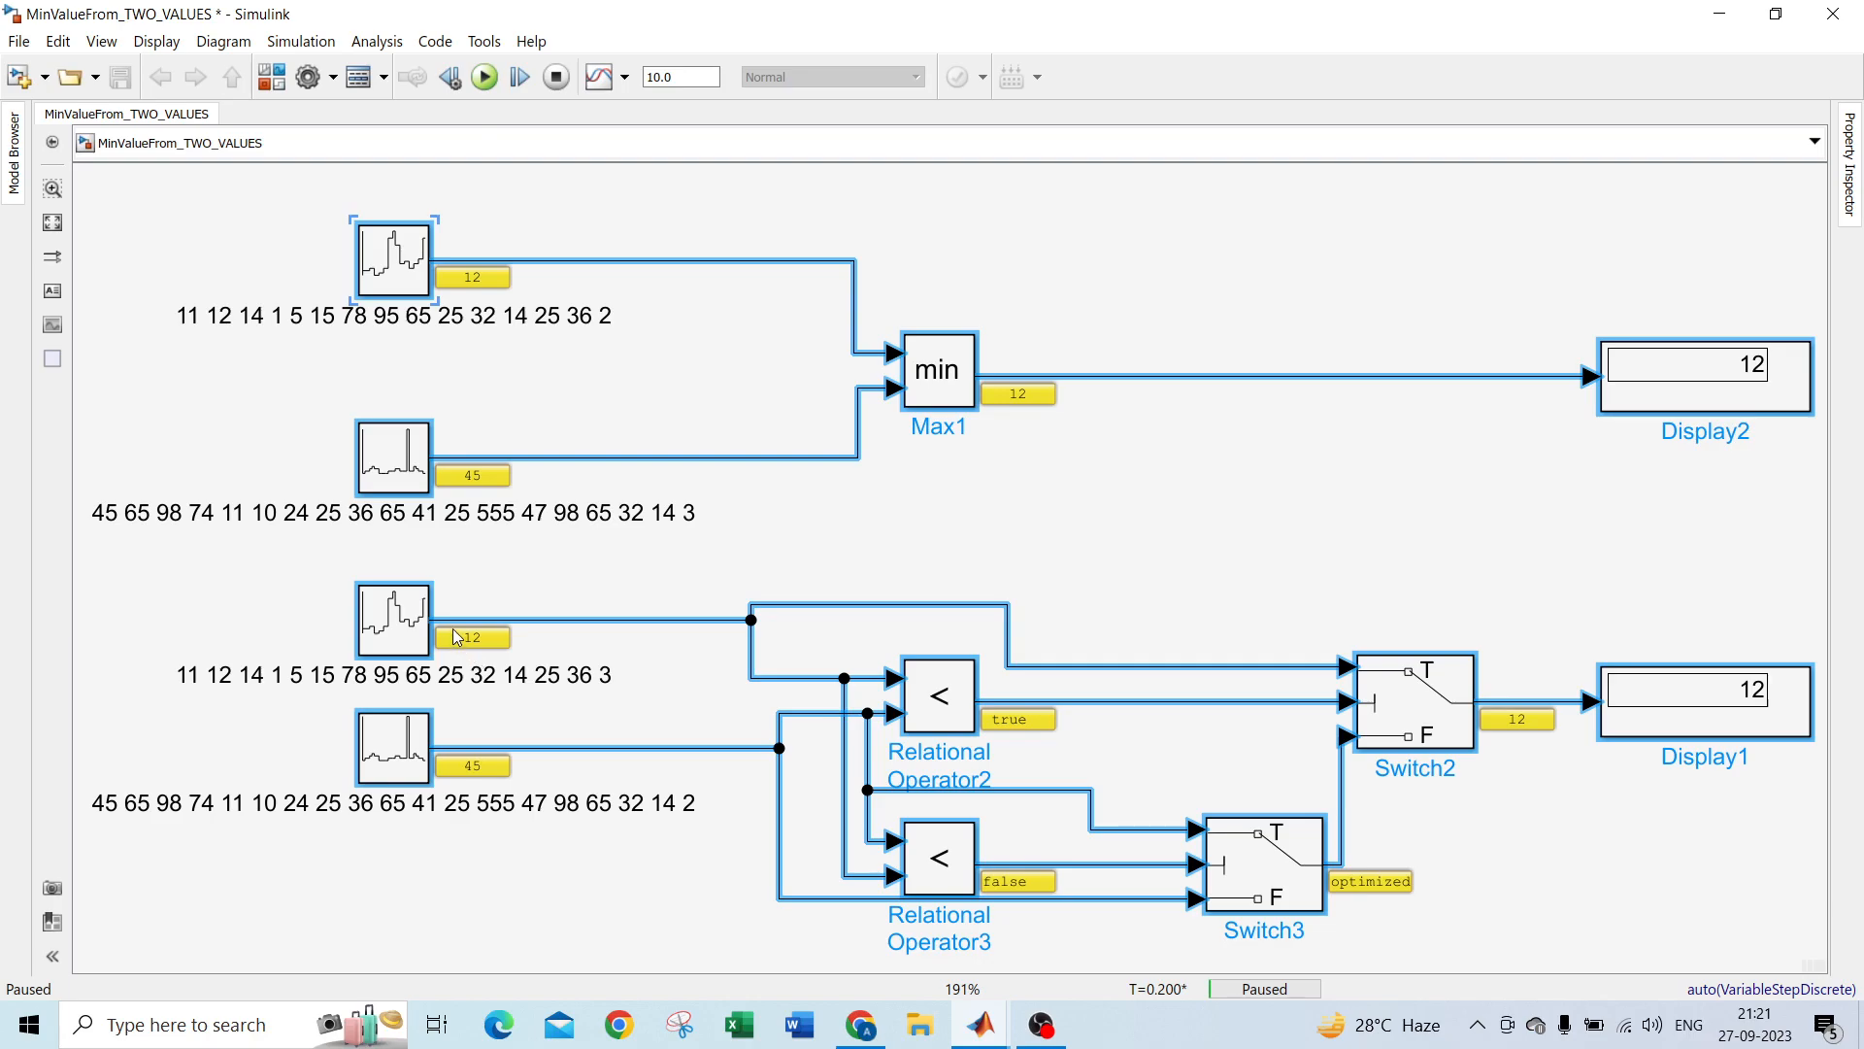
mouse_move(903, 693)
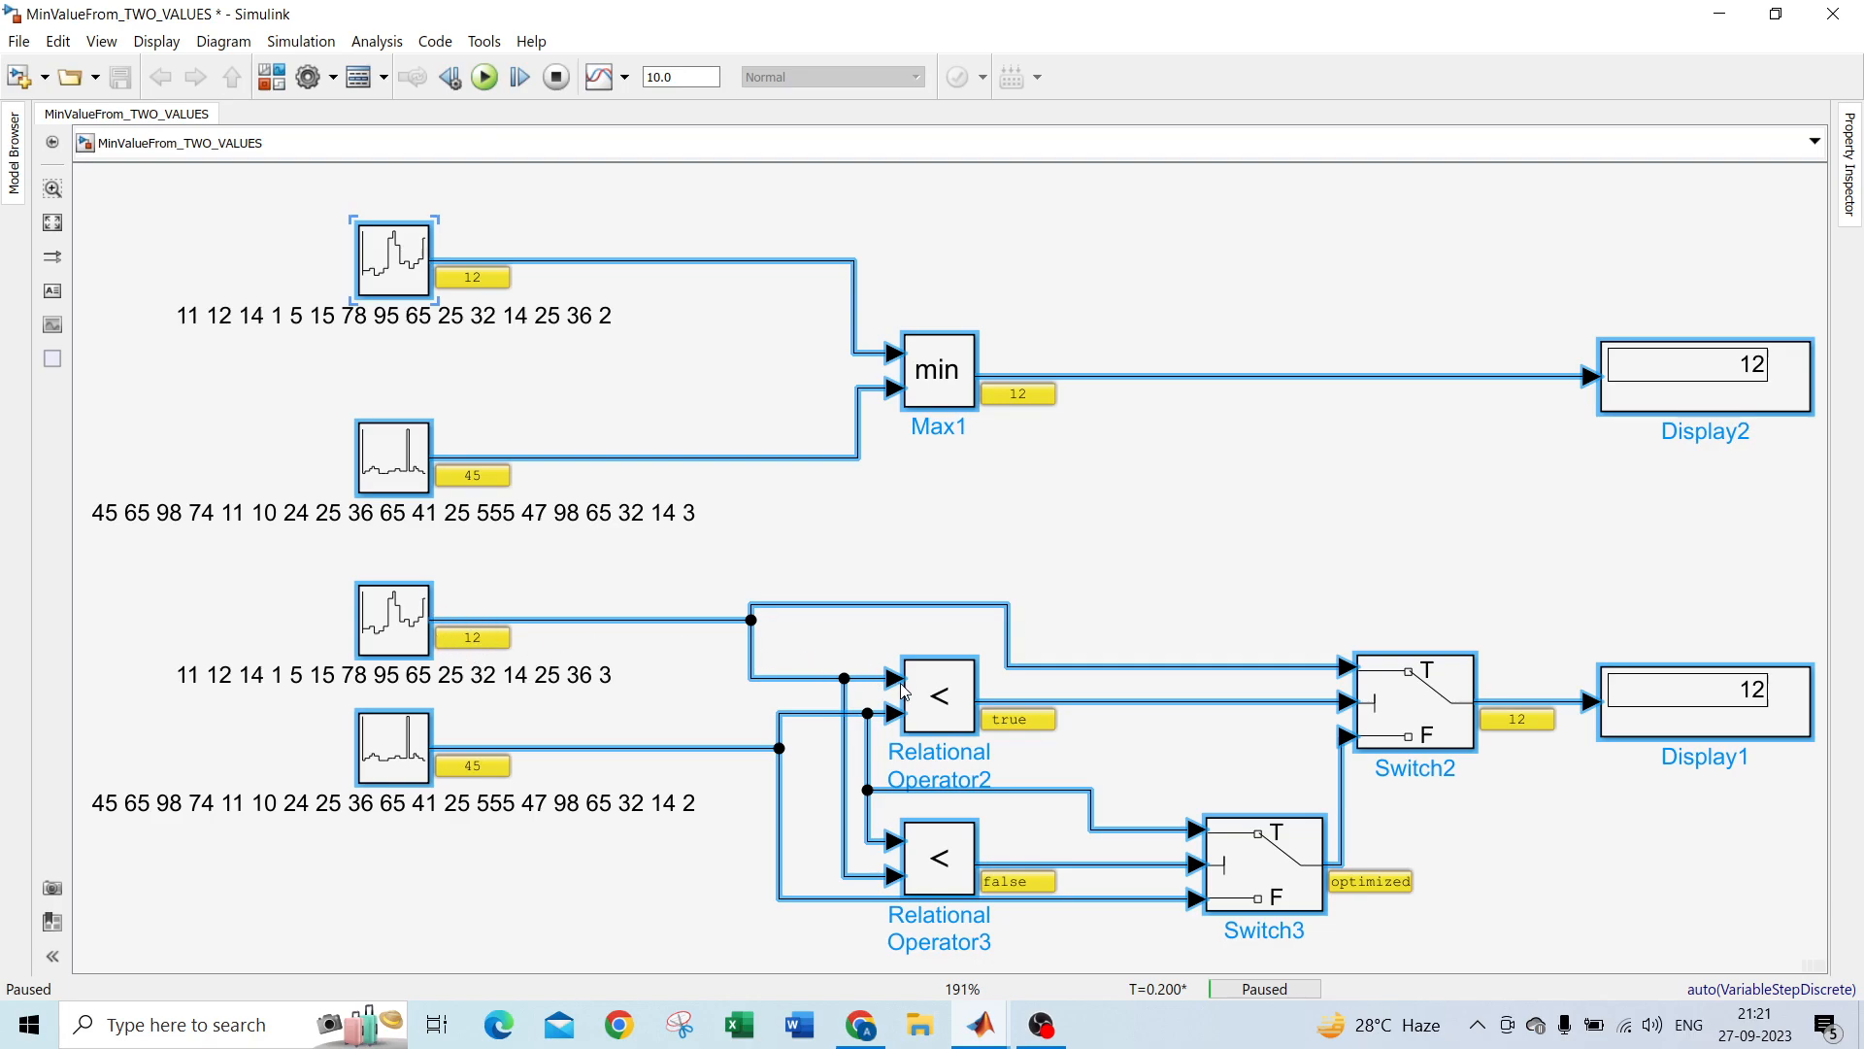
mouse_move(947, 711)
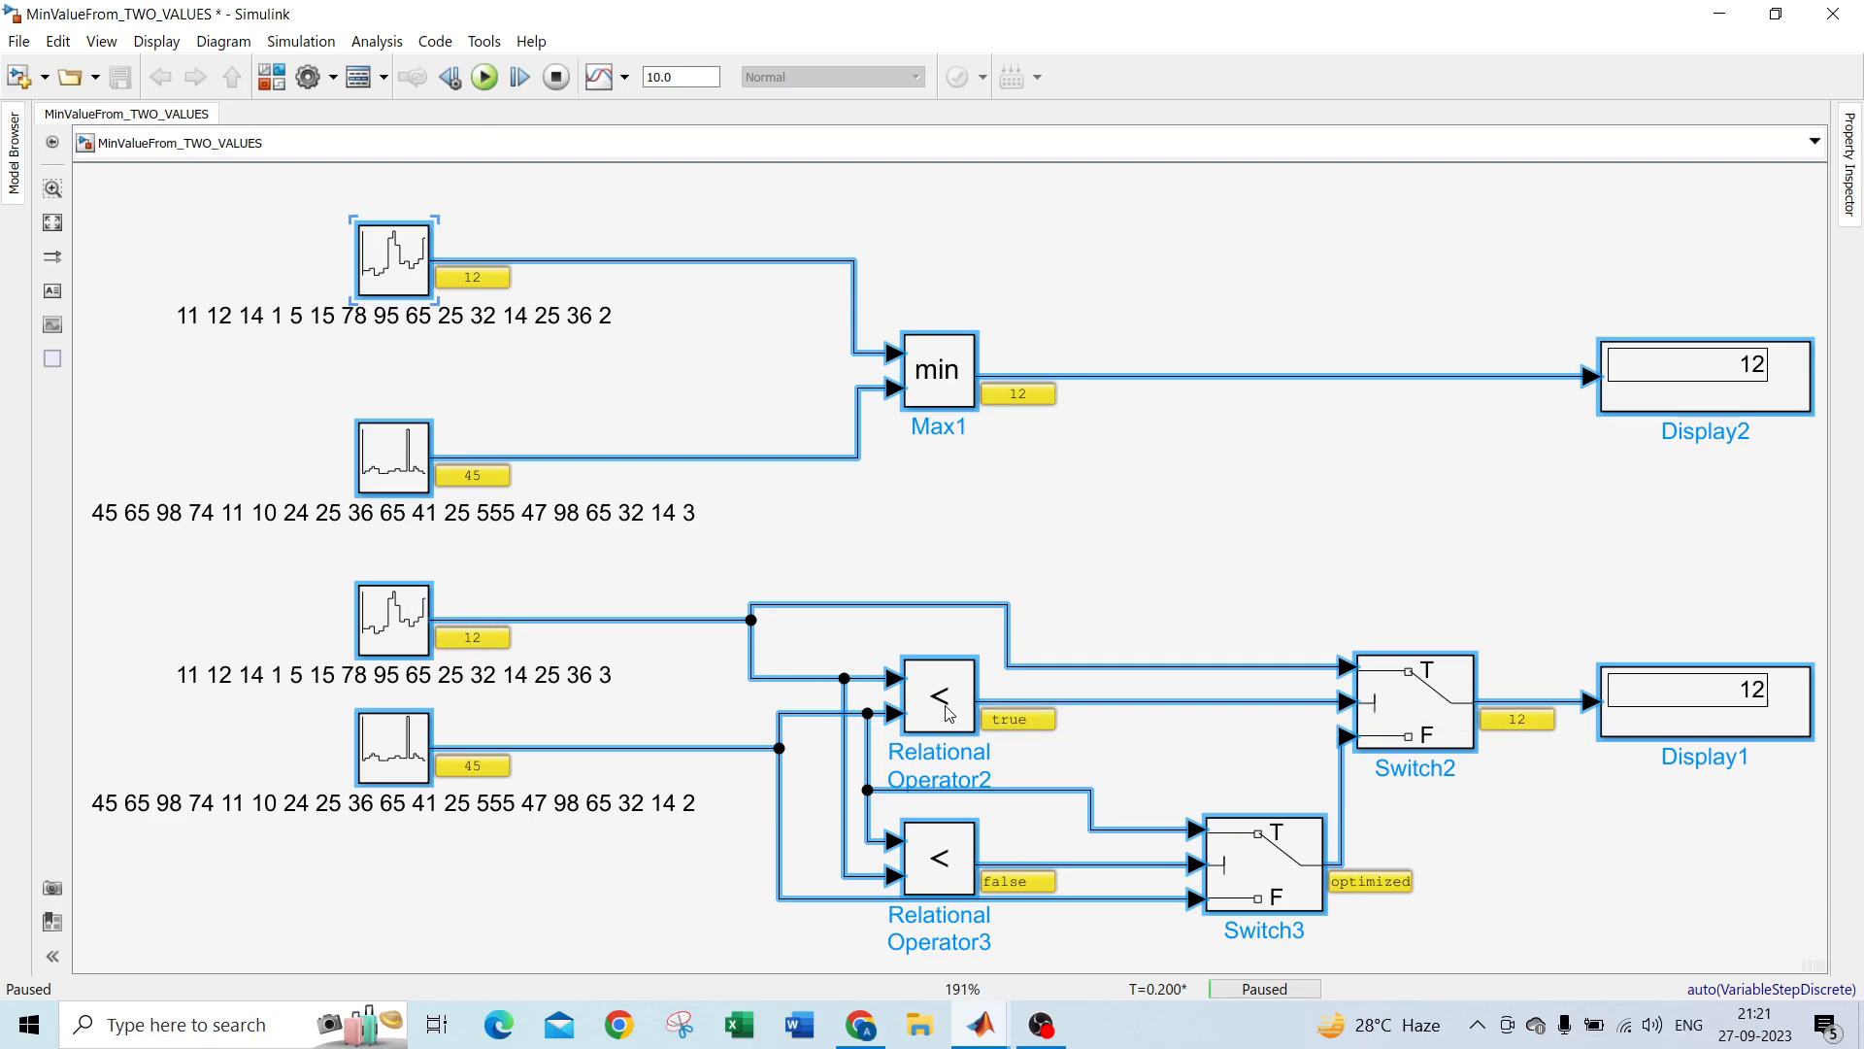
mouse_move(938, 695)
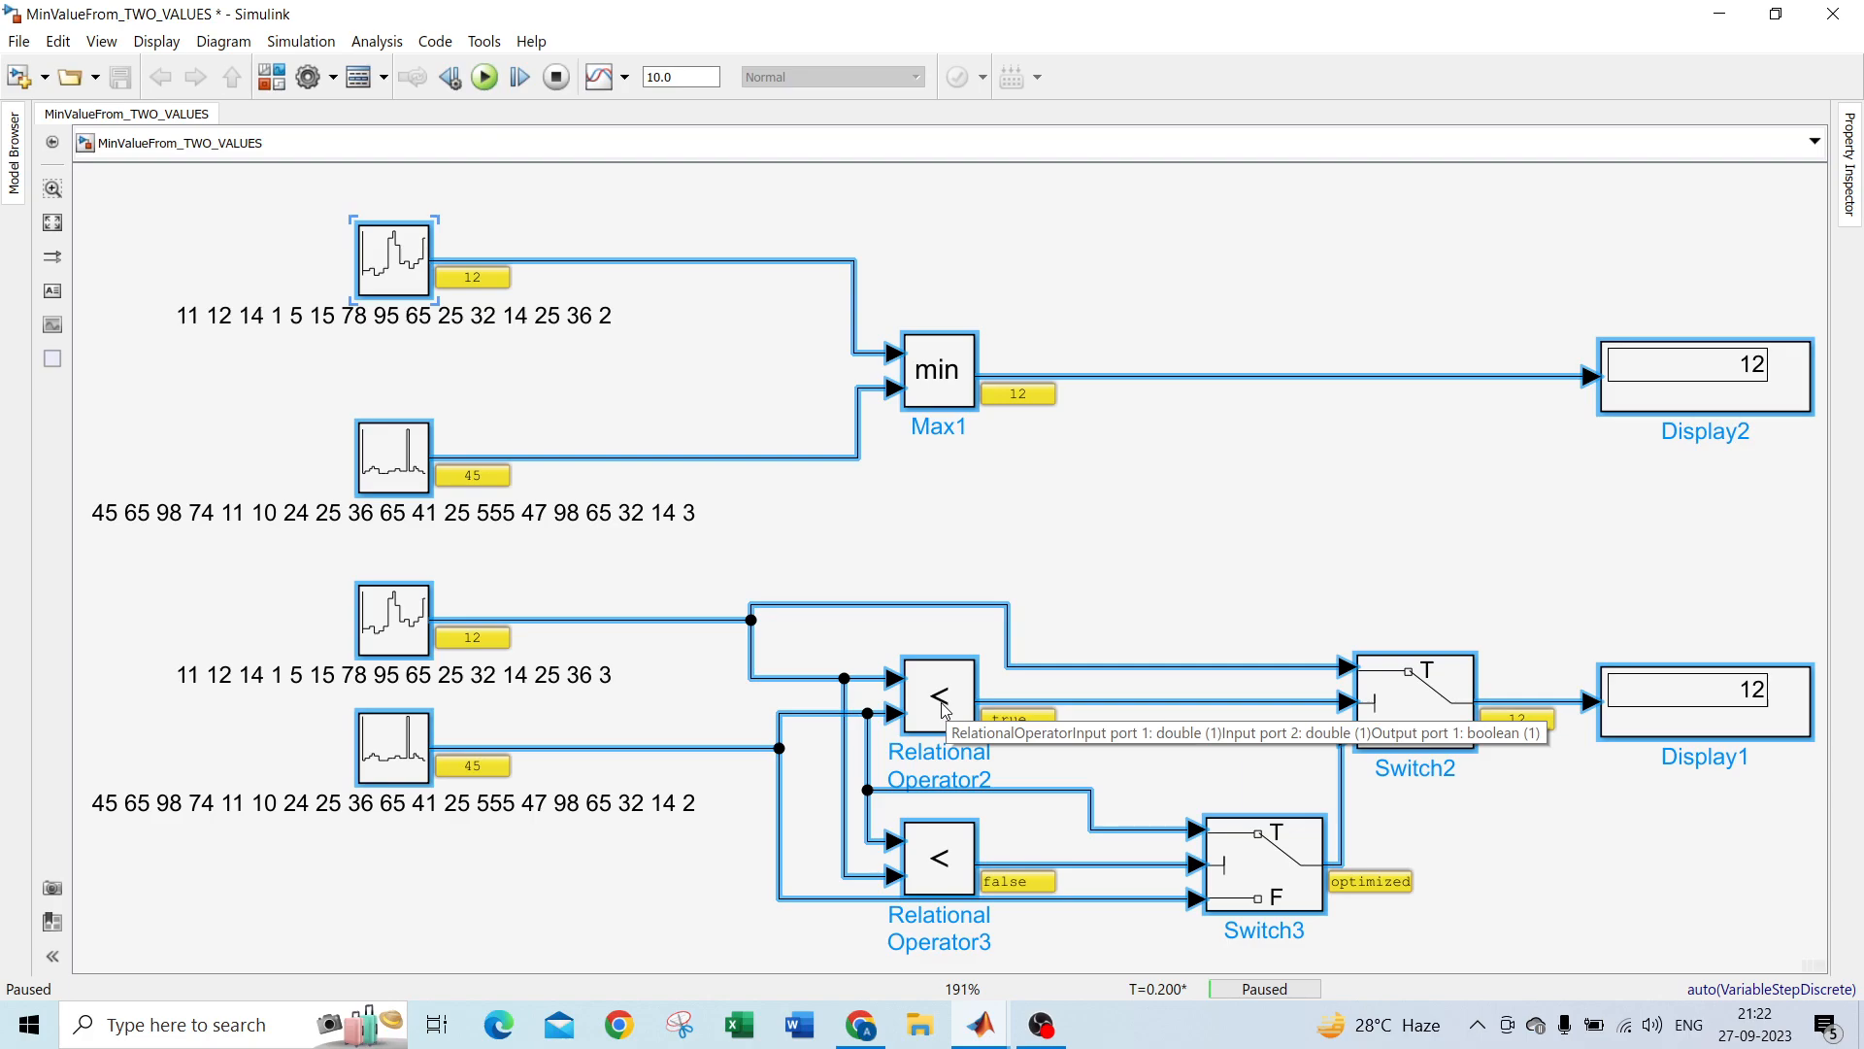
mouse_move(817, 730)
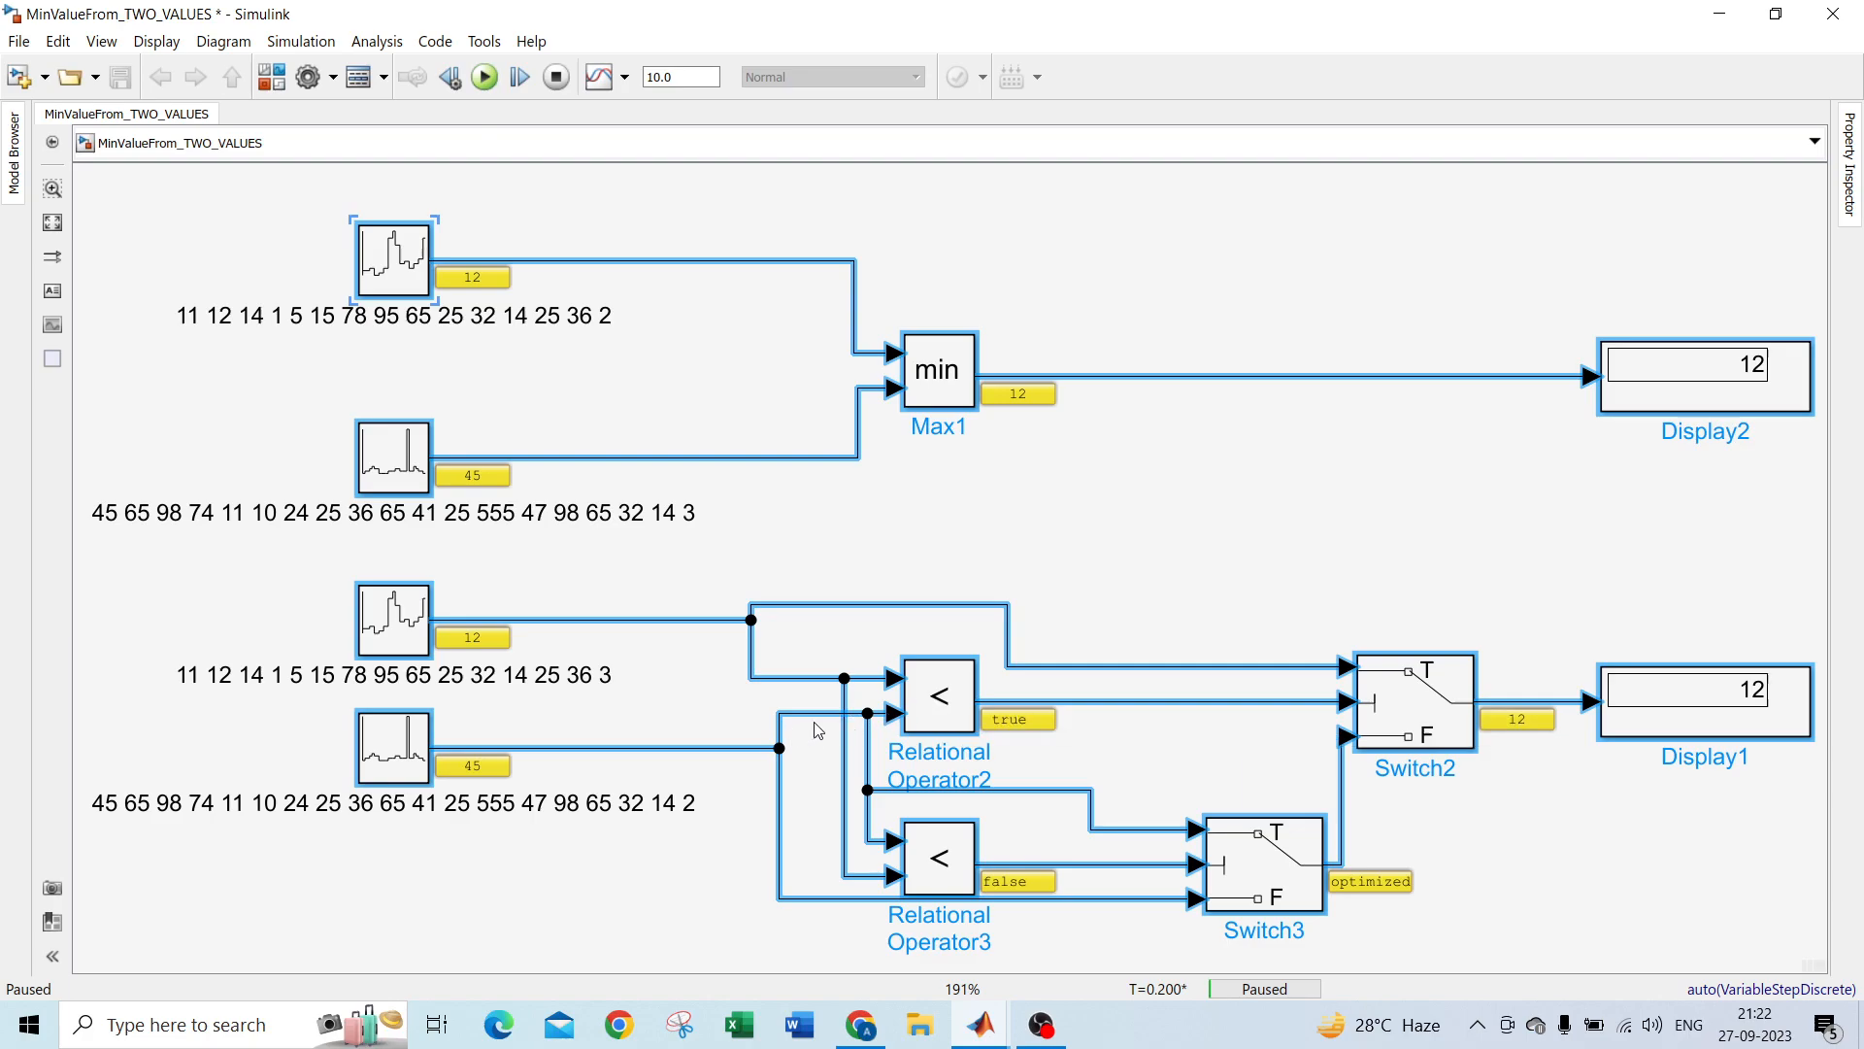
mouse_move(655, 691)
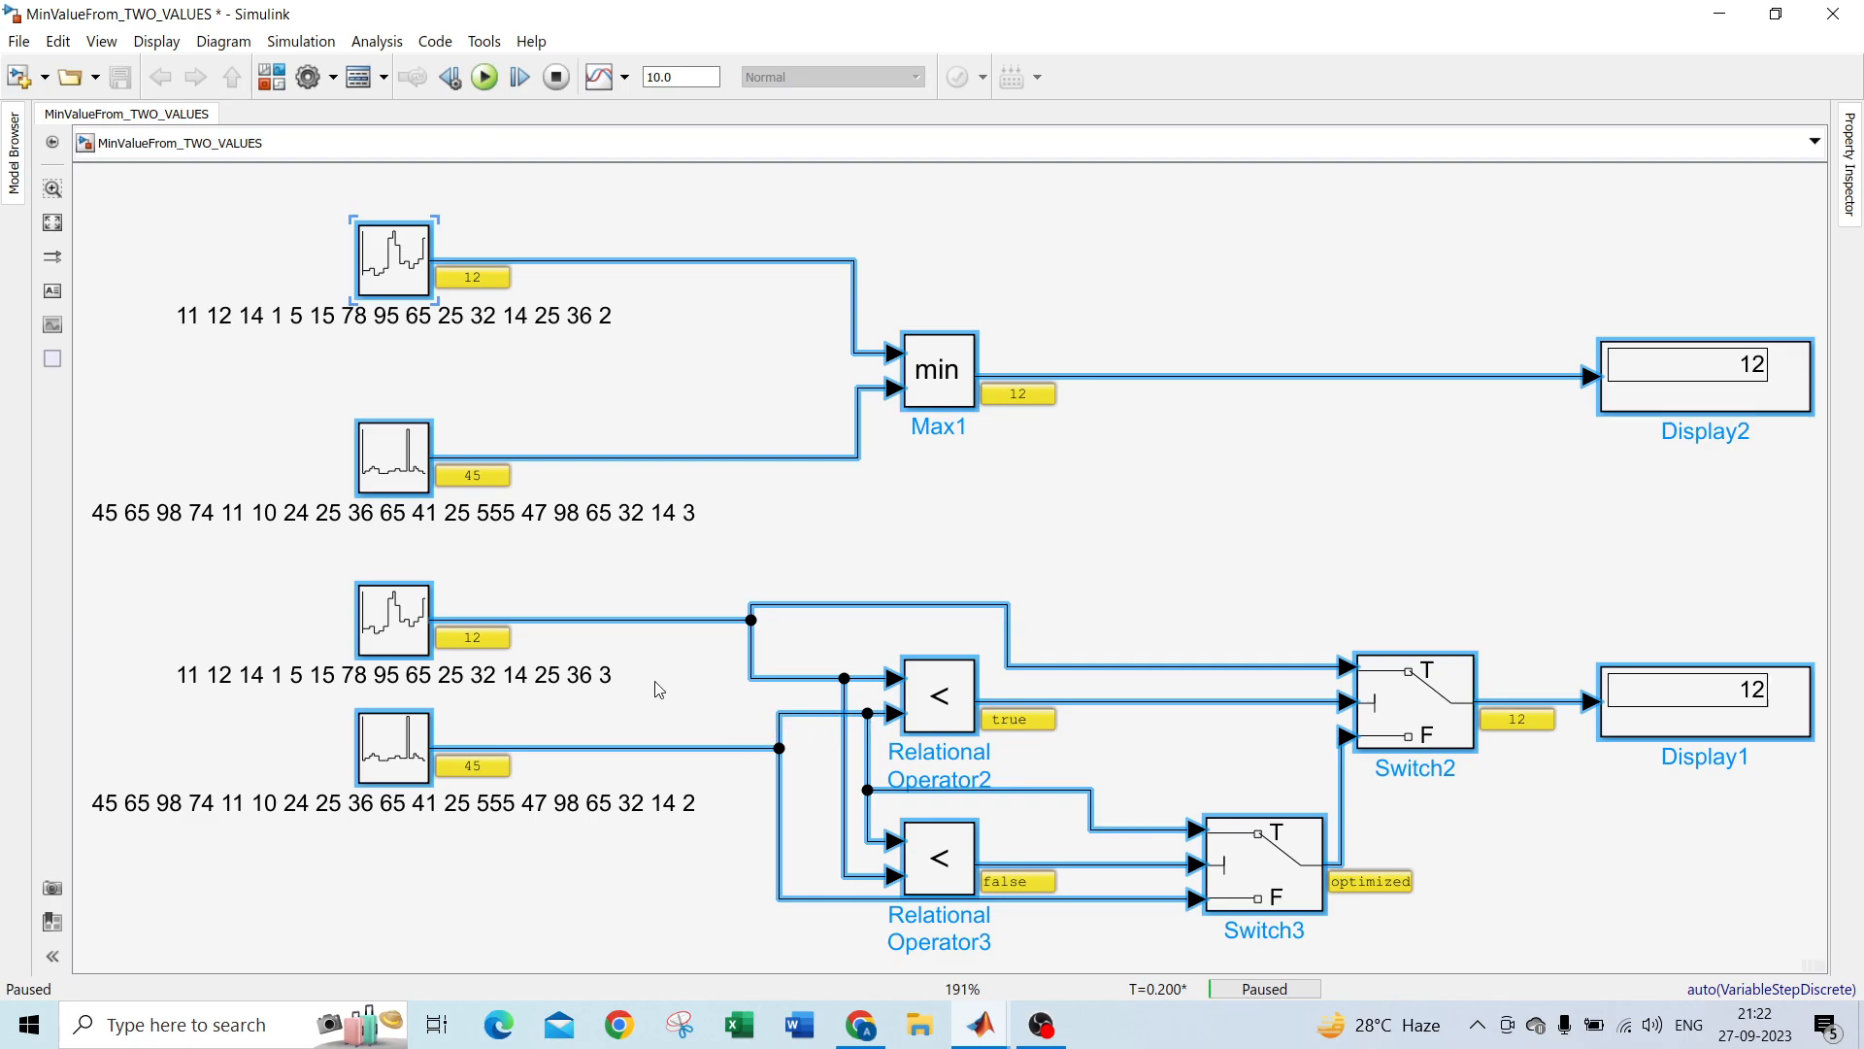
mouse_move(653, 688)
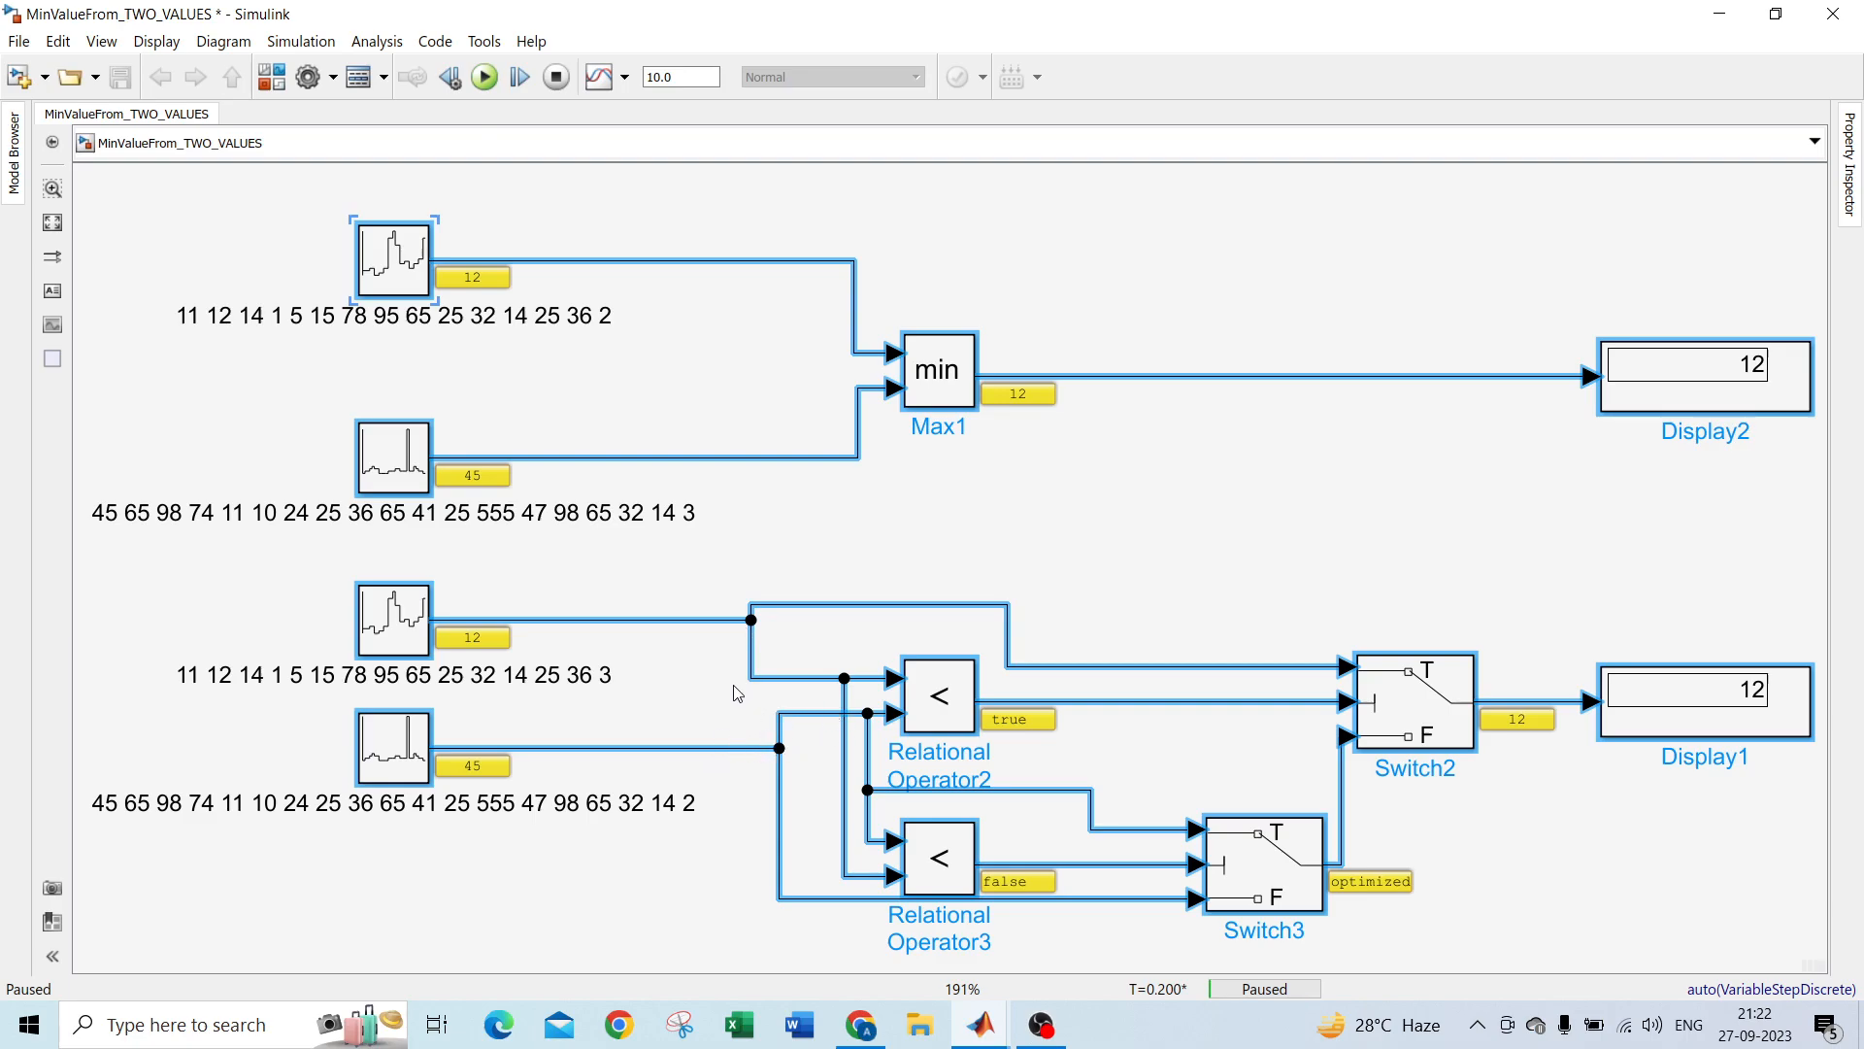
mouse_move(1073, 696)
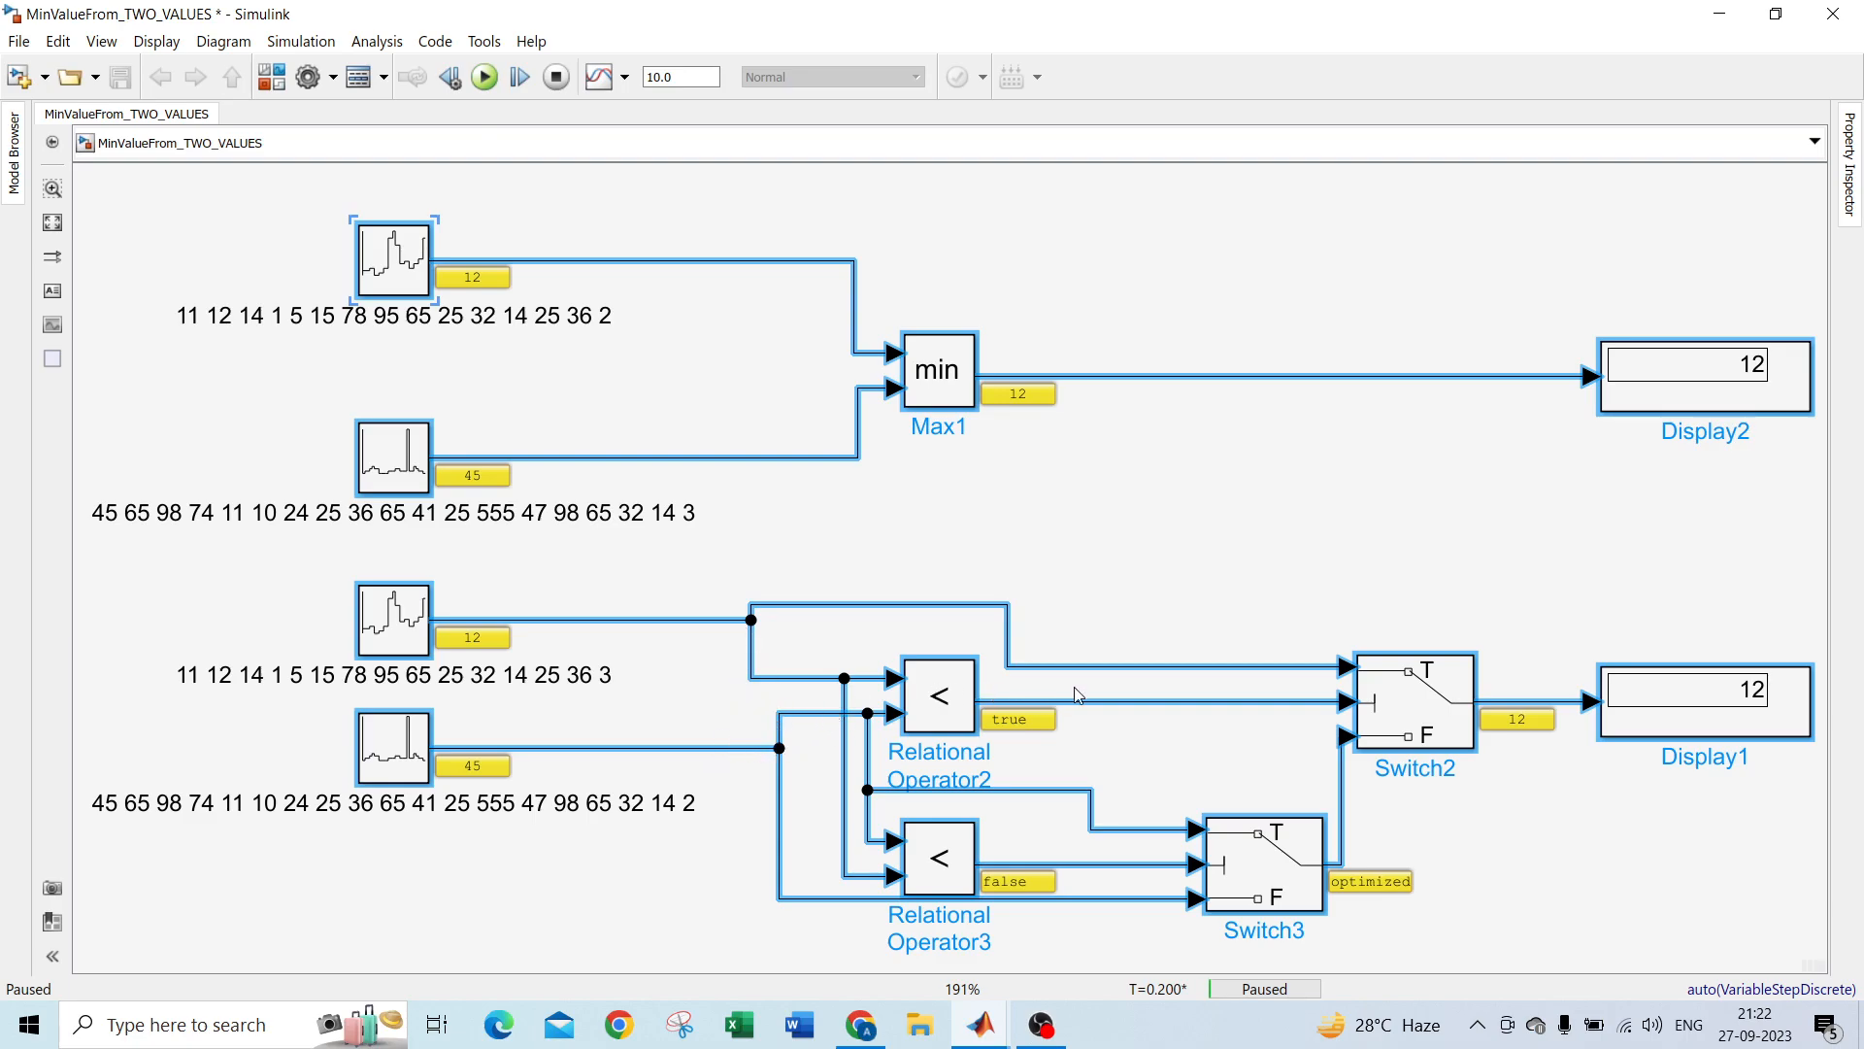
mouse_move(542, 648)
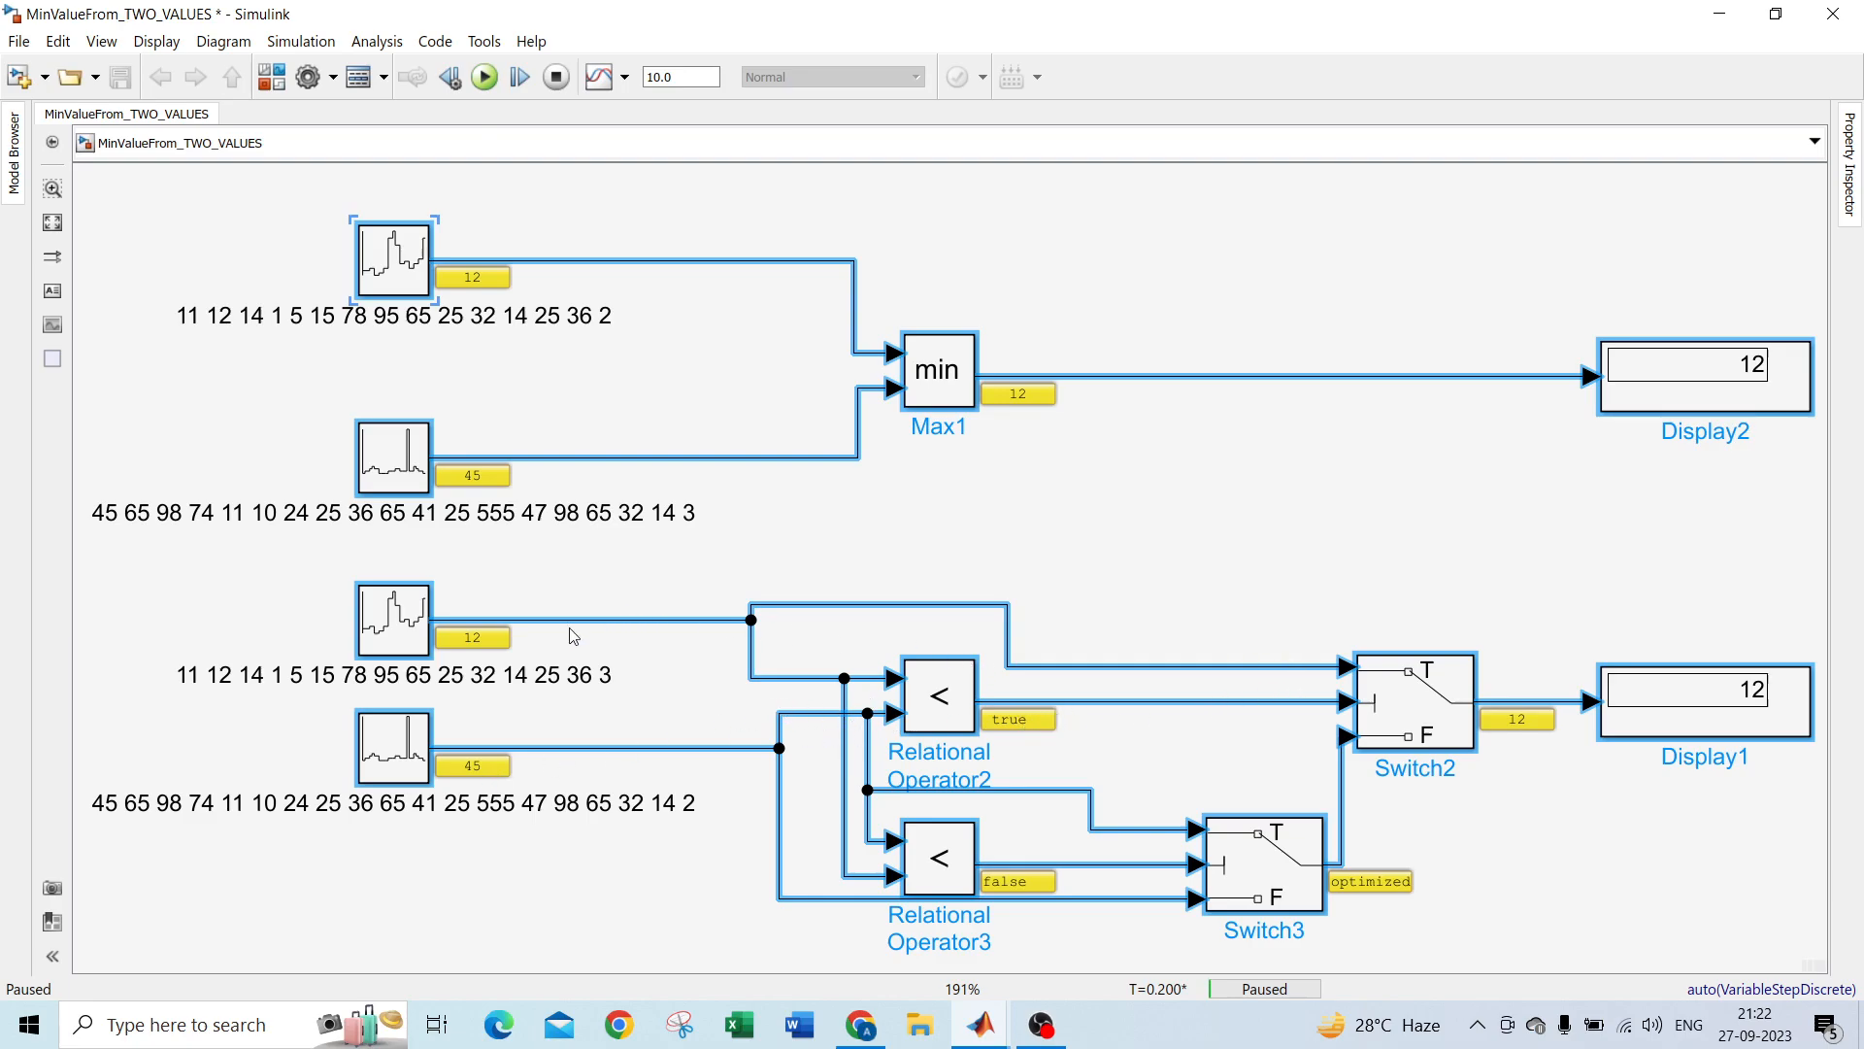
mouse_move(520, 224)
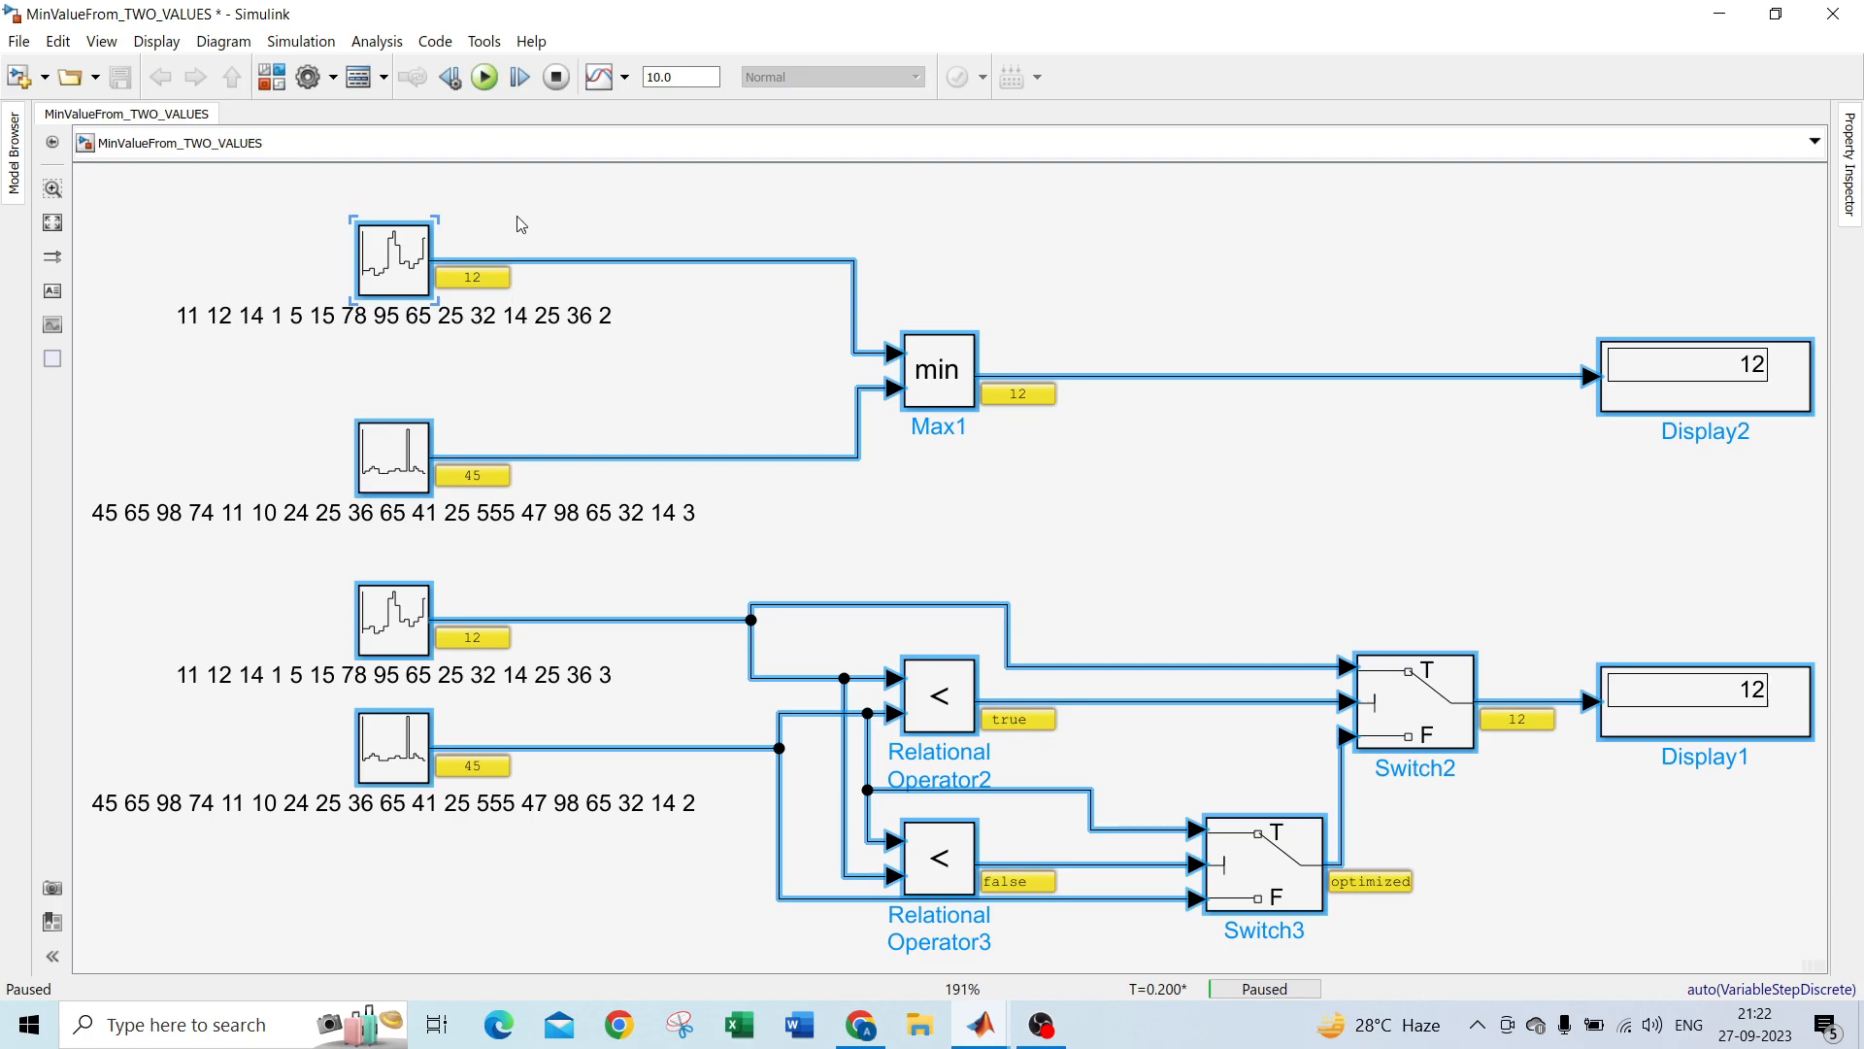
Step: Step the paused simulation forward one time step and watch the value labels update
click(516, 76)
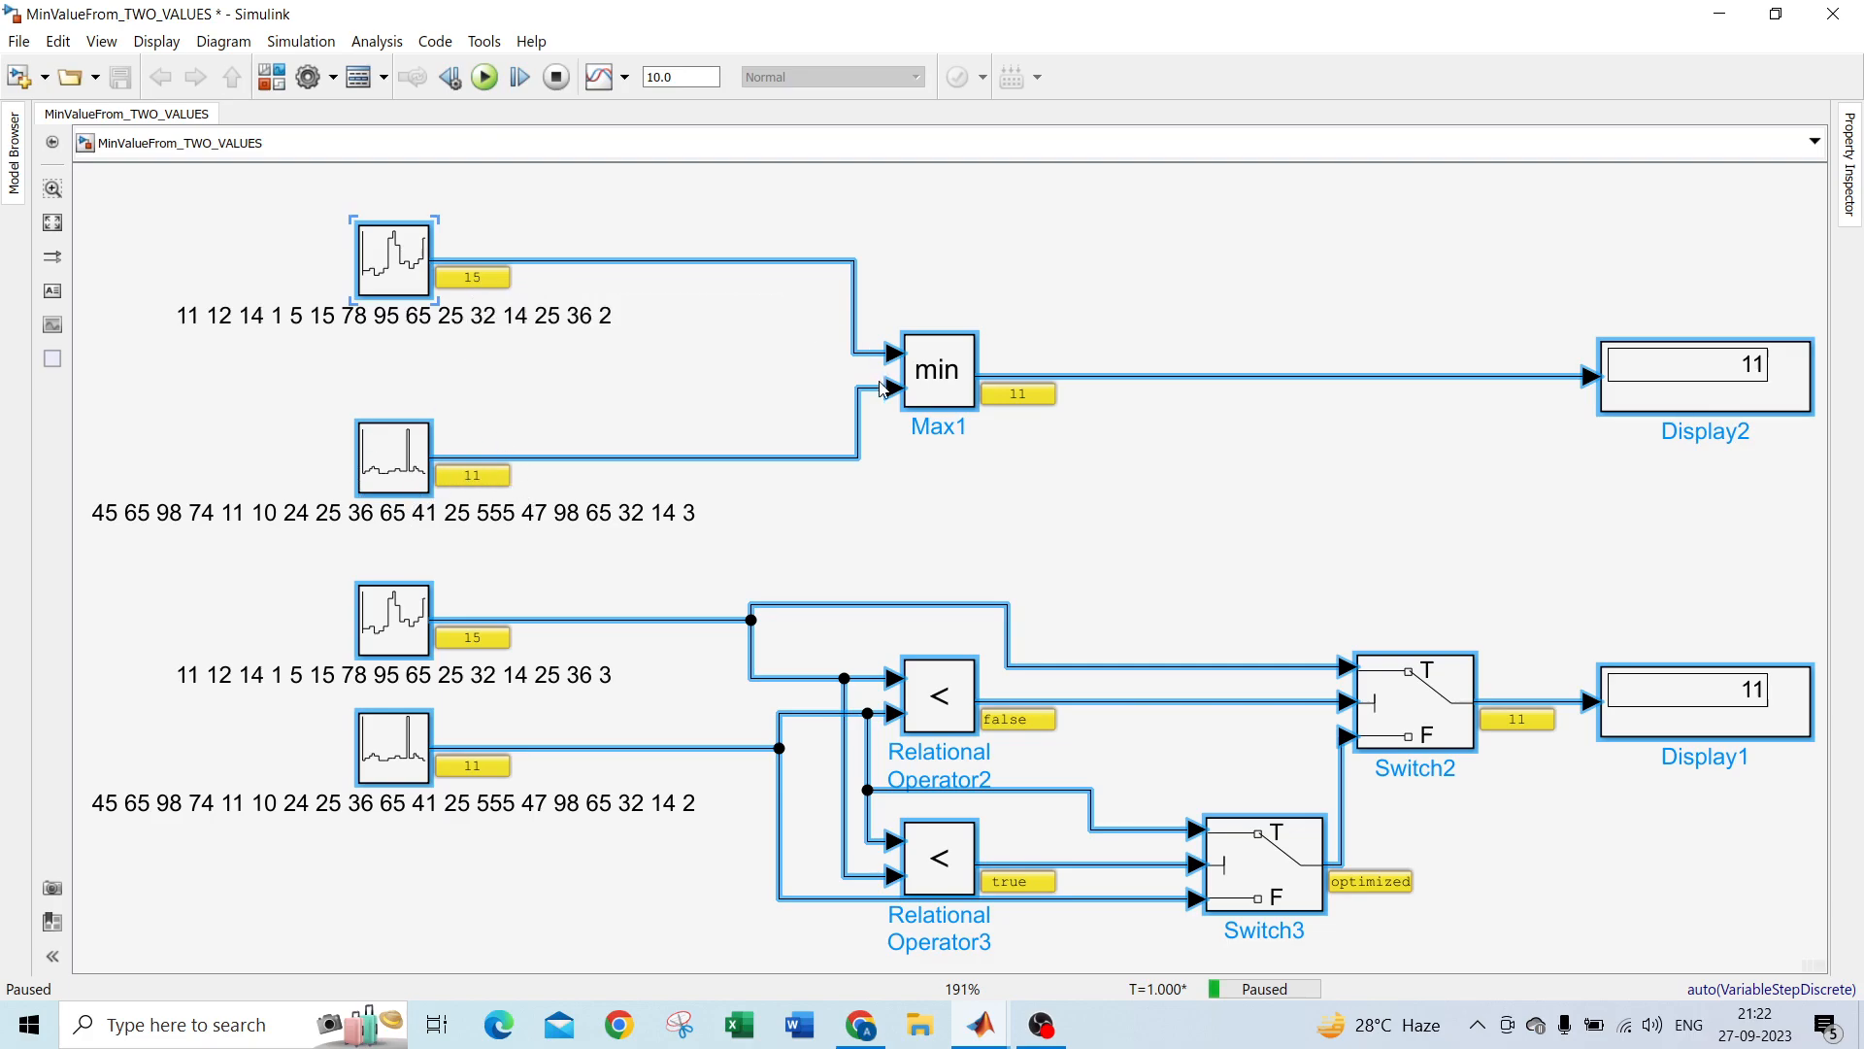
mouse_move(684, 734)
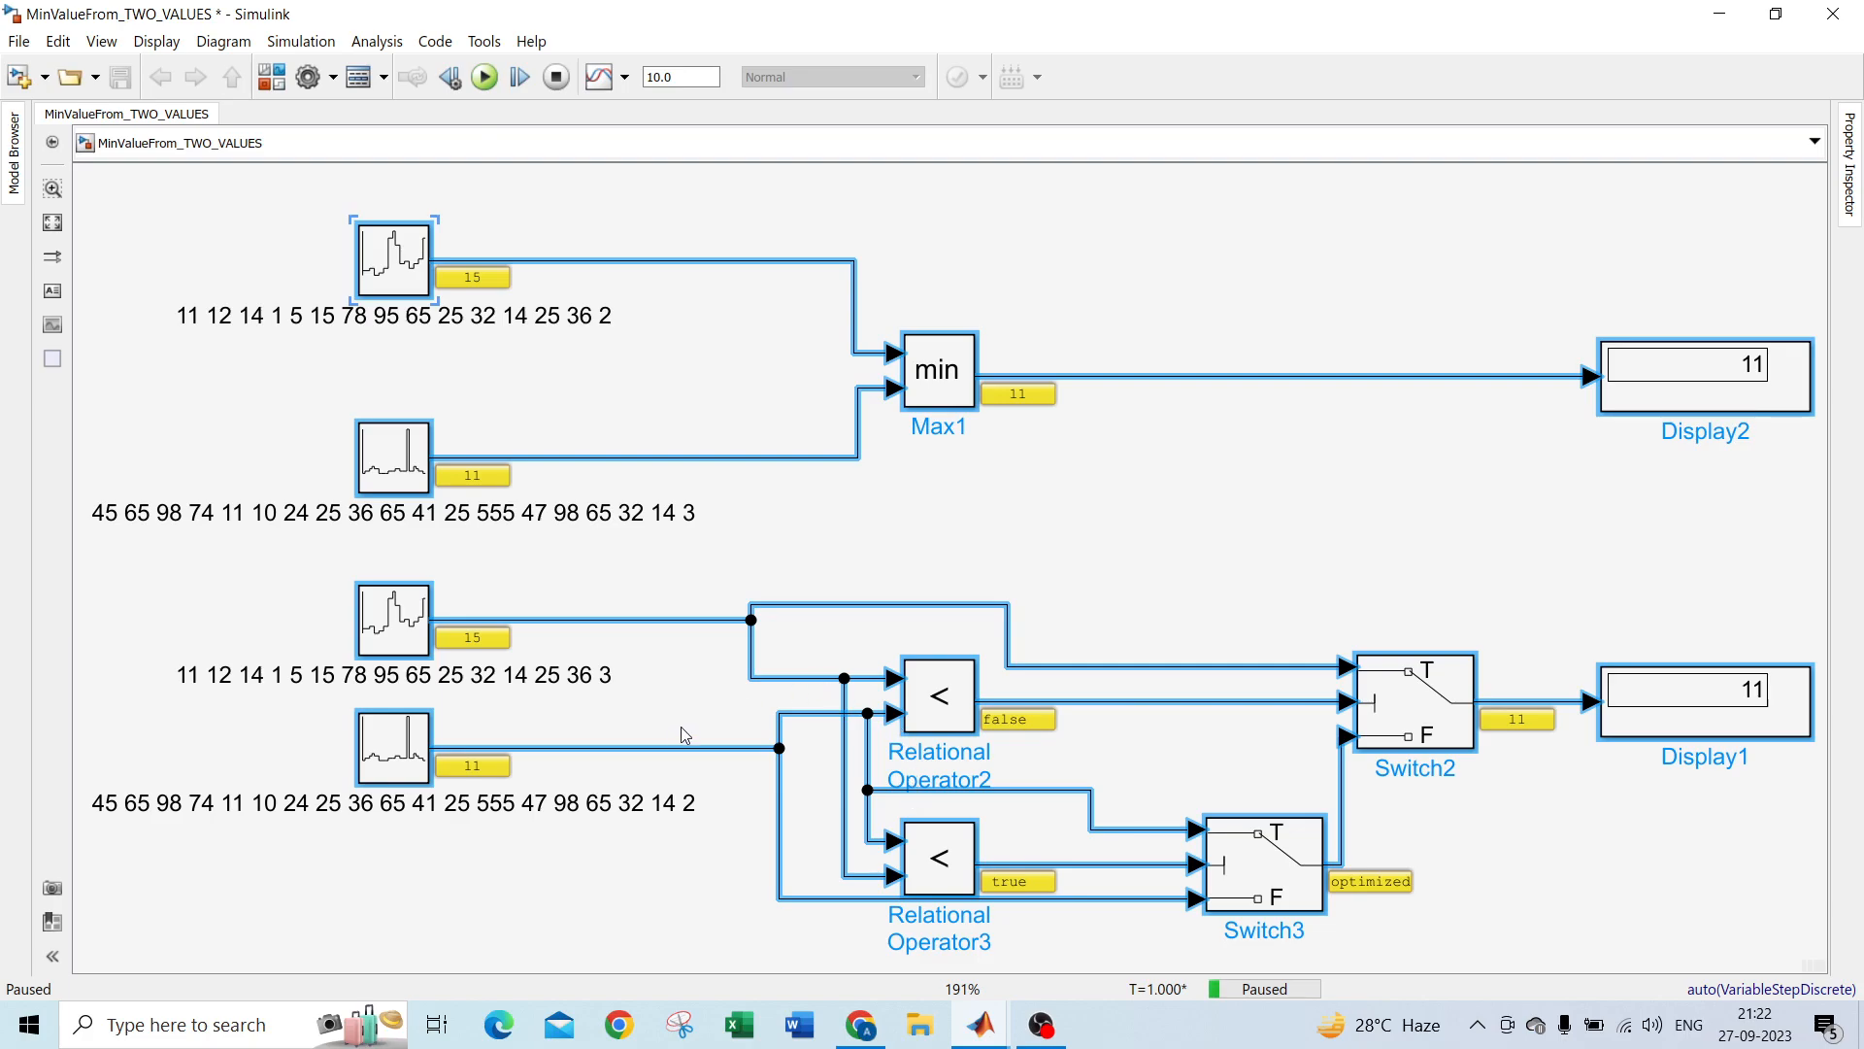
mouse_move(744, 716)
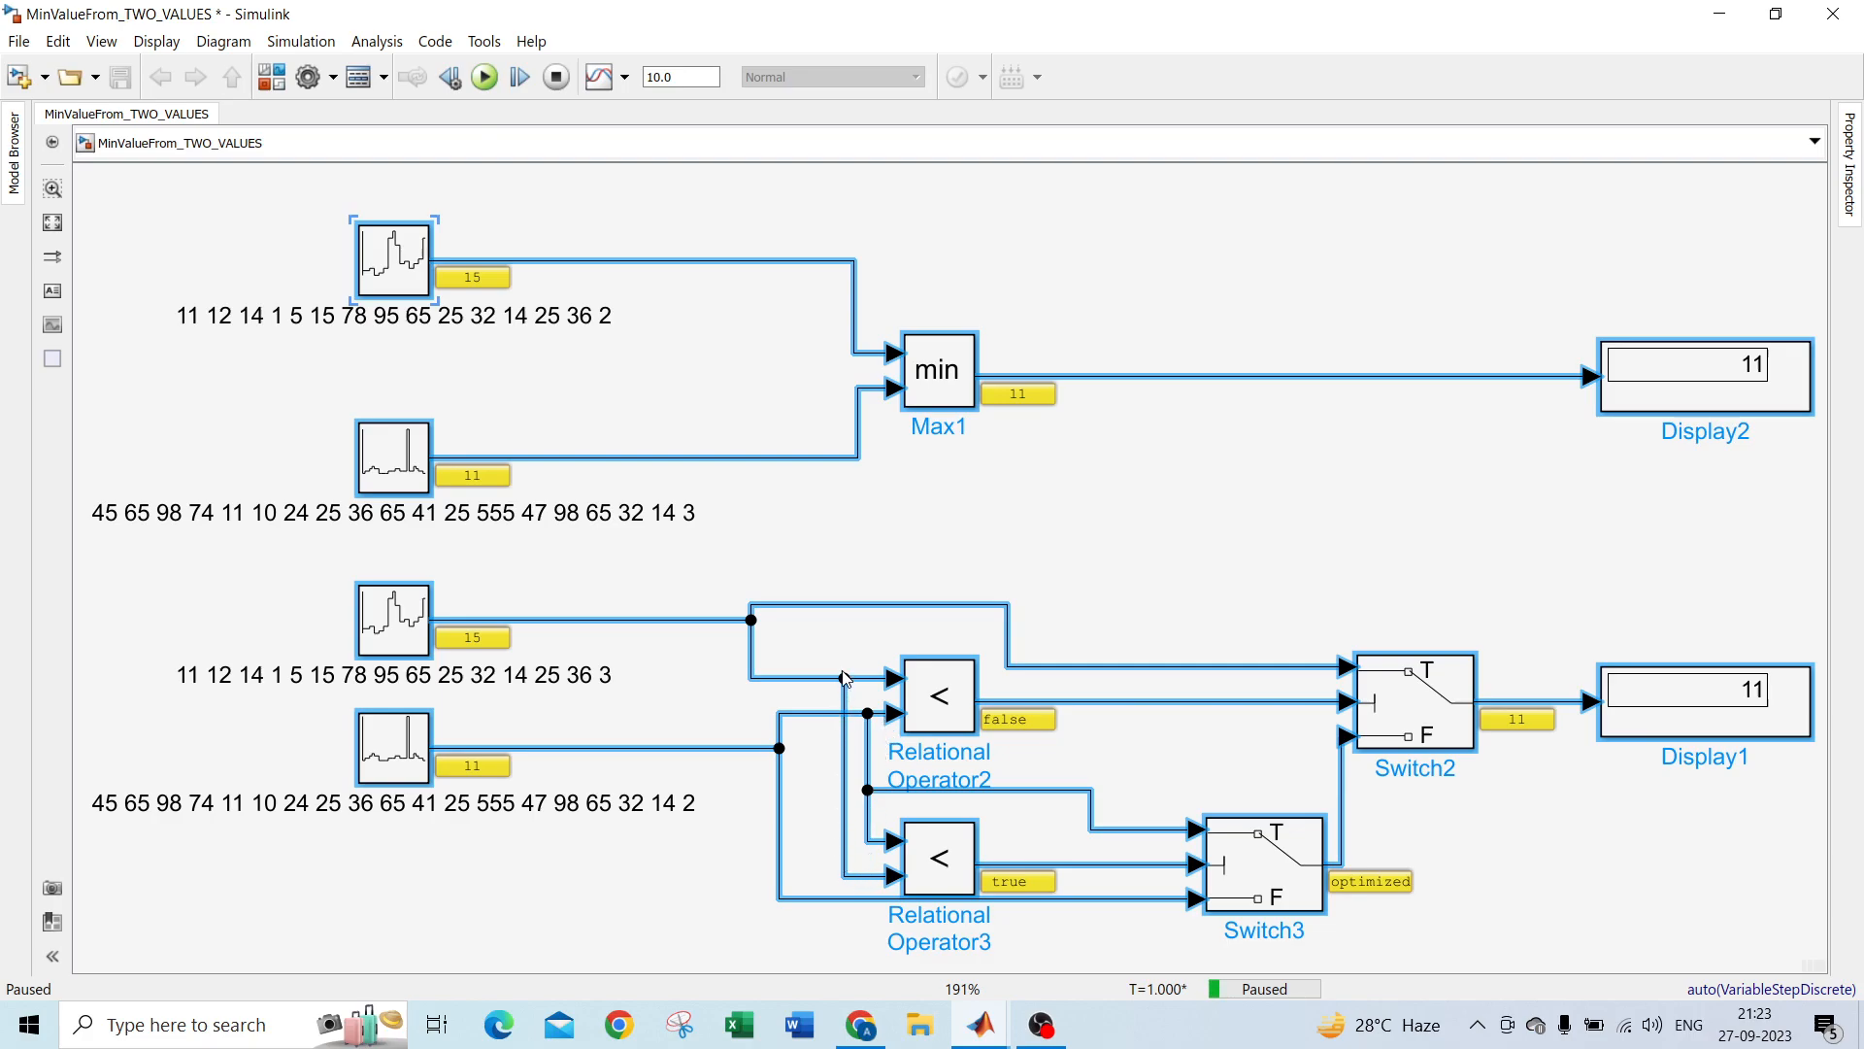
mouse_move(868, 744)
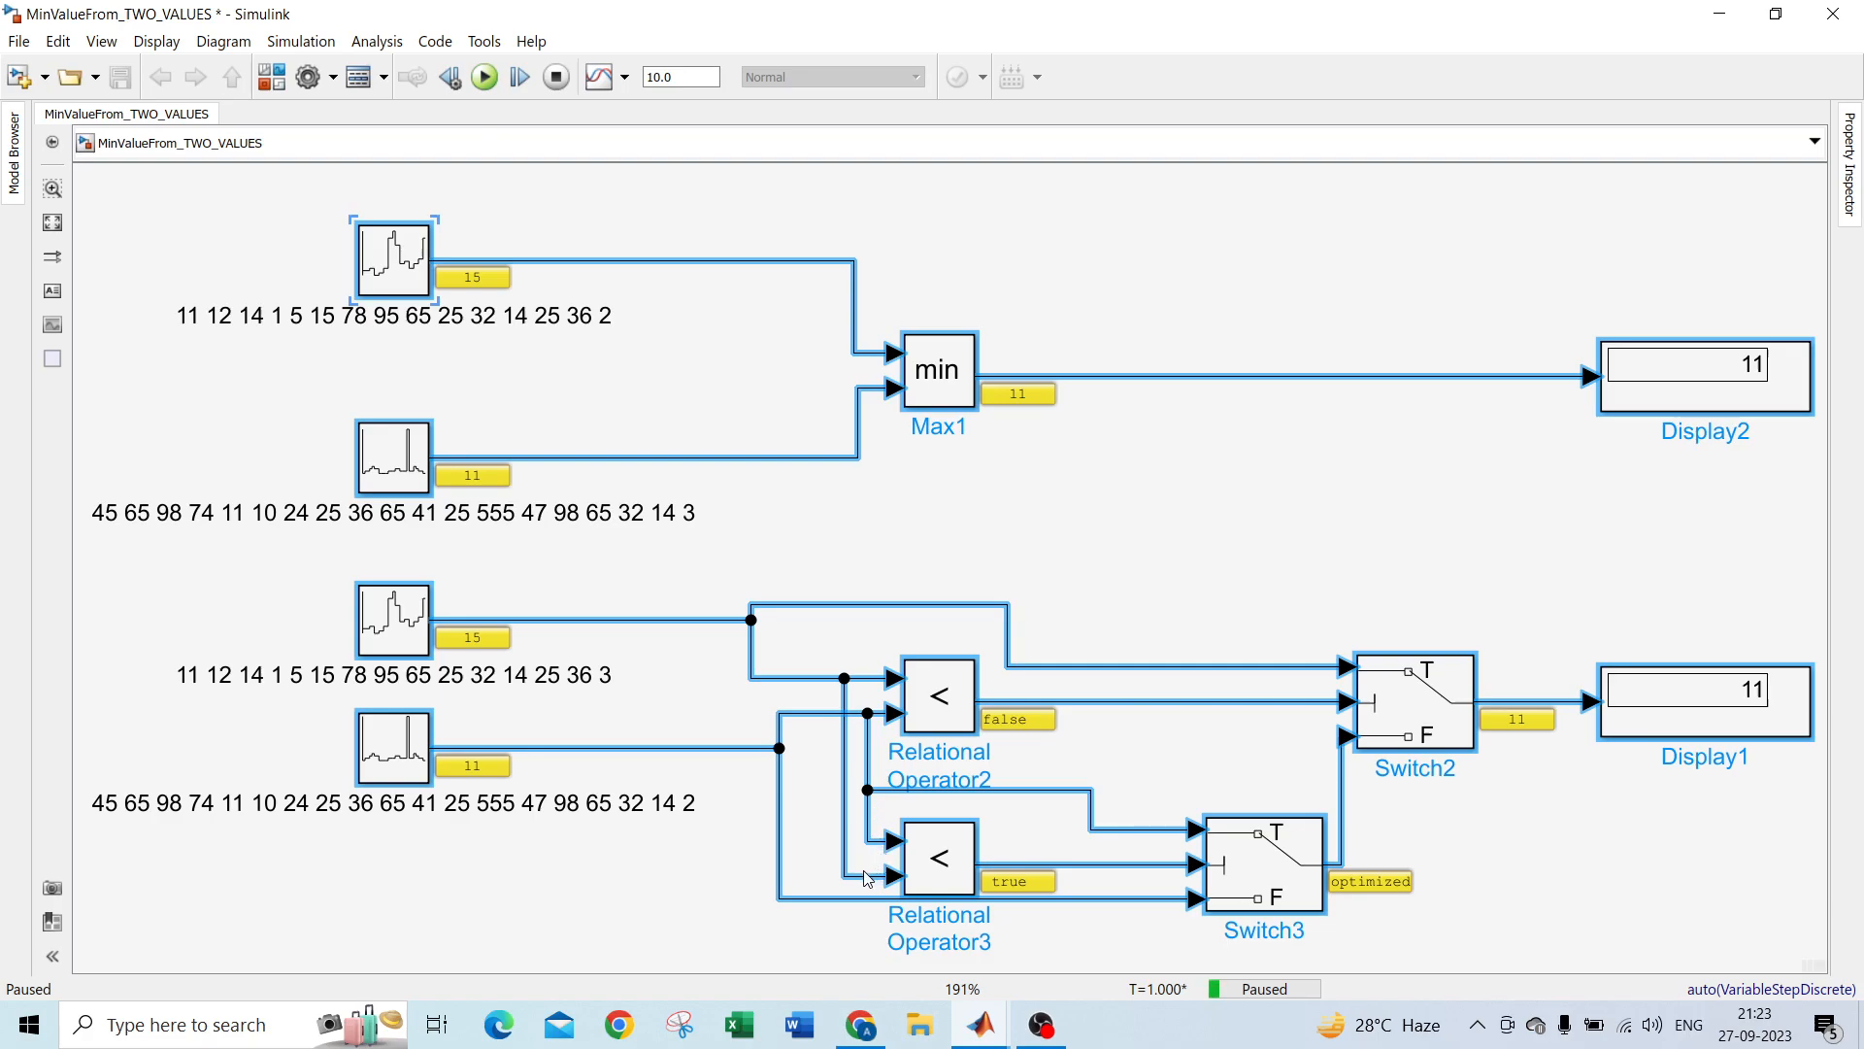
mouse_move(1094, 878)
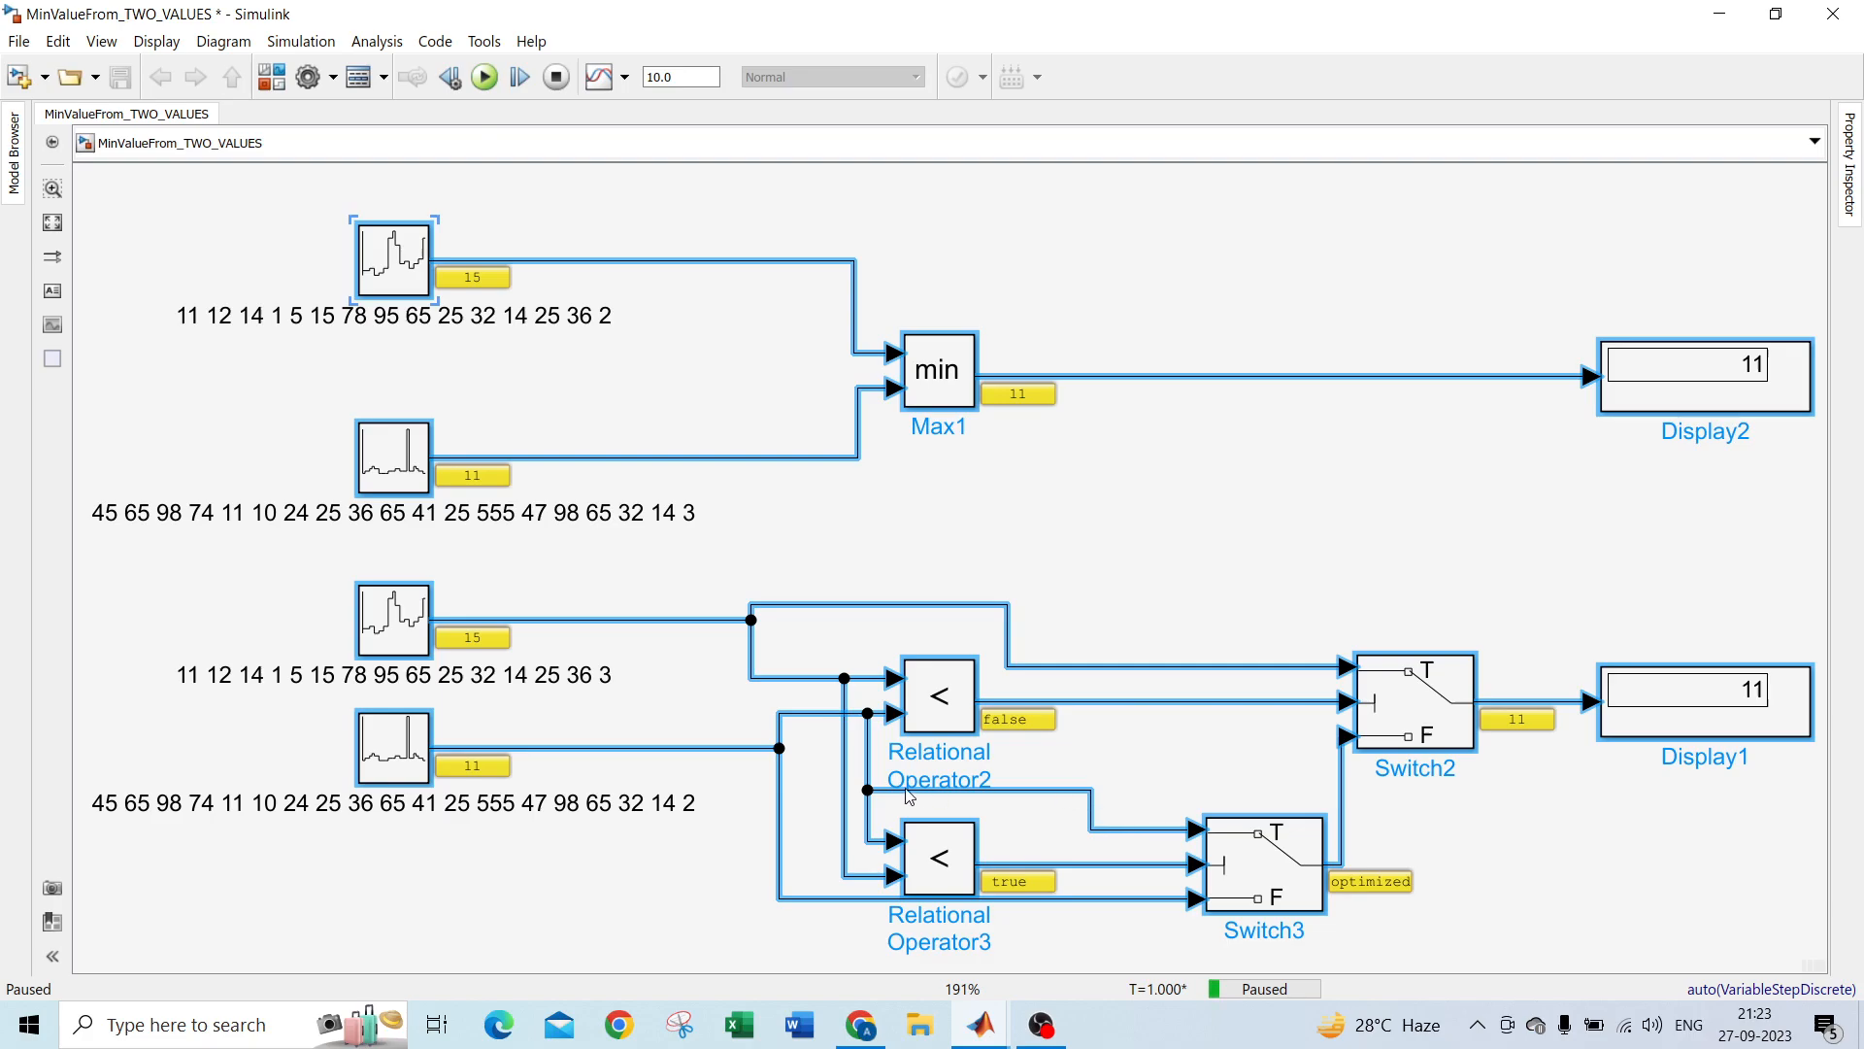
mouse_move(864, 796)
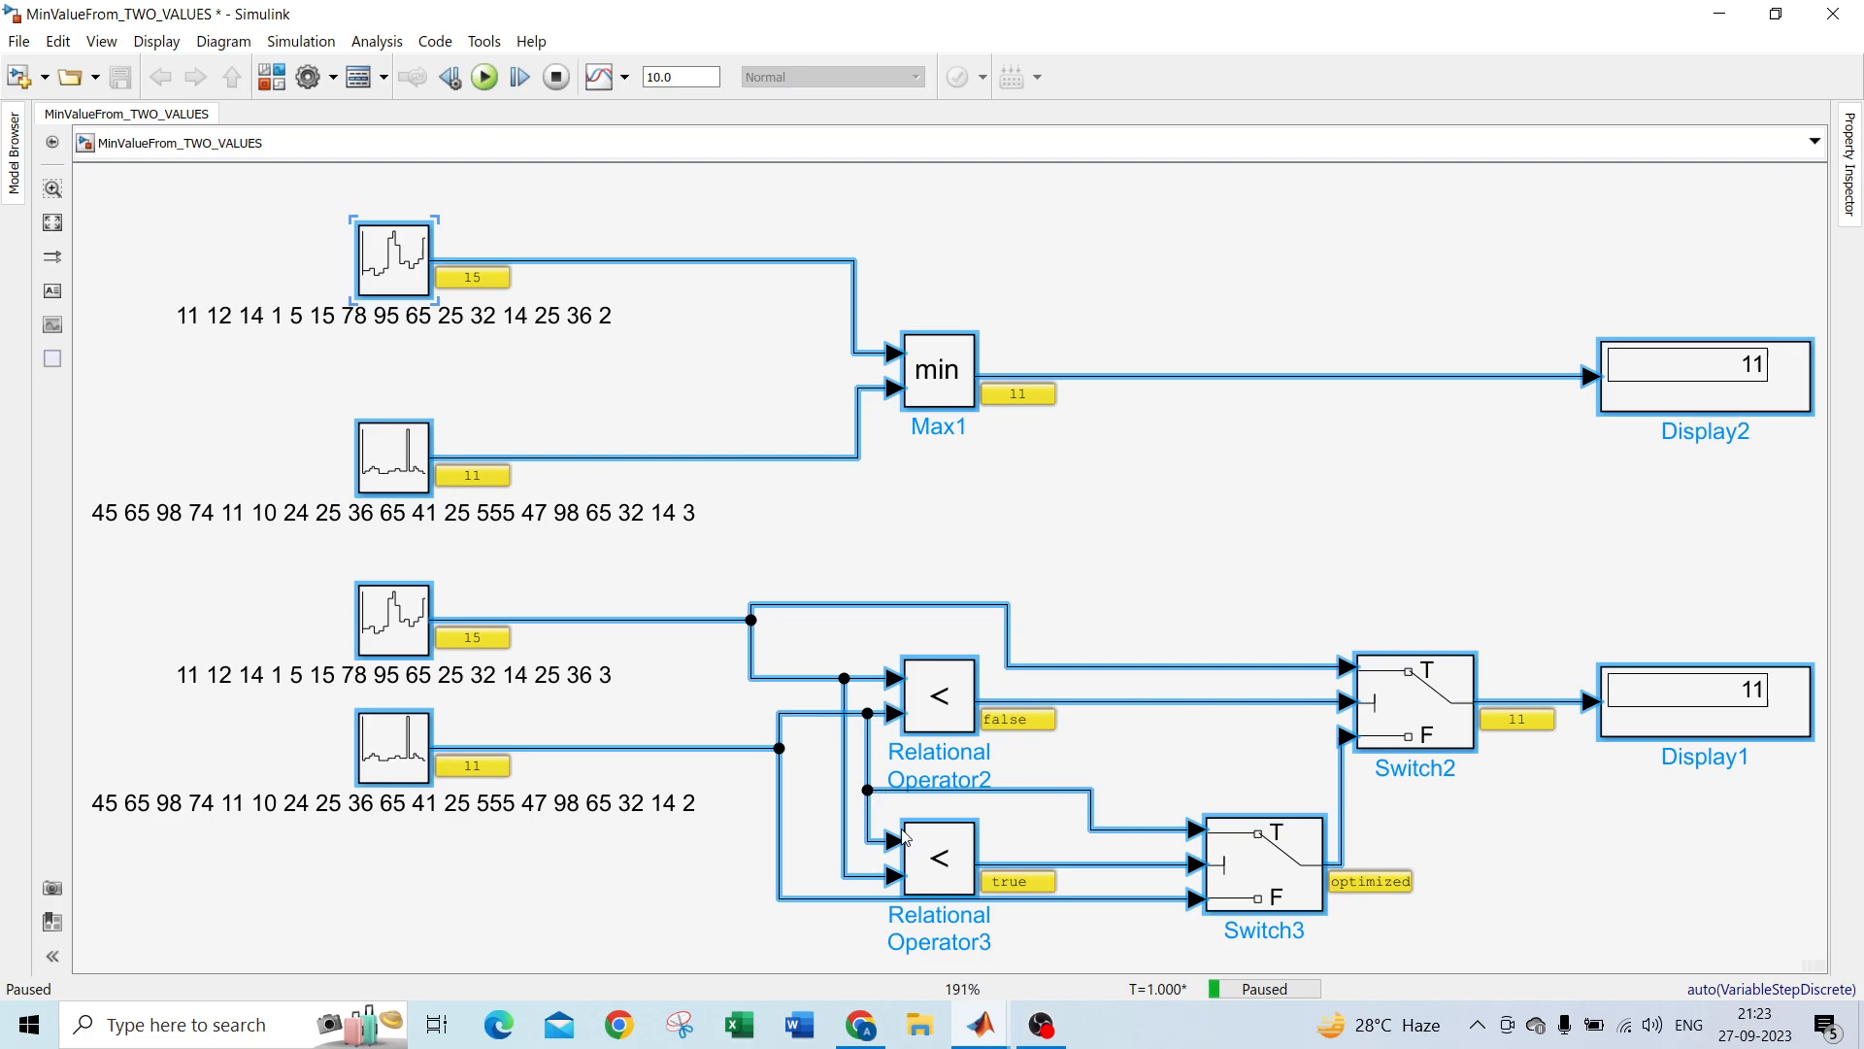
mouse_move(1099, 798)
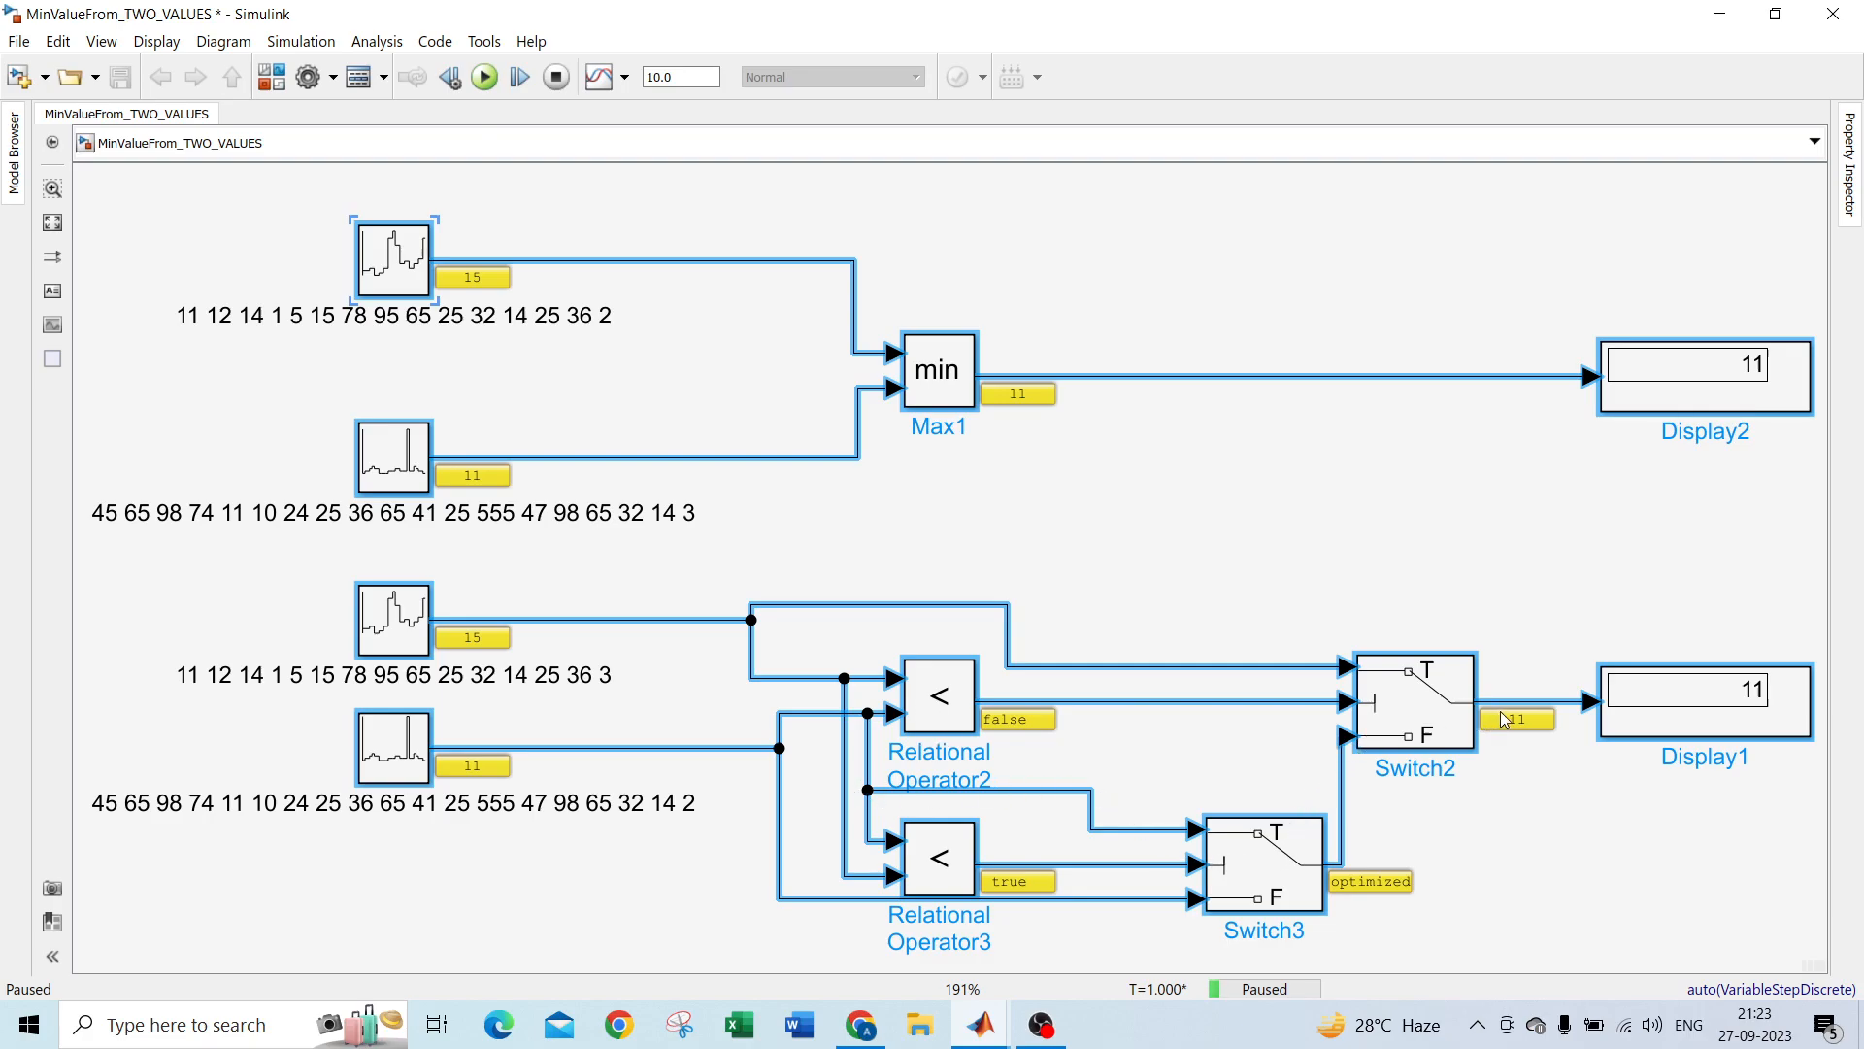
mouse_move(909, 813)
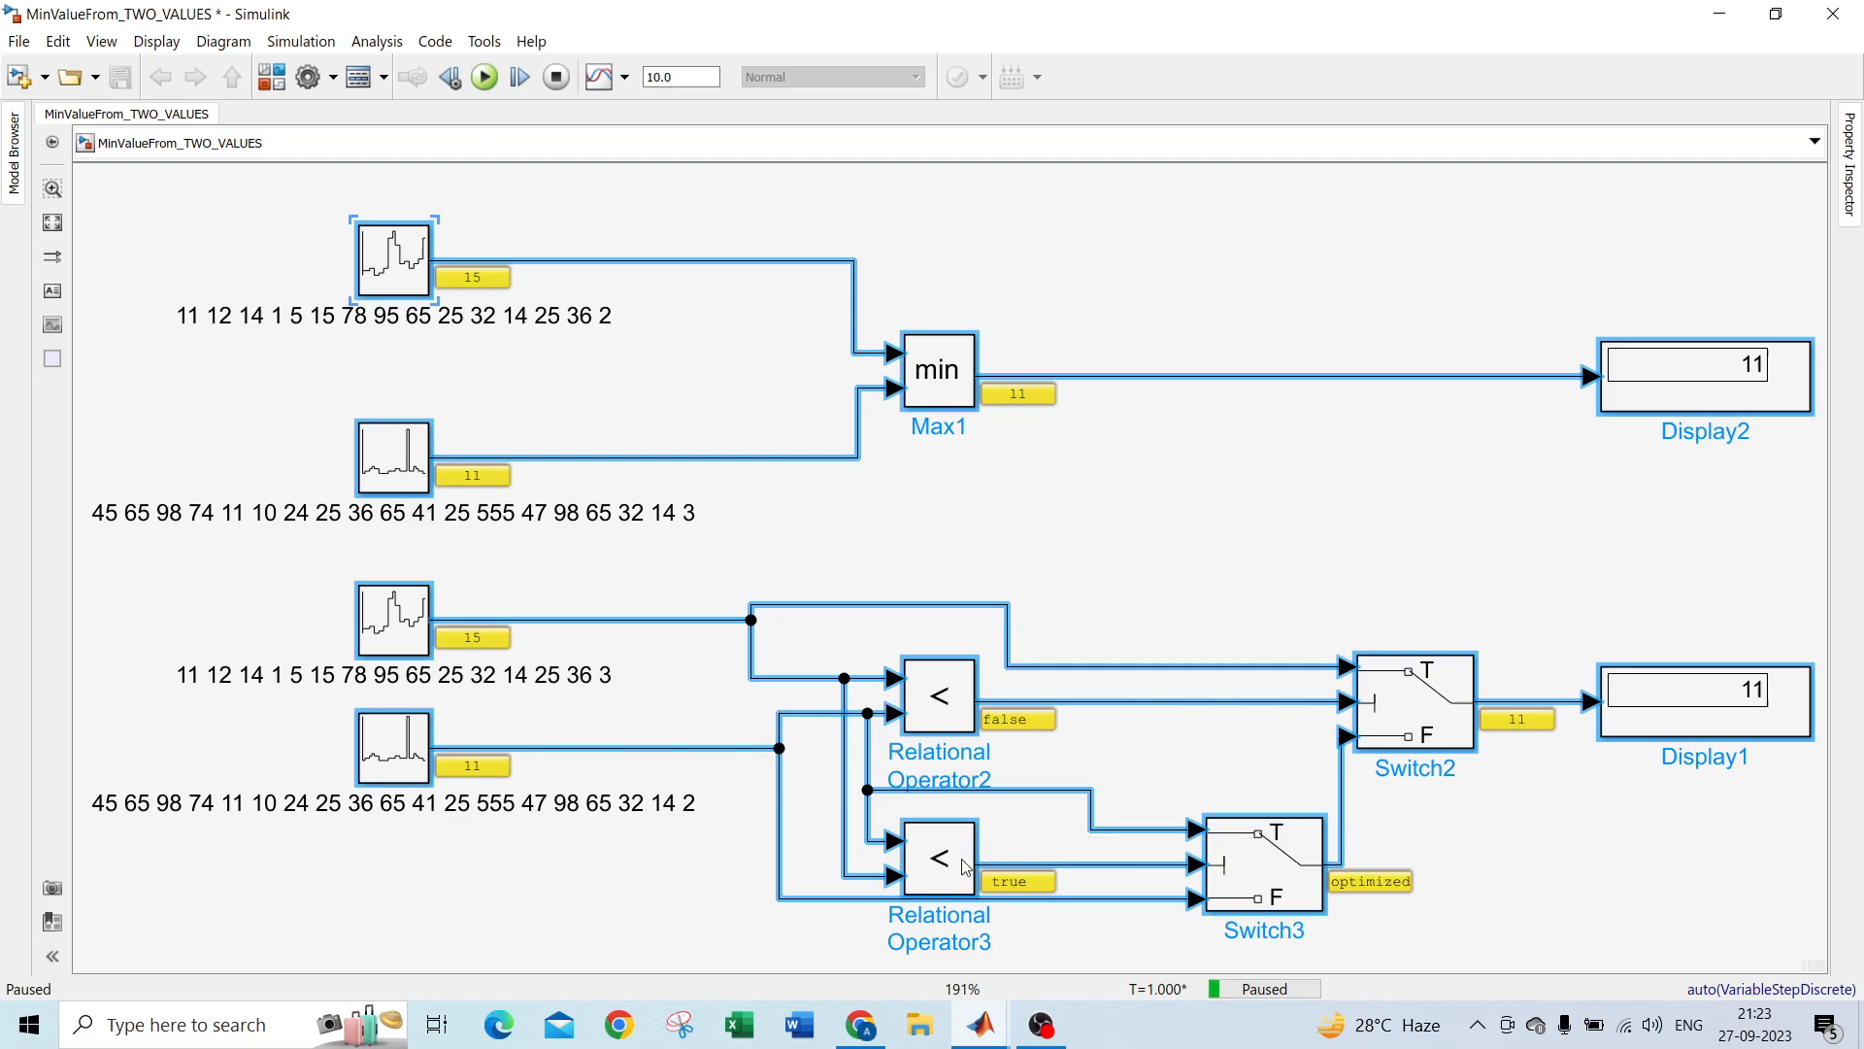
mouse_move(833, 723)
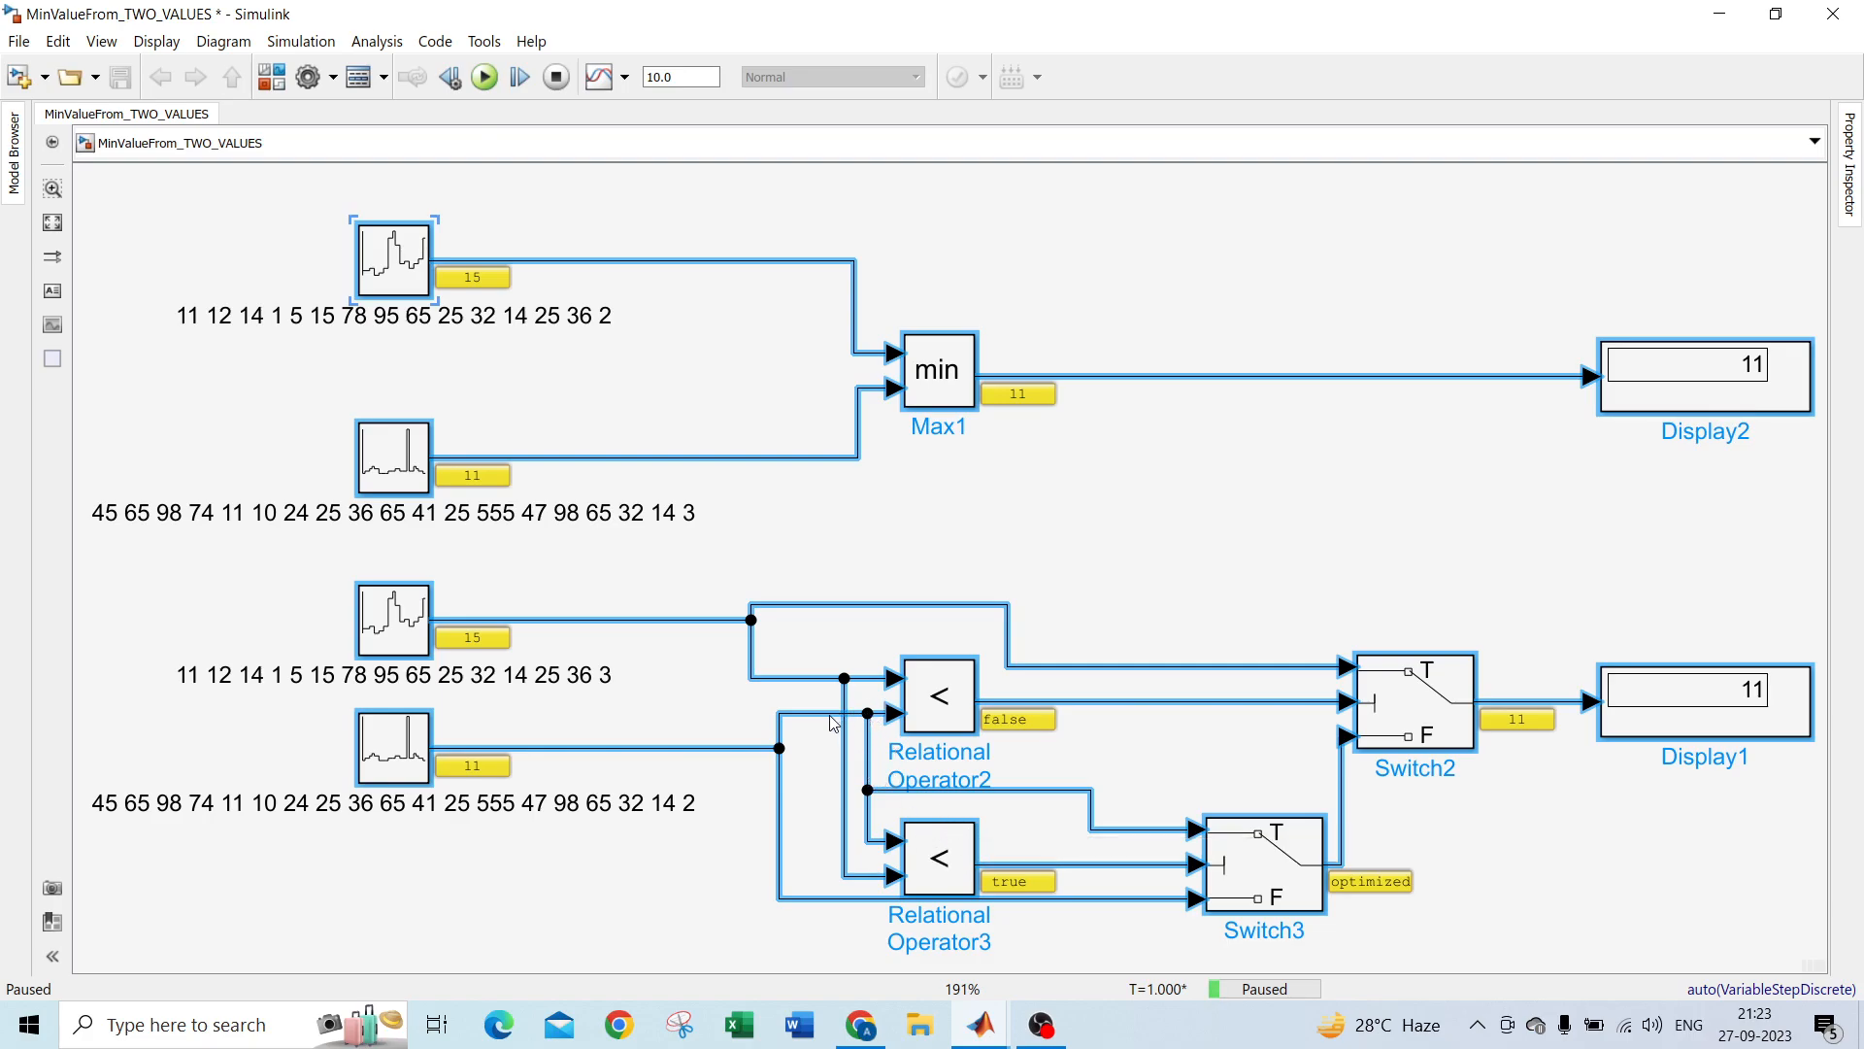
mouse_move(1421, 738)
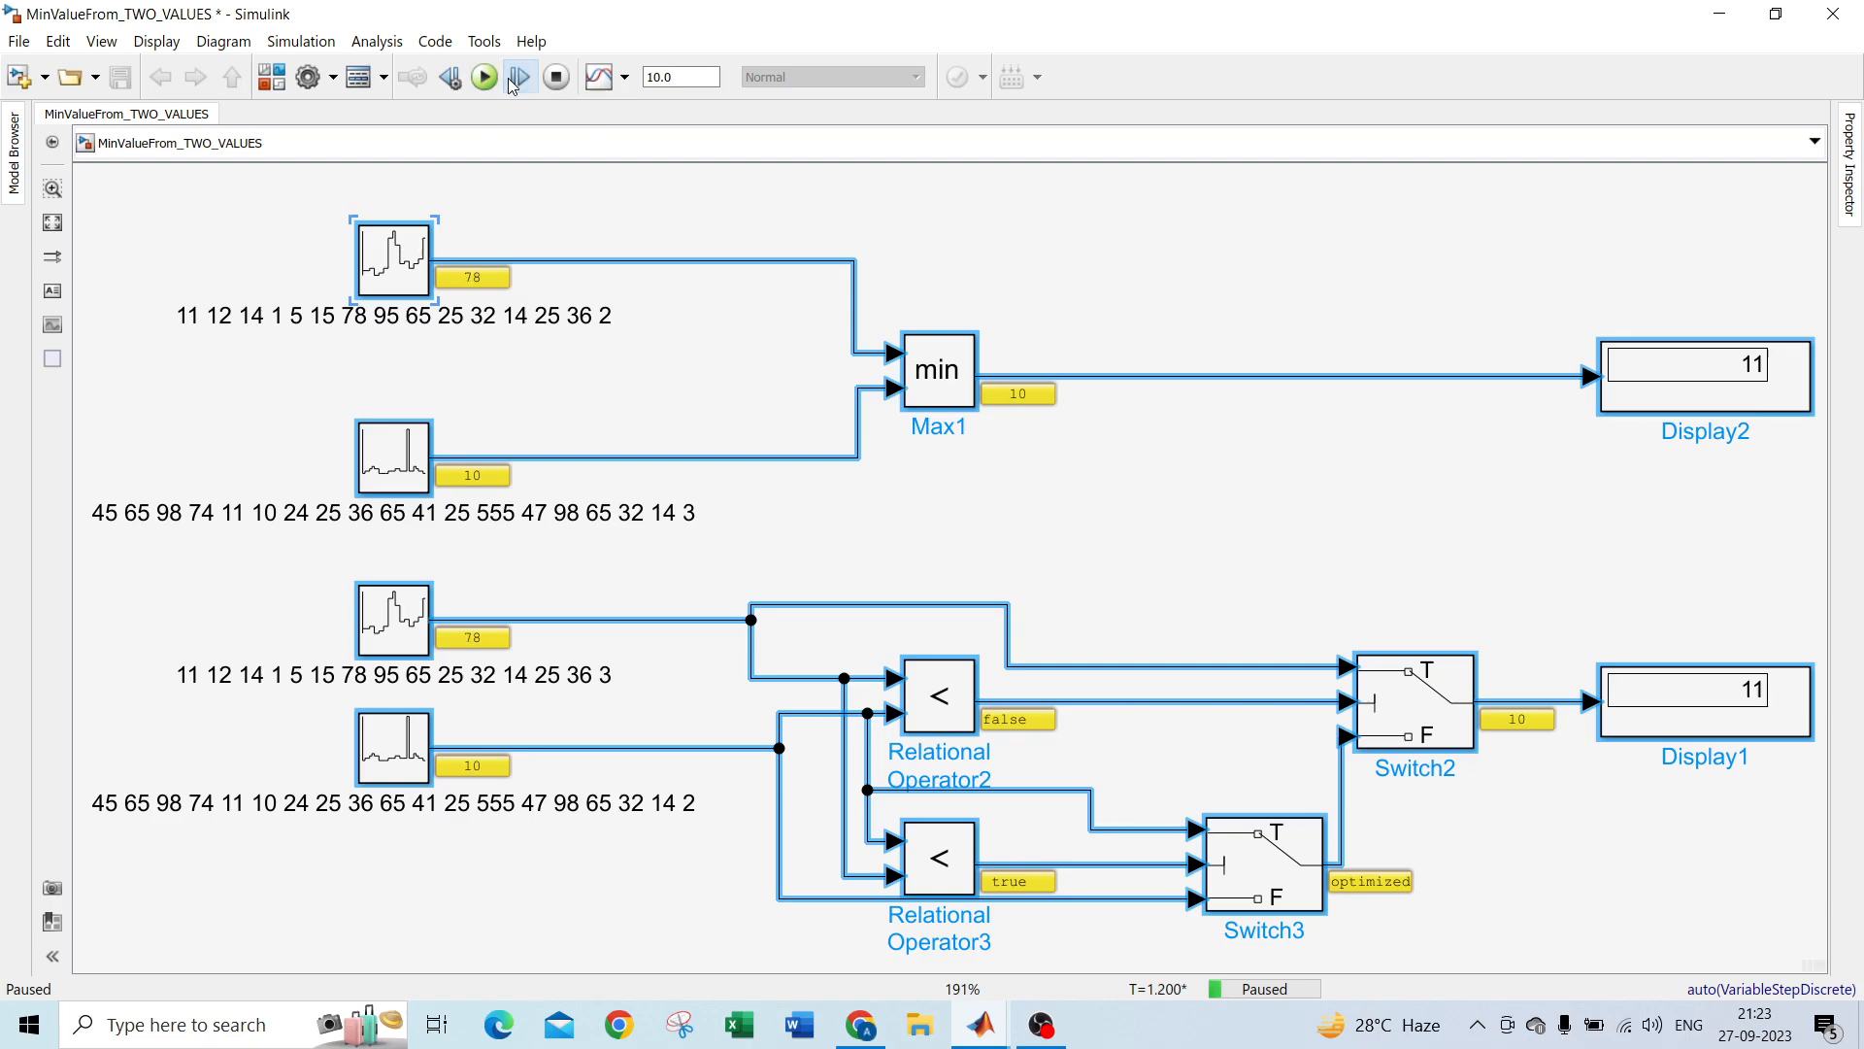
Step: Step forward to T=1.8 so inputs 25 and 36 give 25 on both displays
click(516, 75)
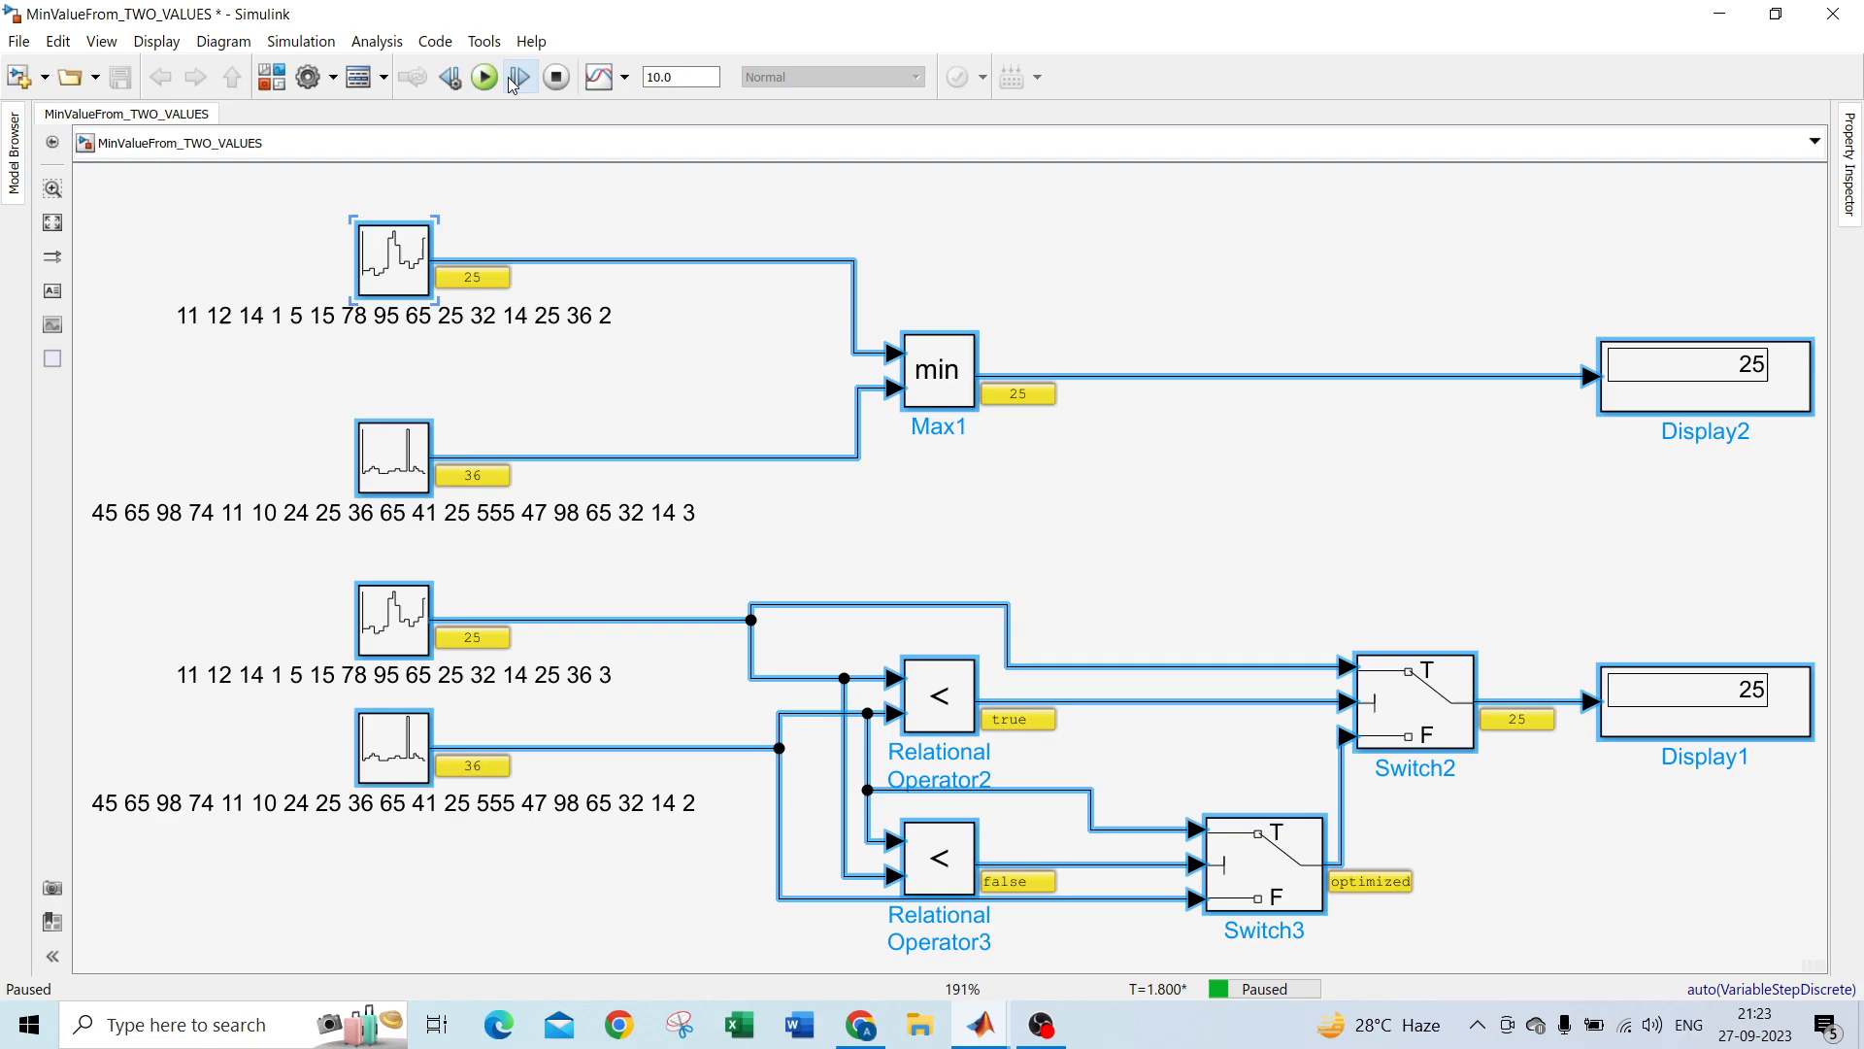
mouse_move(519, 75)
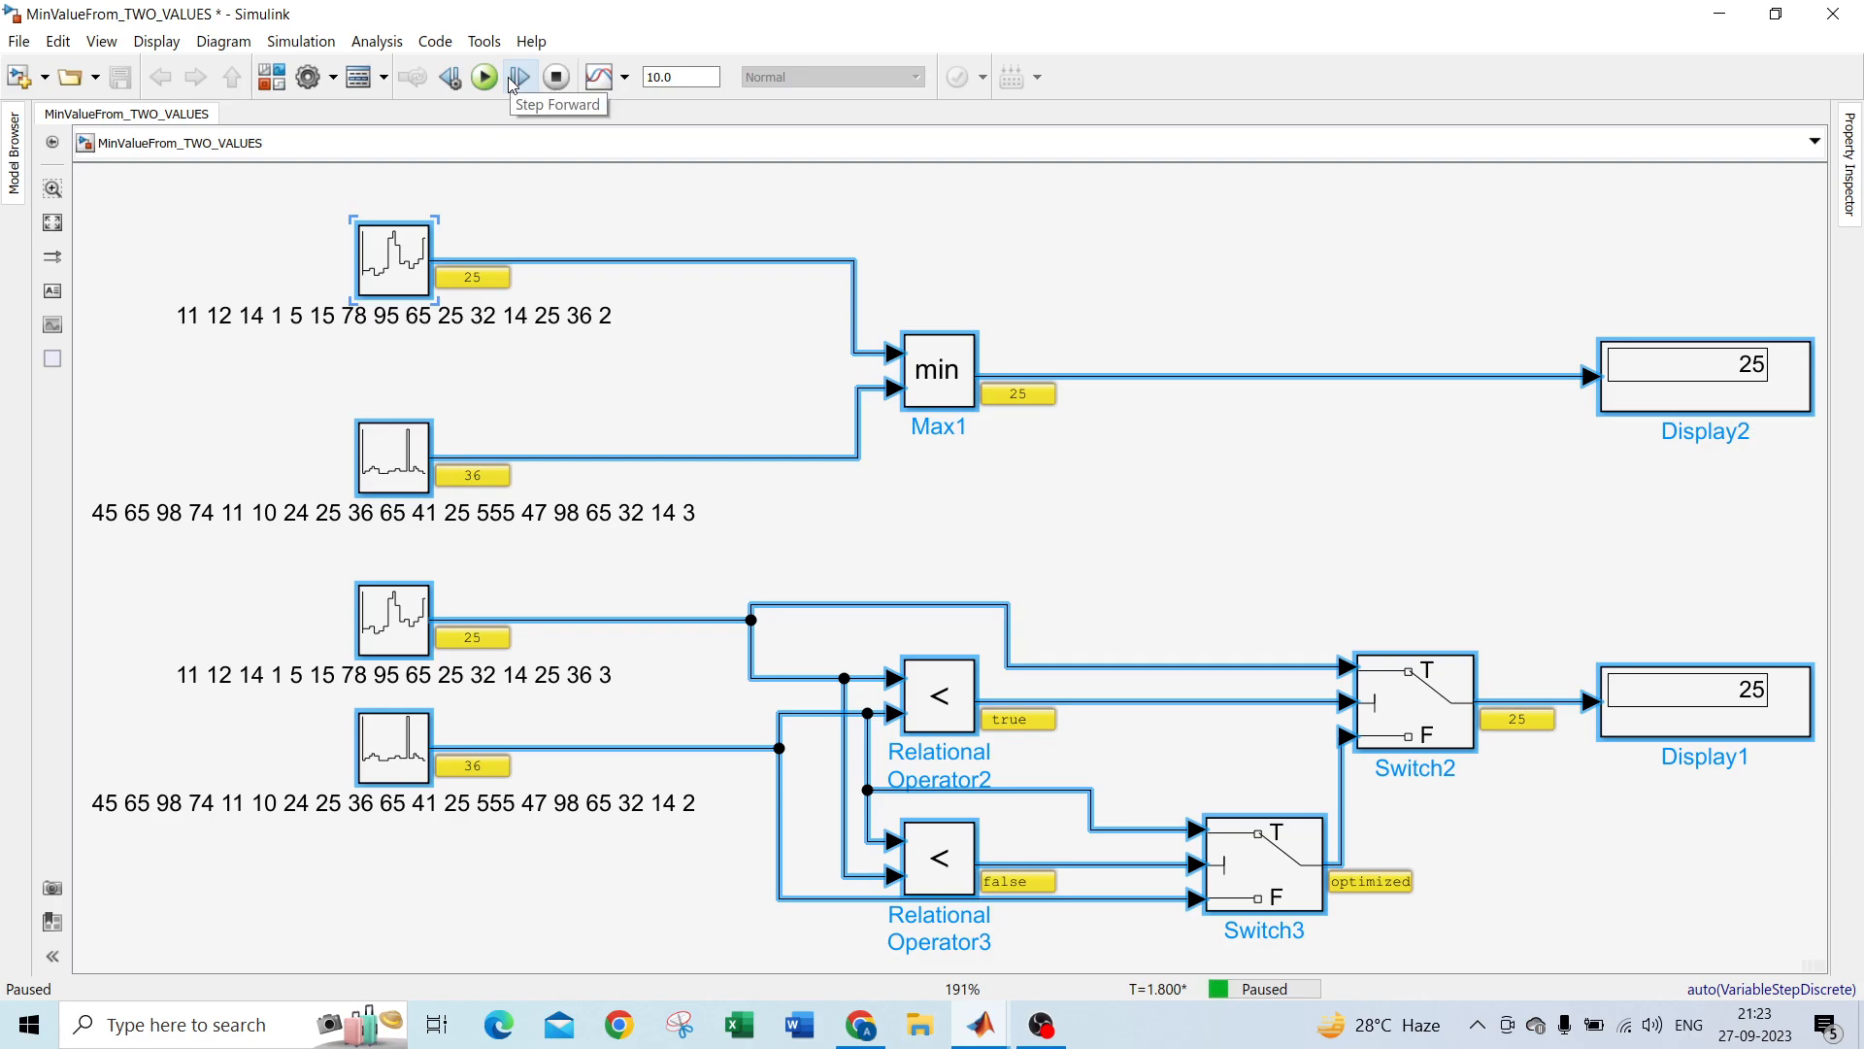